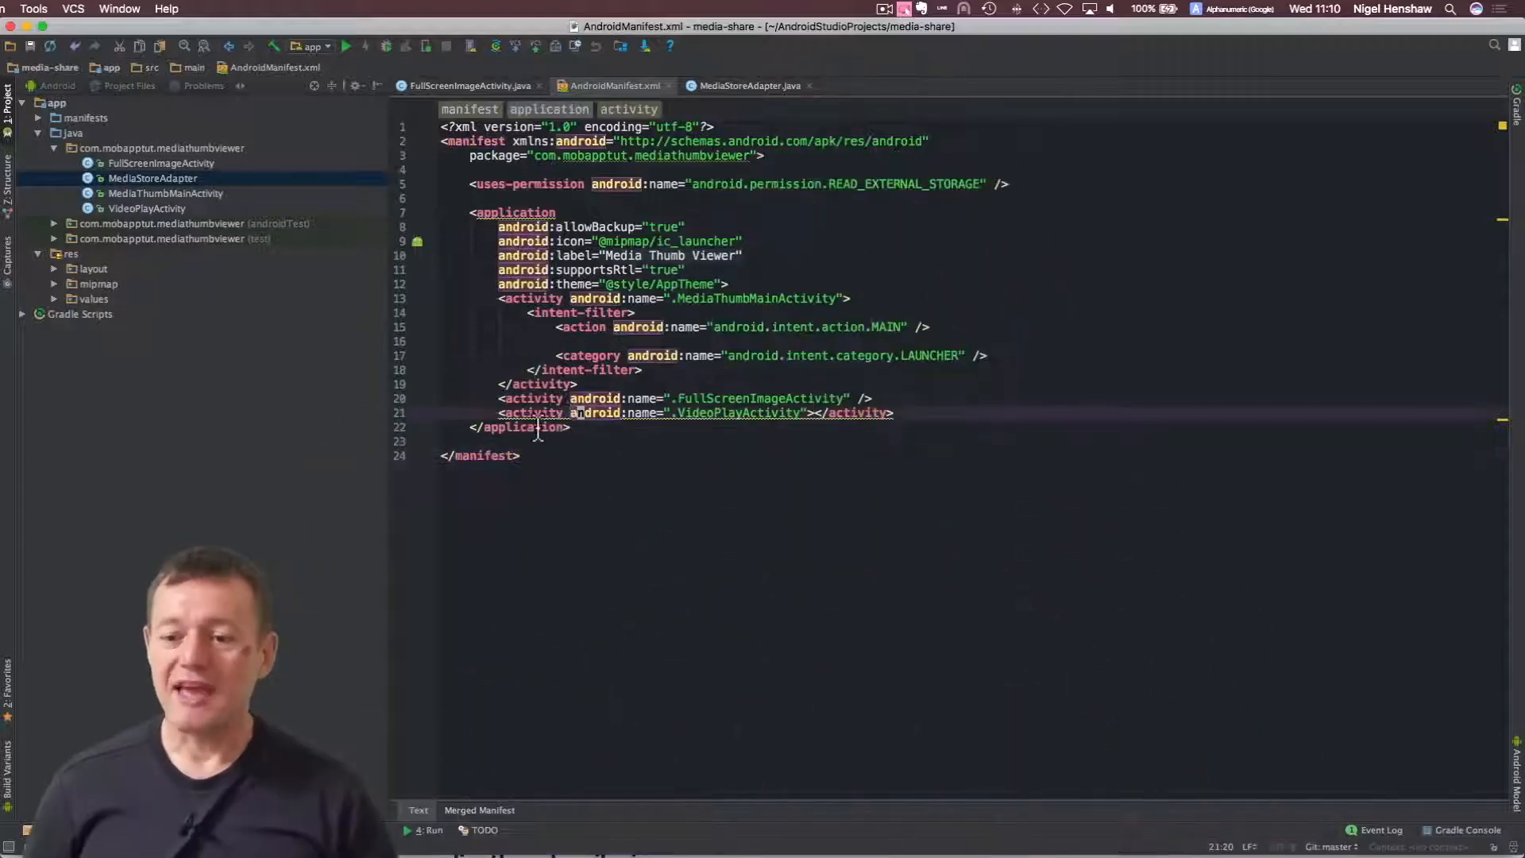
Add a FileProvider <provider> after VideoPlayActivity with authorities ${applicationId}.fileprovider
{"action": "left_click", "coordinate": [535, 425]}
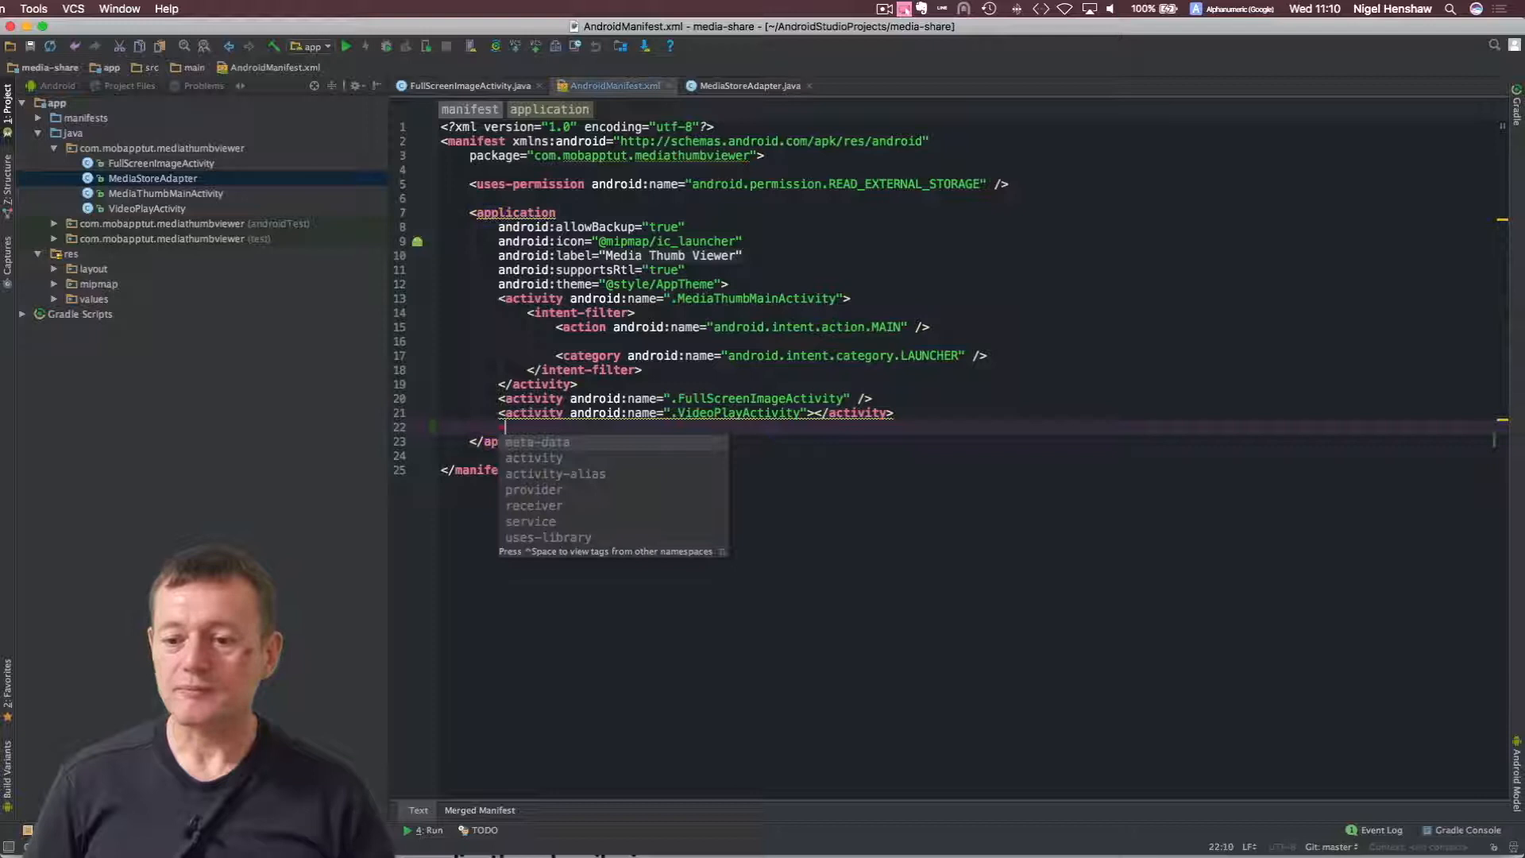
{"action": "key", "text": "Escape"}
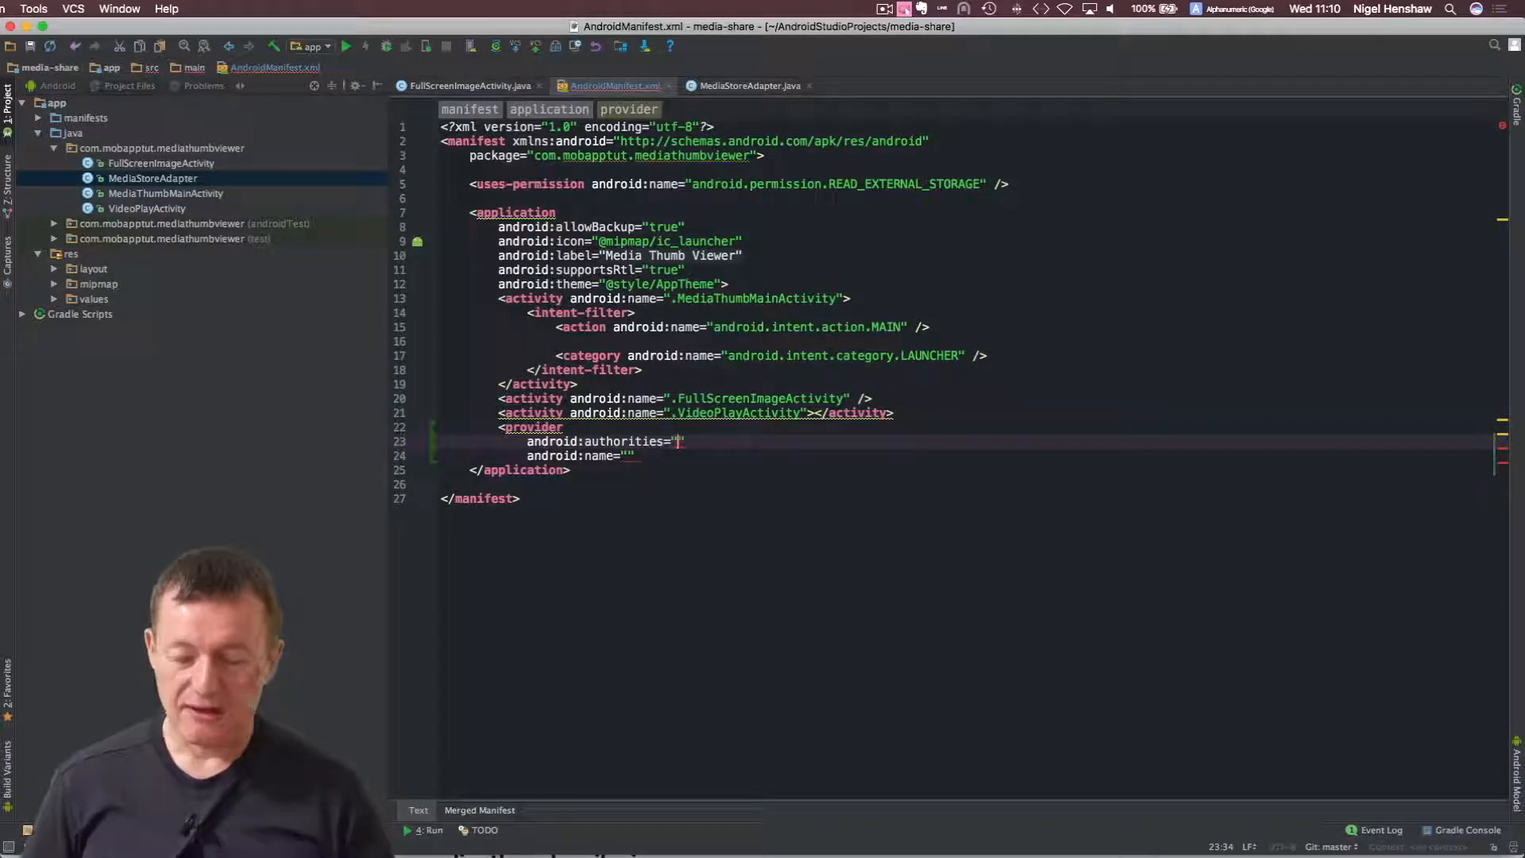
{"action": "type", "text": "$"}
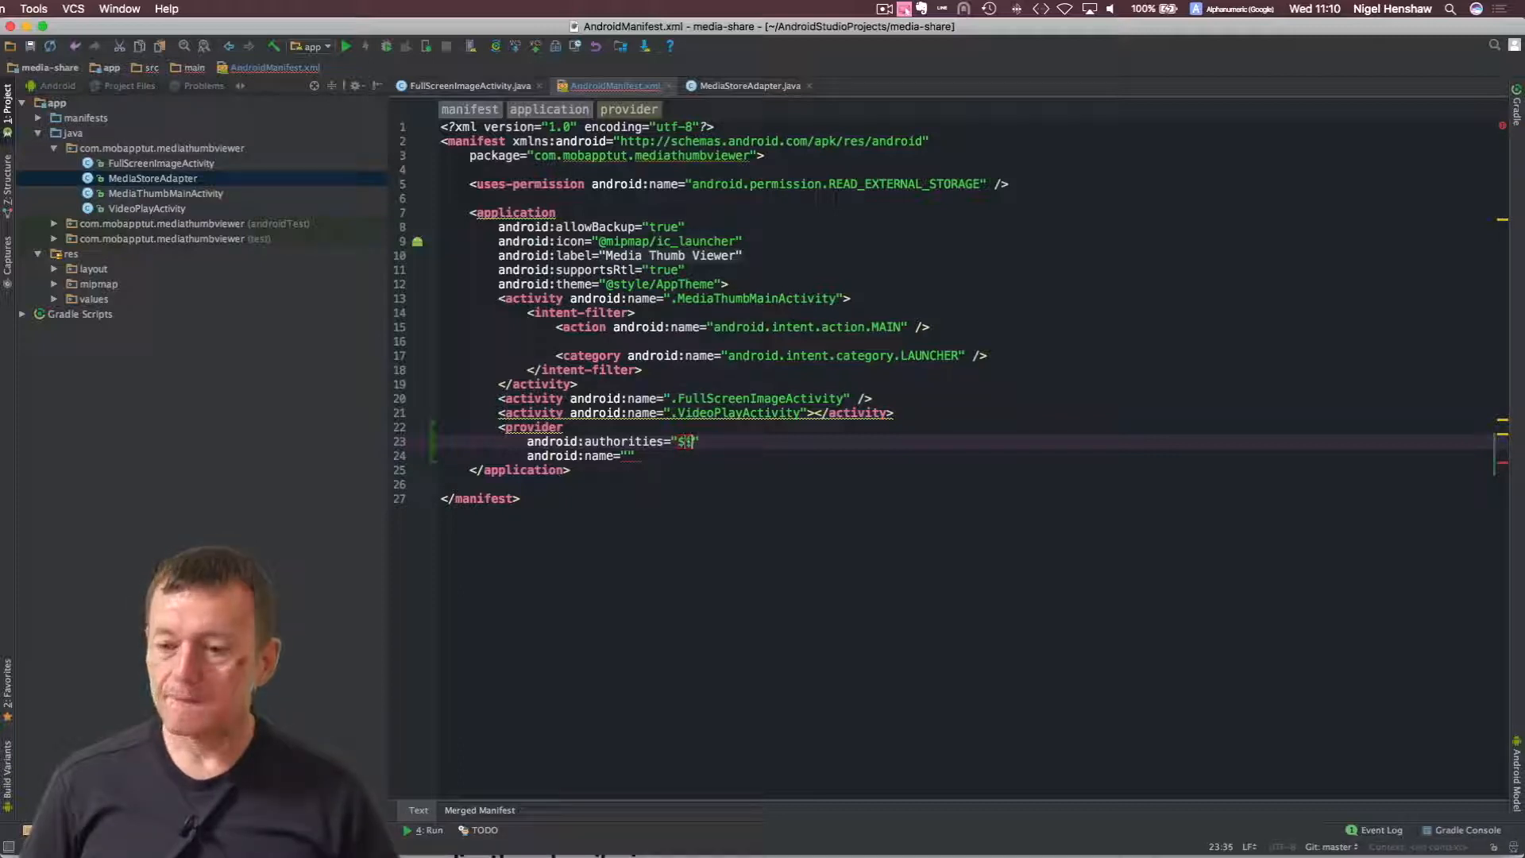
{"action": "type", "text": "{"}
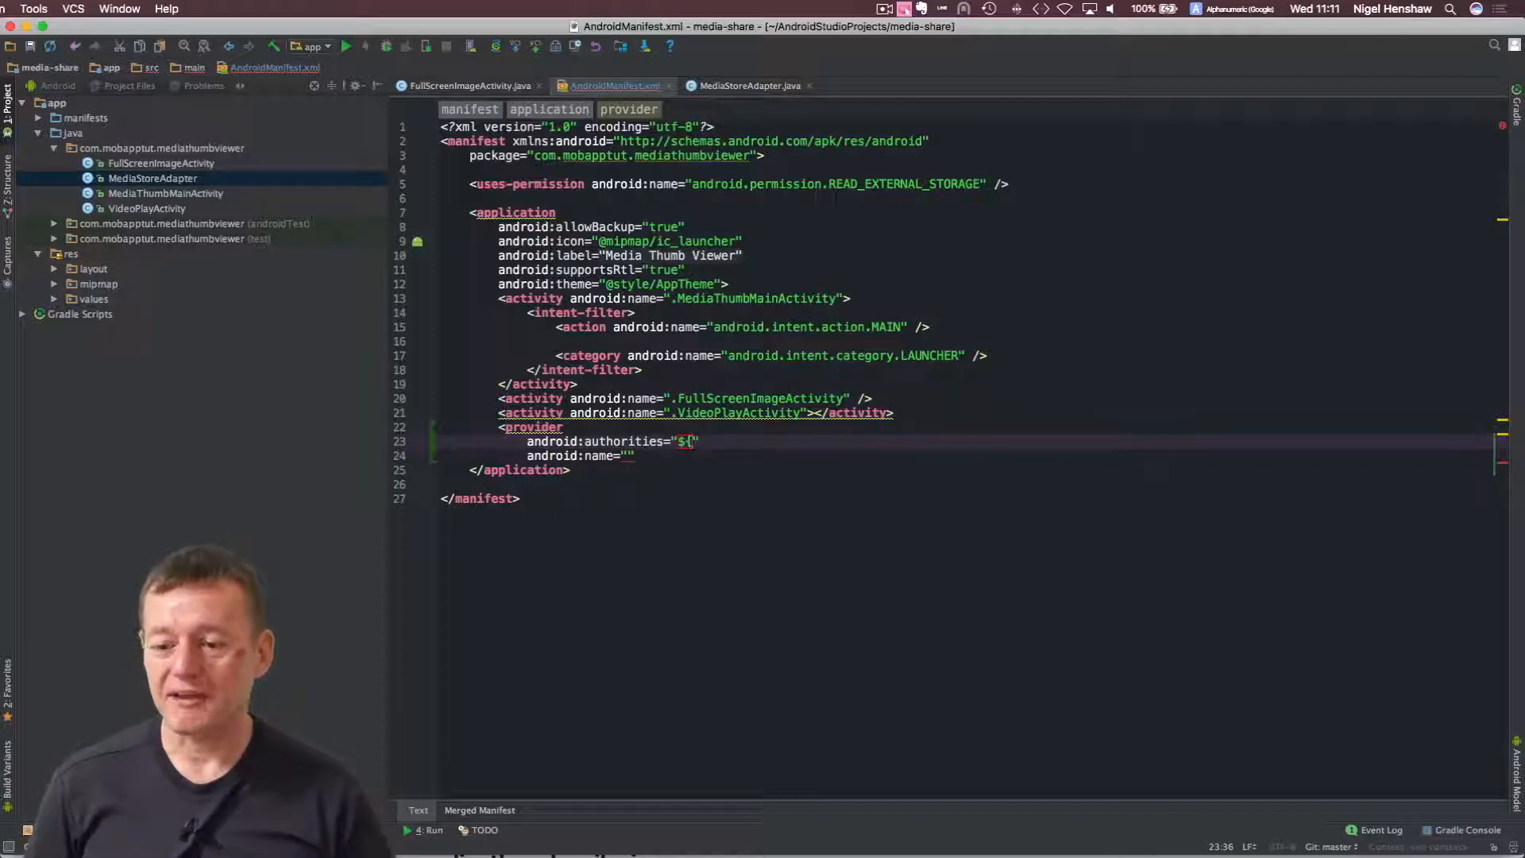
{"action": "type", "text": "applicationId"}
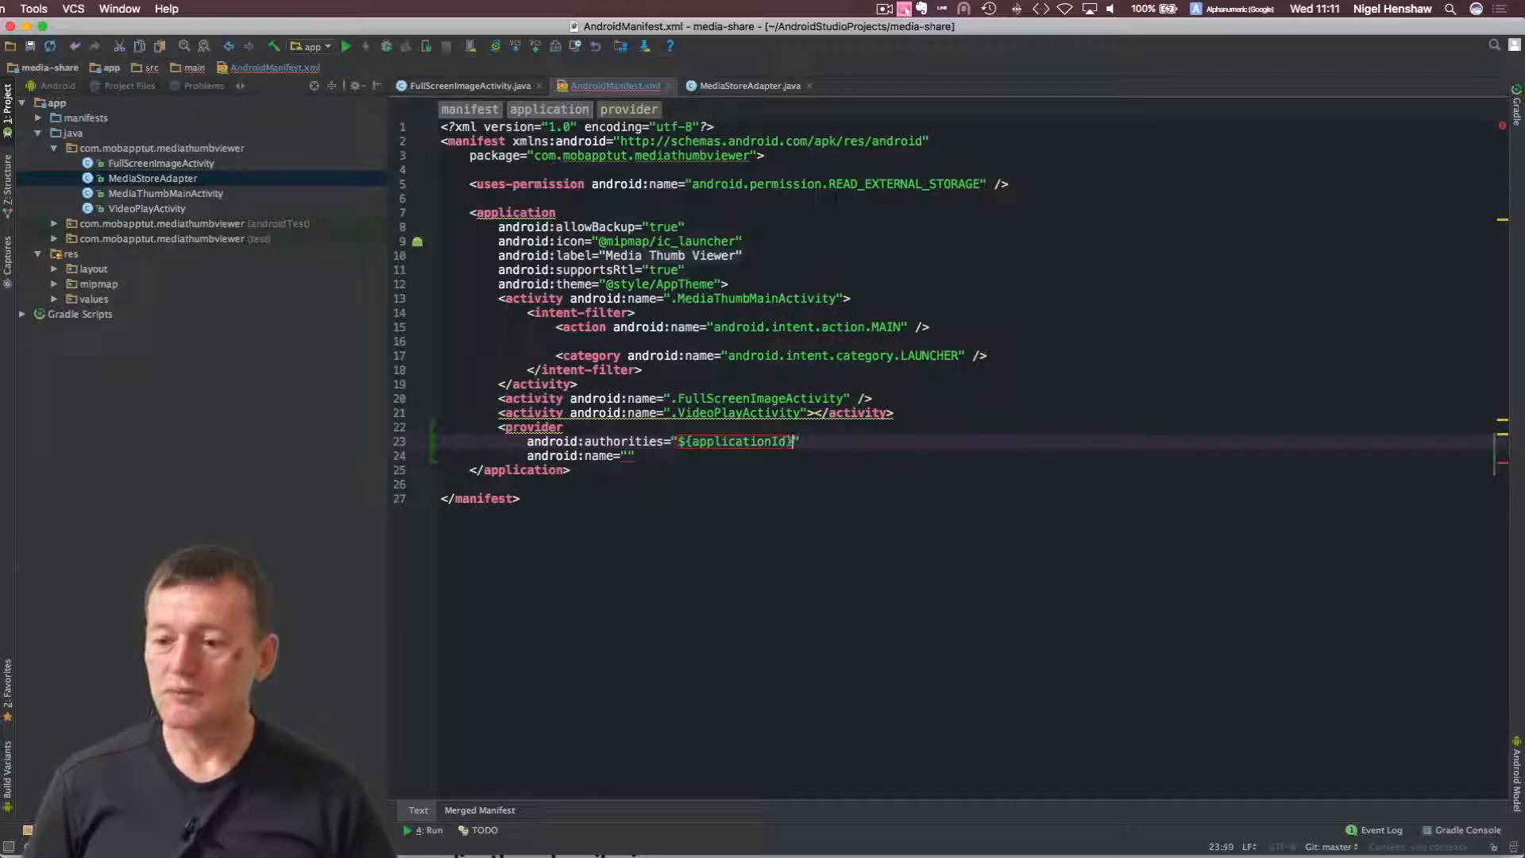
{"action": "type", "text": ".fileprovider"}
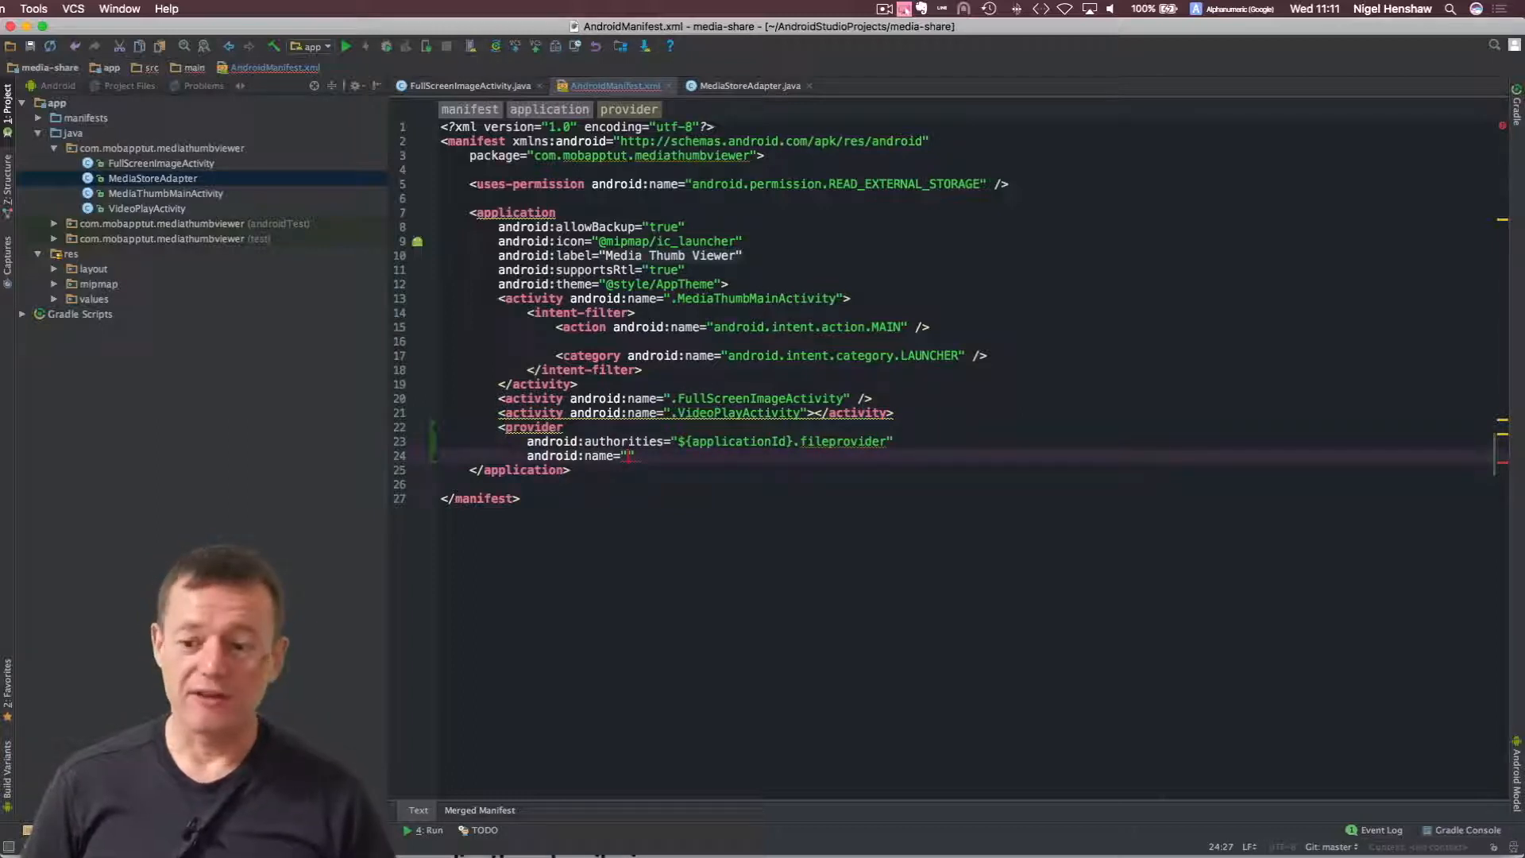
{"action": "type", "text": "android.support.v4"}
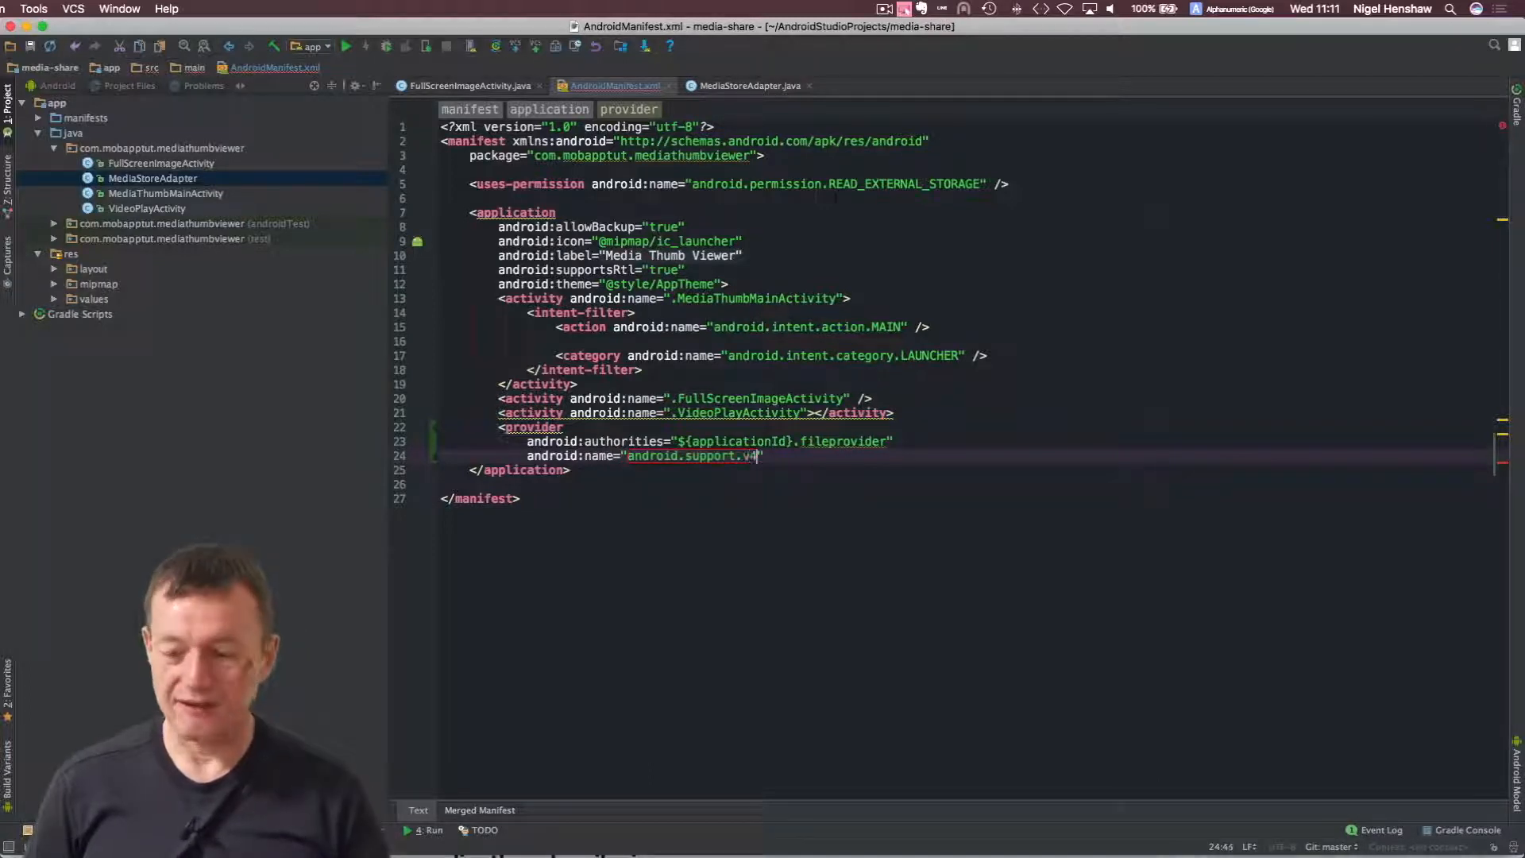
{"action": "type", "text": "content.FileProvider"}
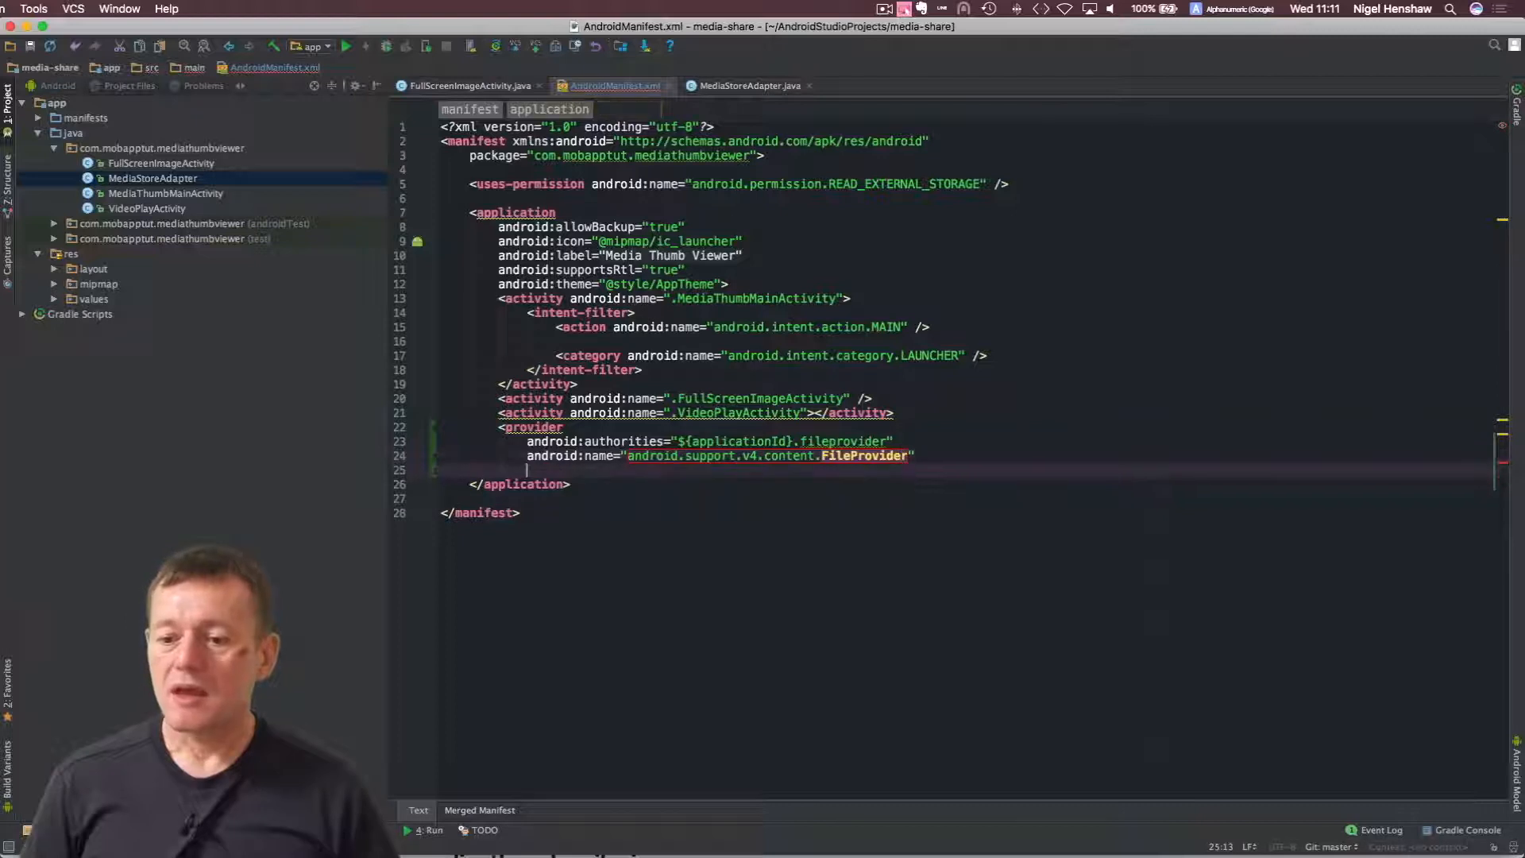
Mark the provider exported="false", grantUriPermissions="true" and close it with </provider>
{"action": "type", "text": "android:exported=\"false"}
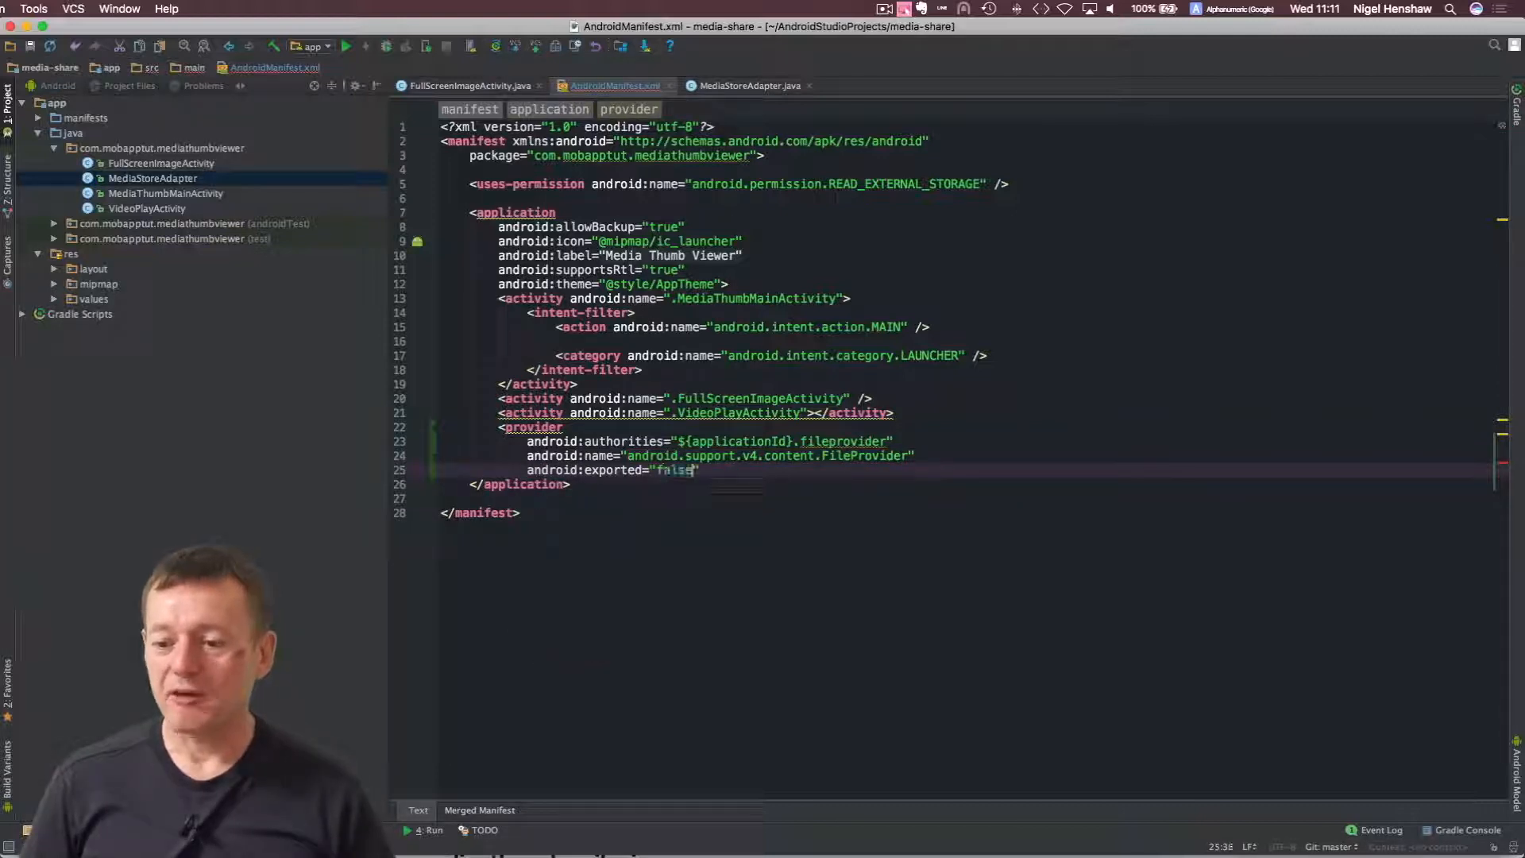
{"action": "key", "text": "enter"}
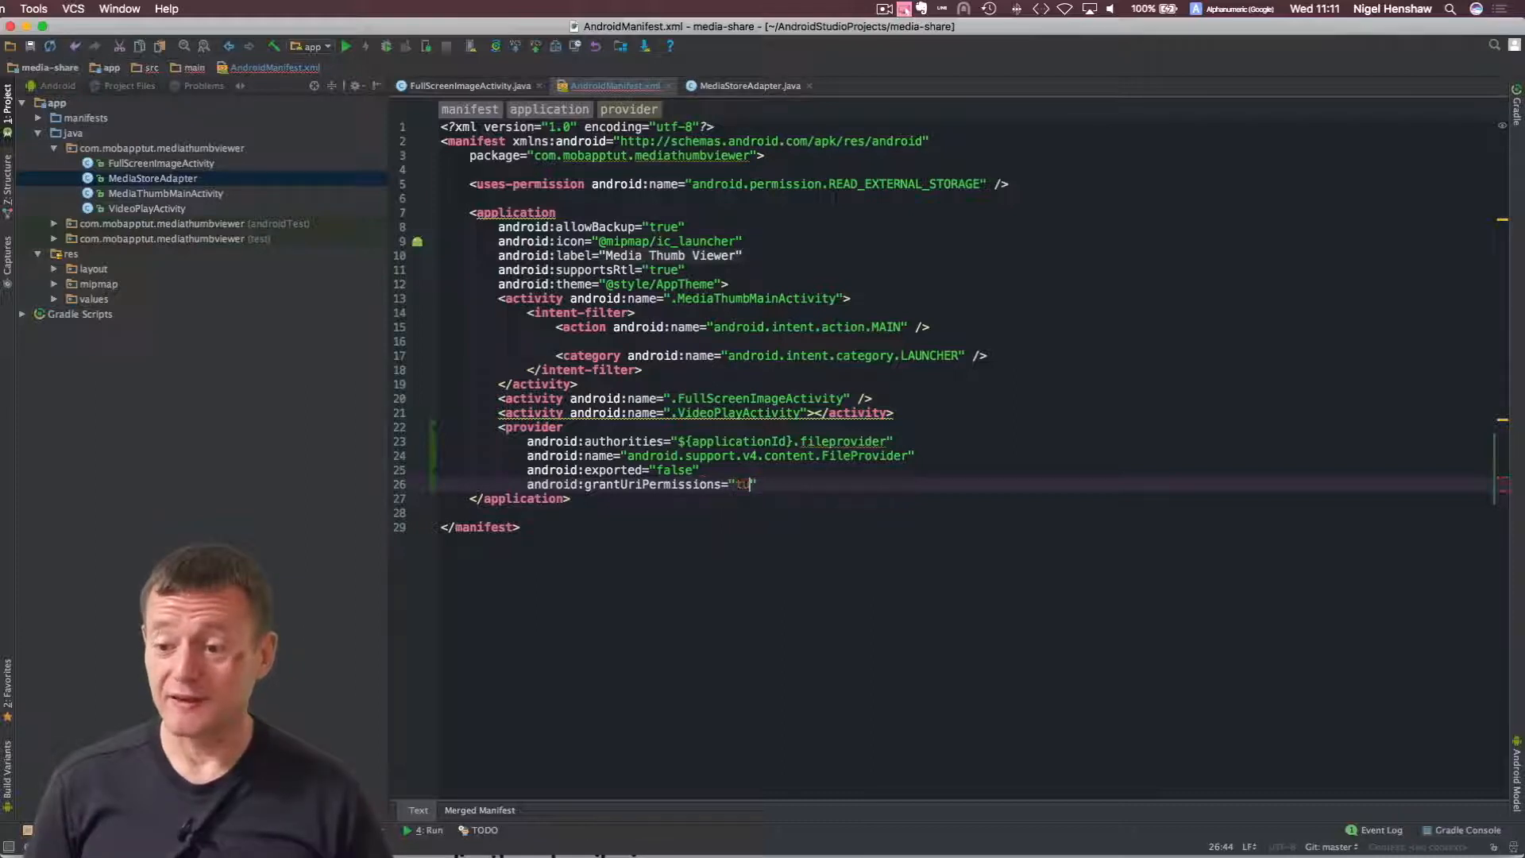
{"action": "type", "text": "ue"}
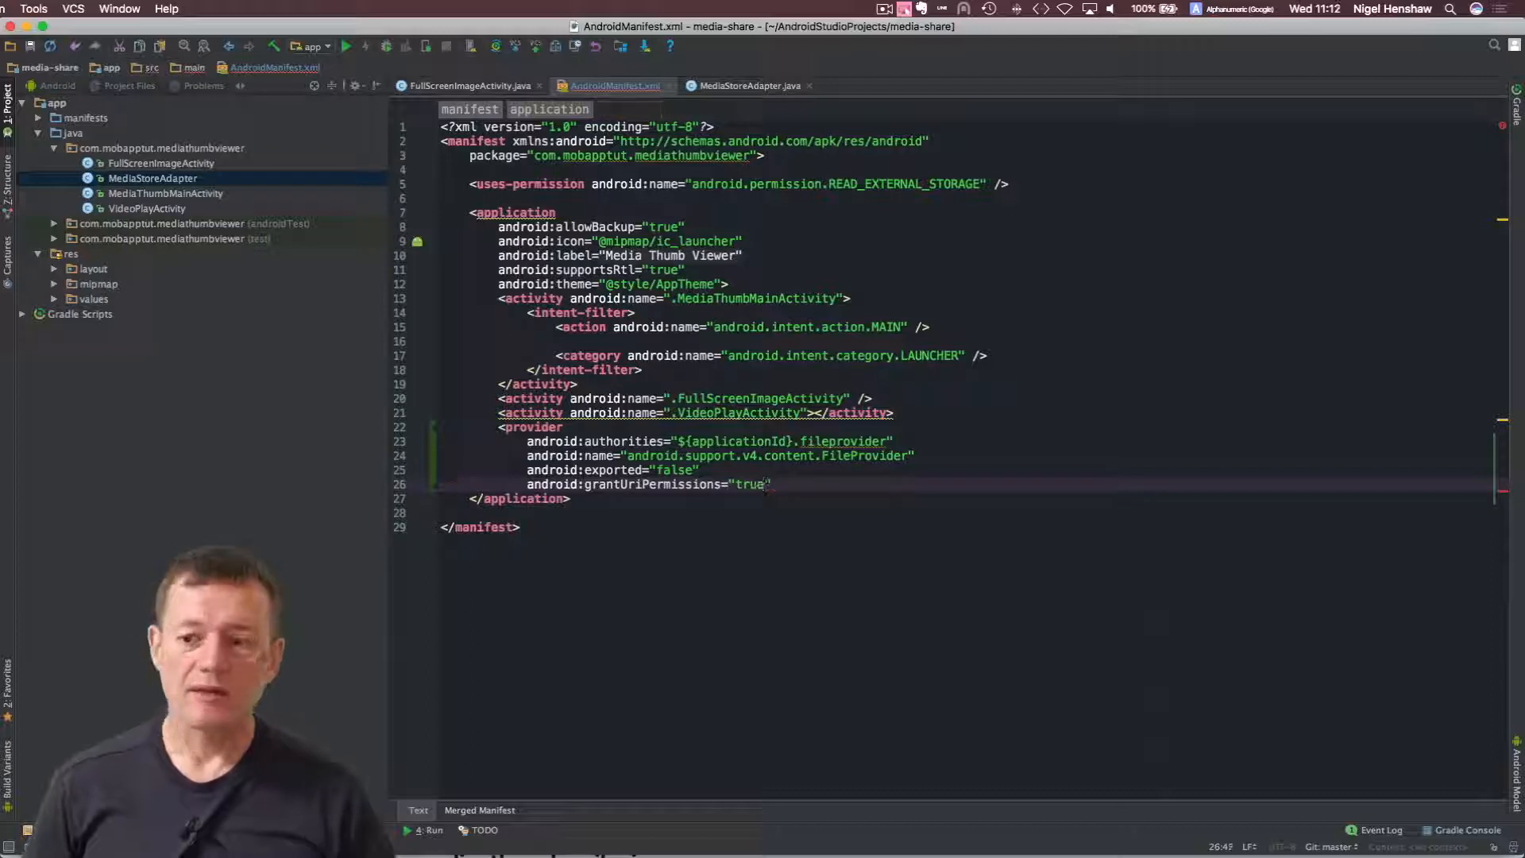
{"action": "type", "text": "></provider>"}
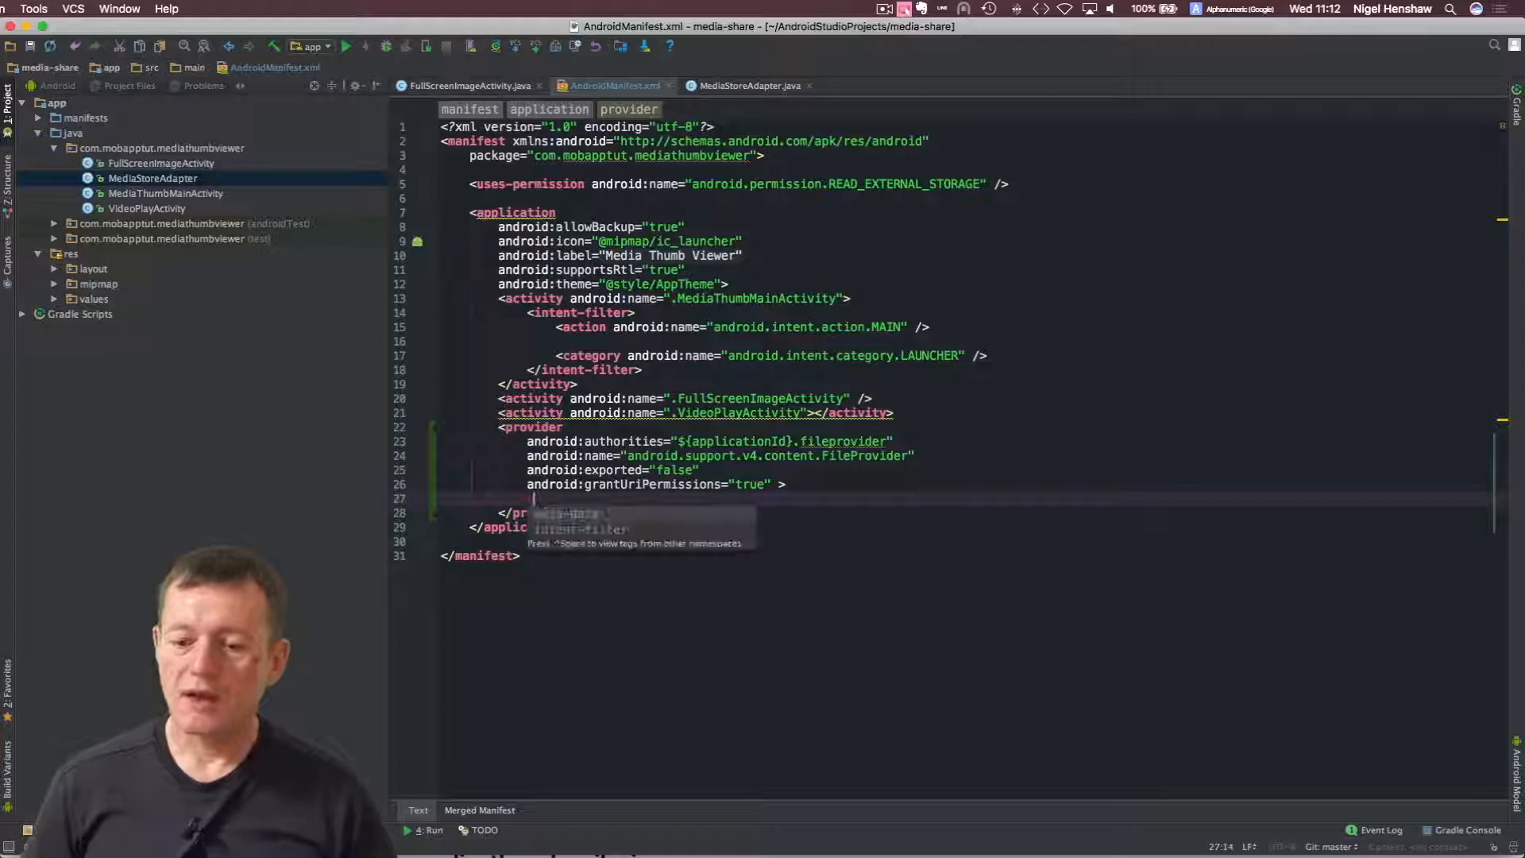
Add a meta-data entry named android.support.FILE_PROVIDER_PATHS inside the provider
{"action": "type", "text": "meta-data android:name=\""}
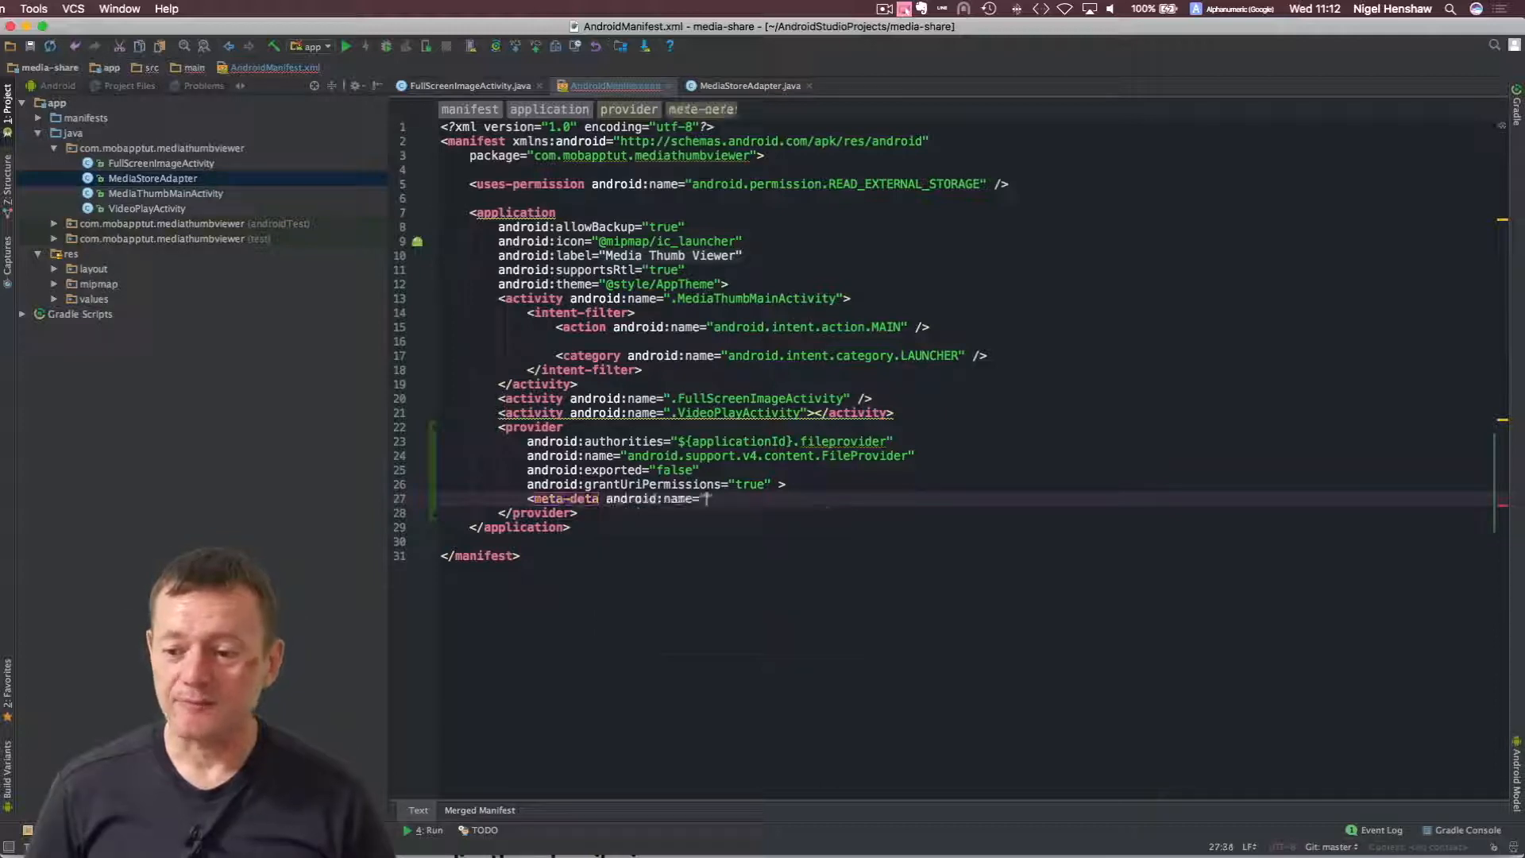
{"action": "type", "text": "and"}
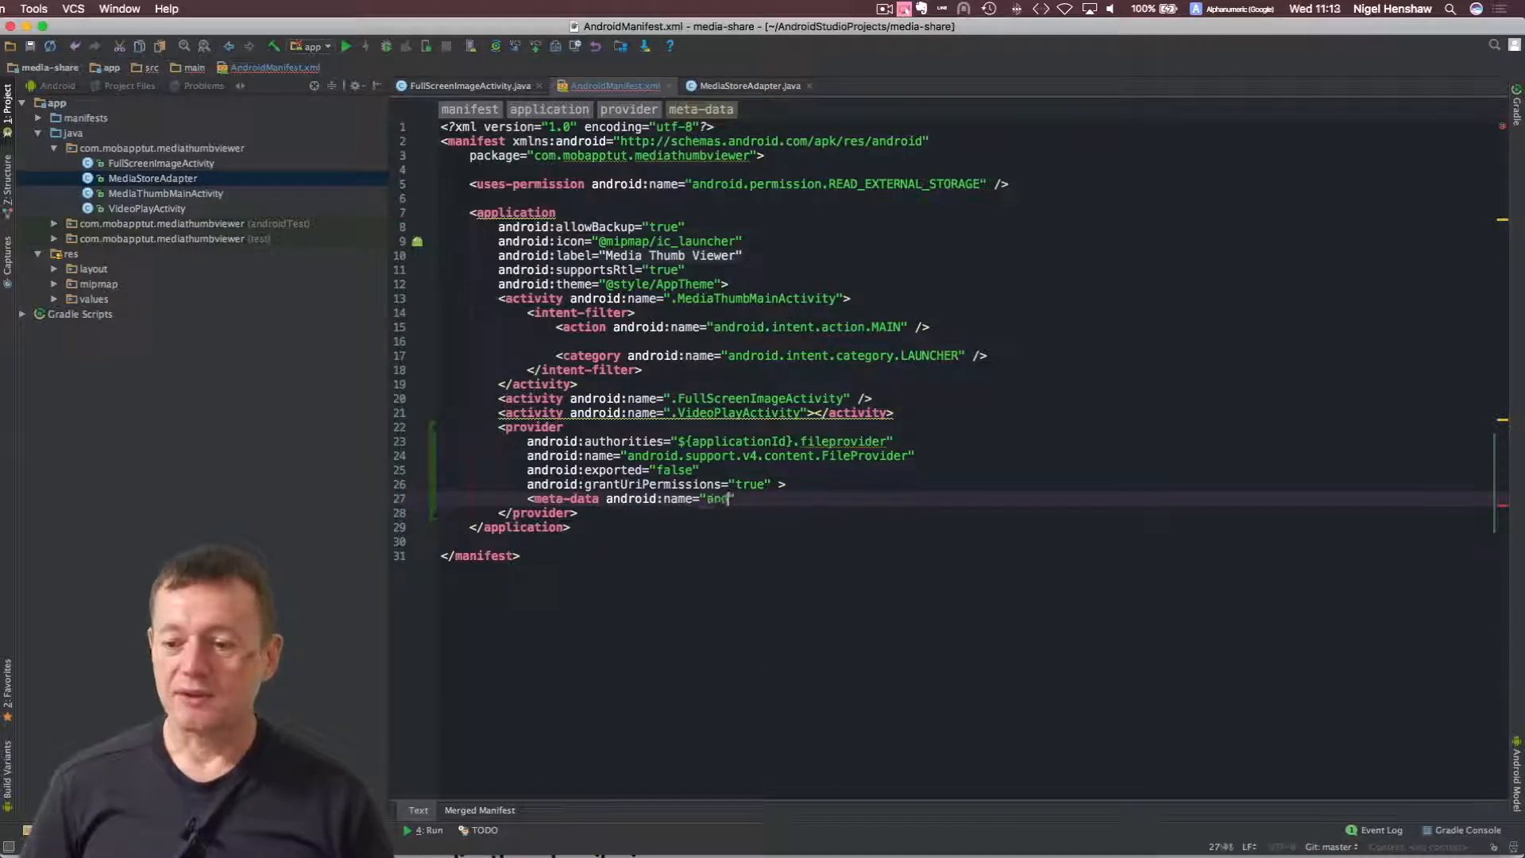
{"action": "type", "text": "android.s"}
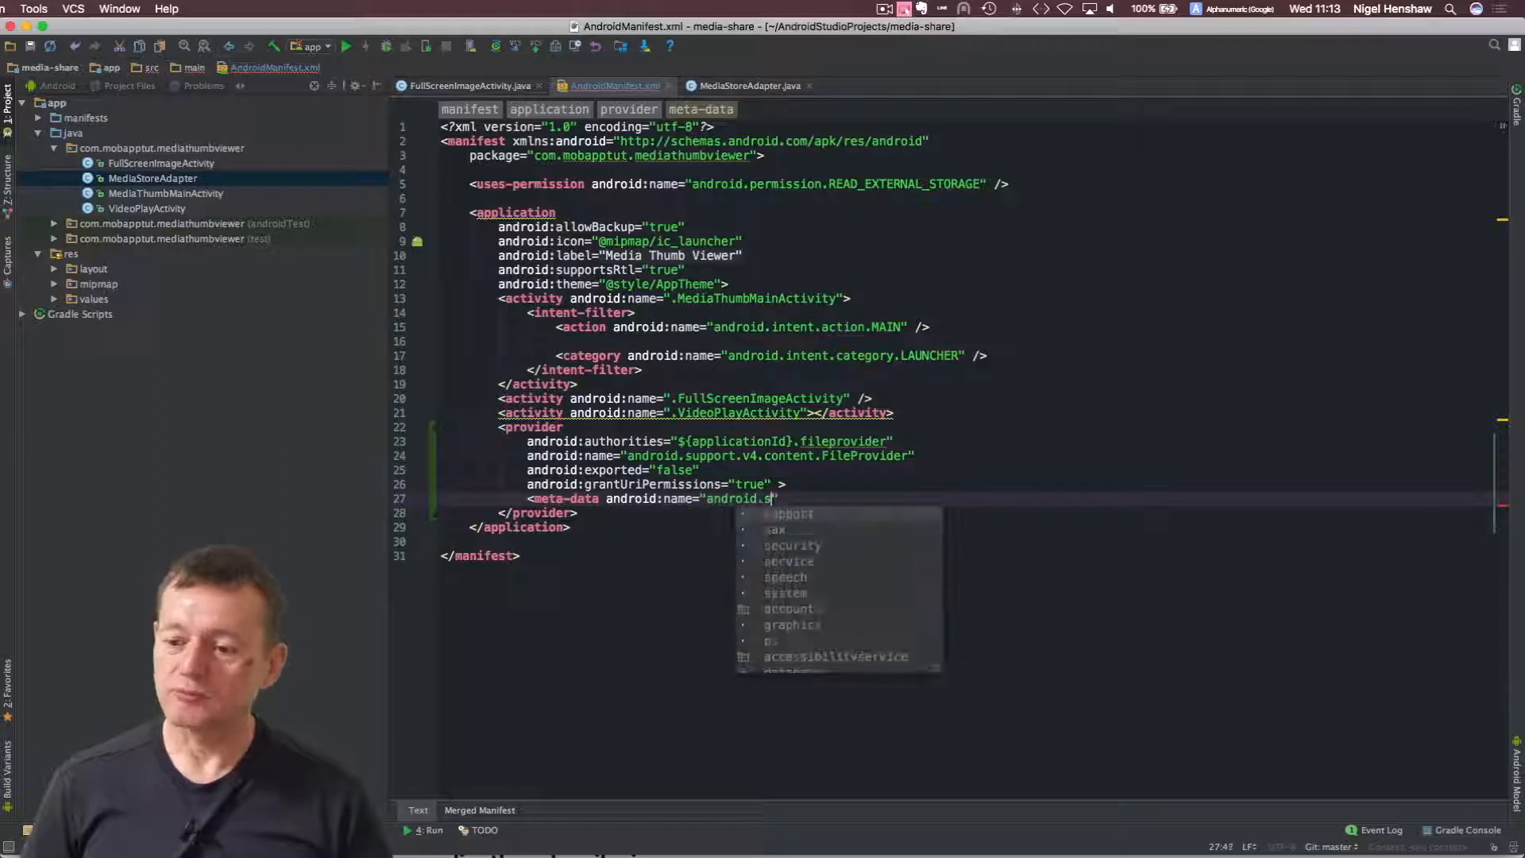
{"action": "type", "text": "upport.FILE_"}
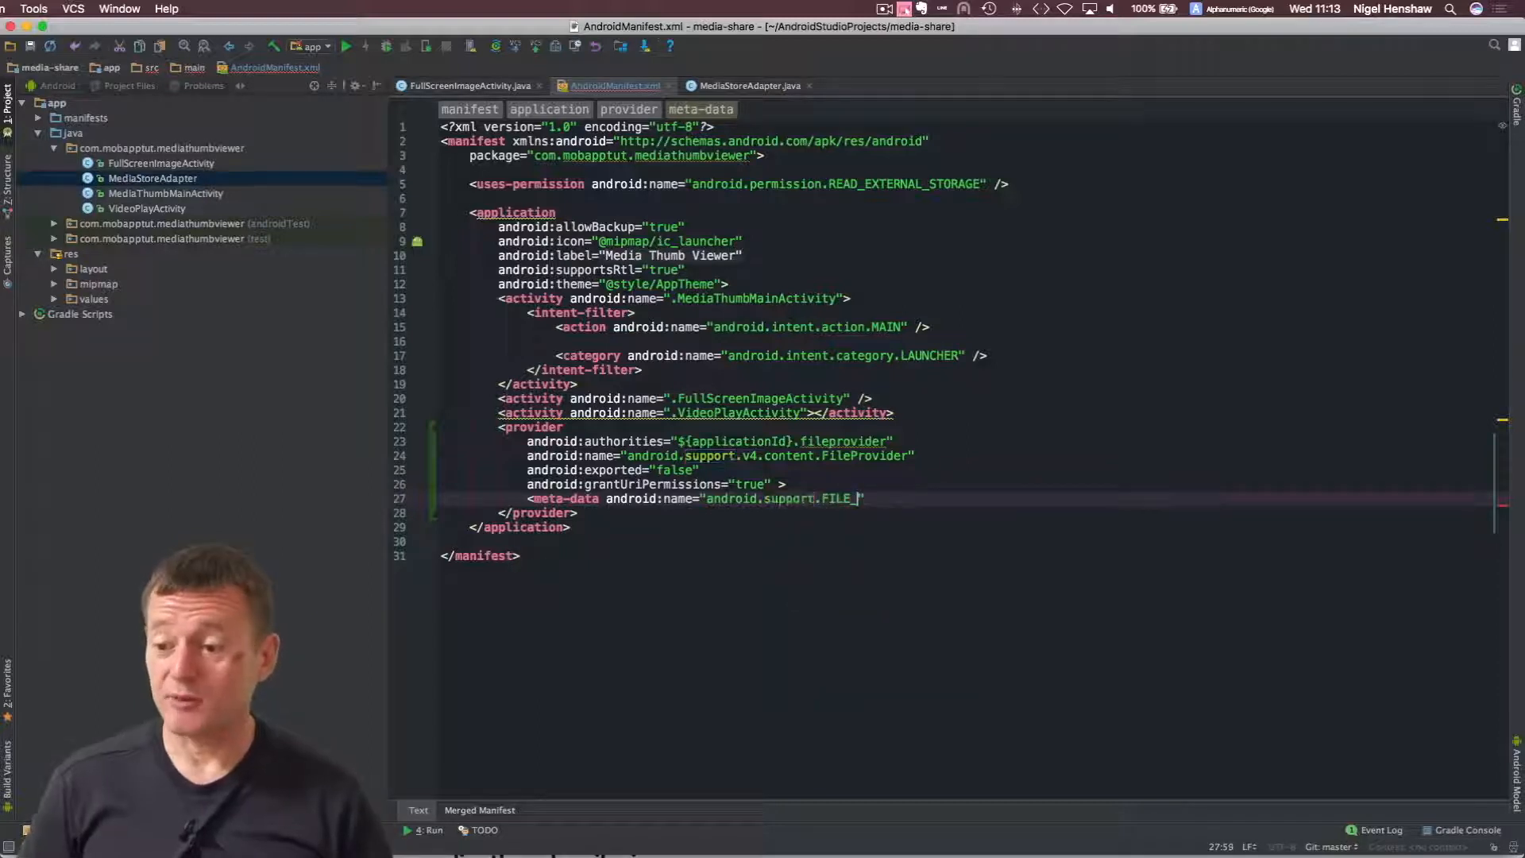
{"action": "type", "text": "PROVIDER_"}
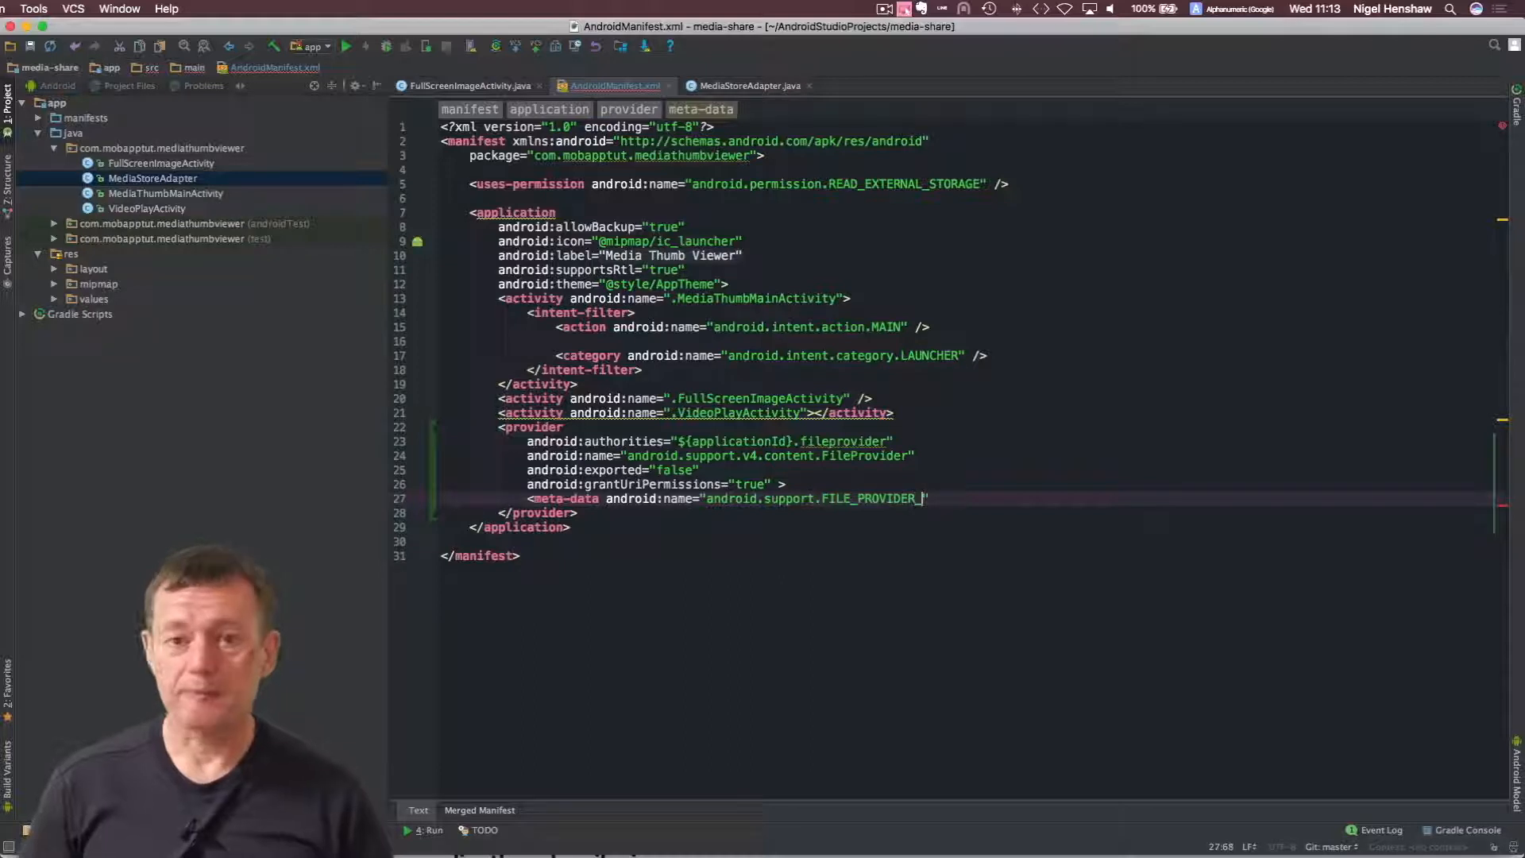
{"action": "type", "text": "PATHS"}
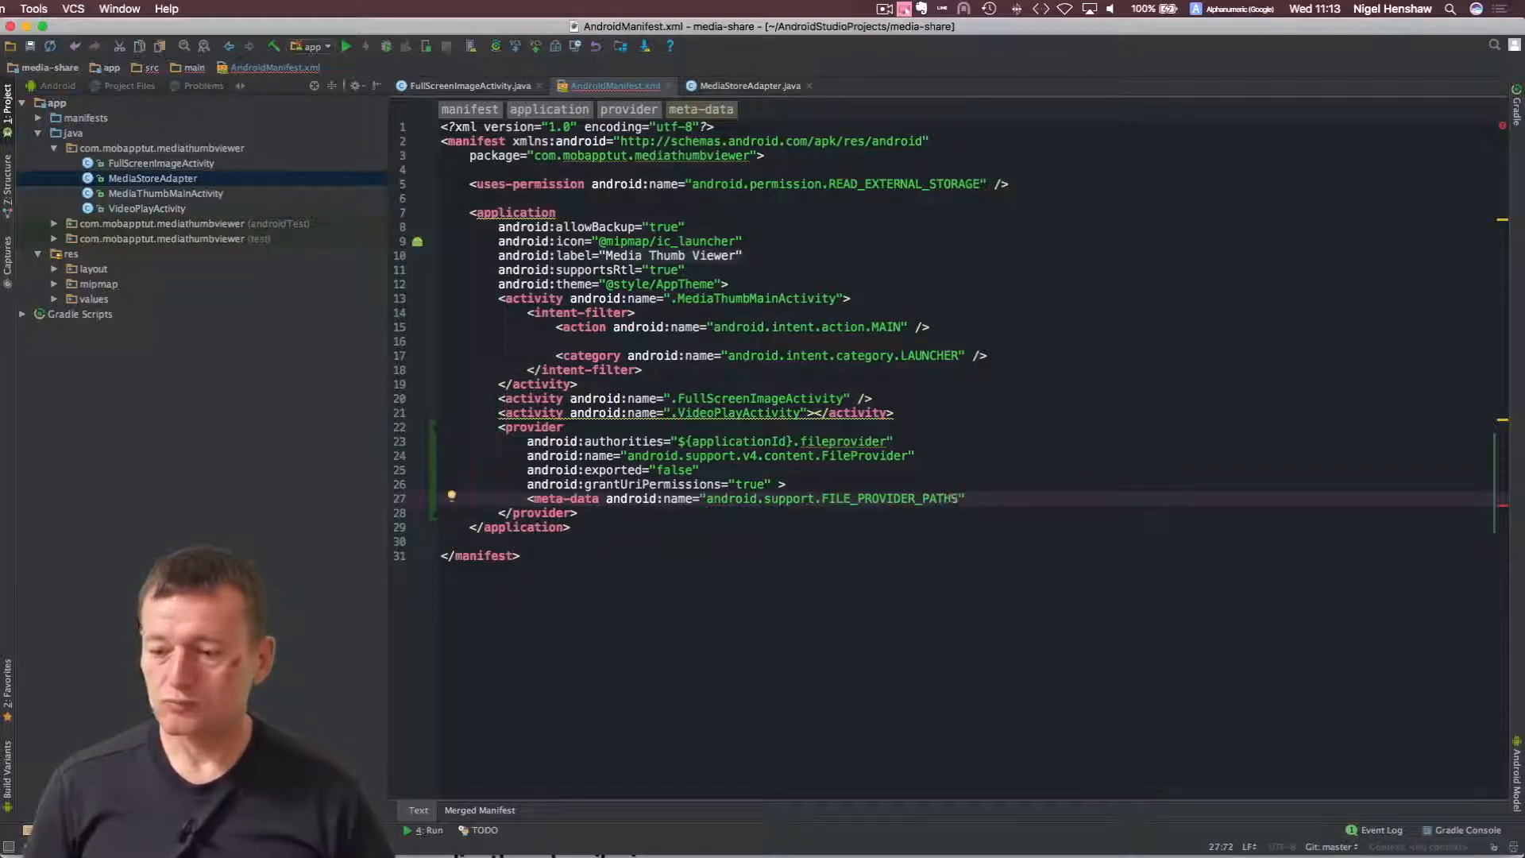
{"action": "key", "text": "Return"}
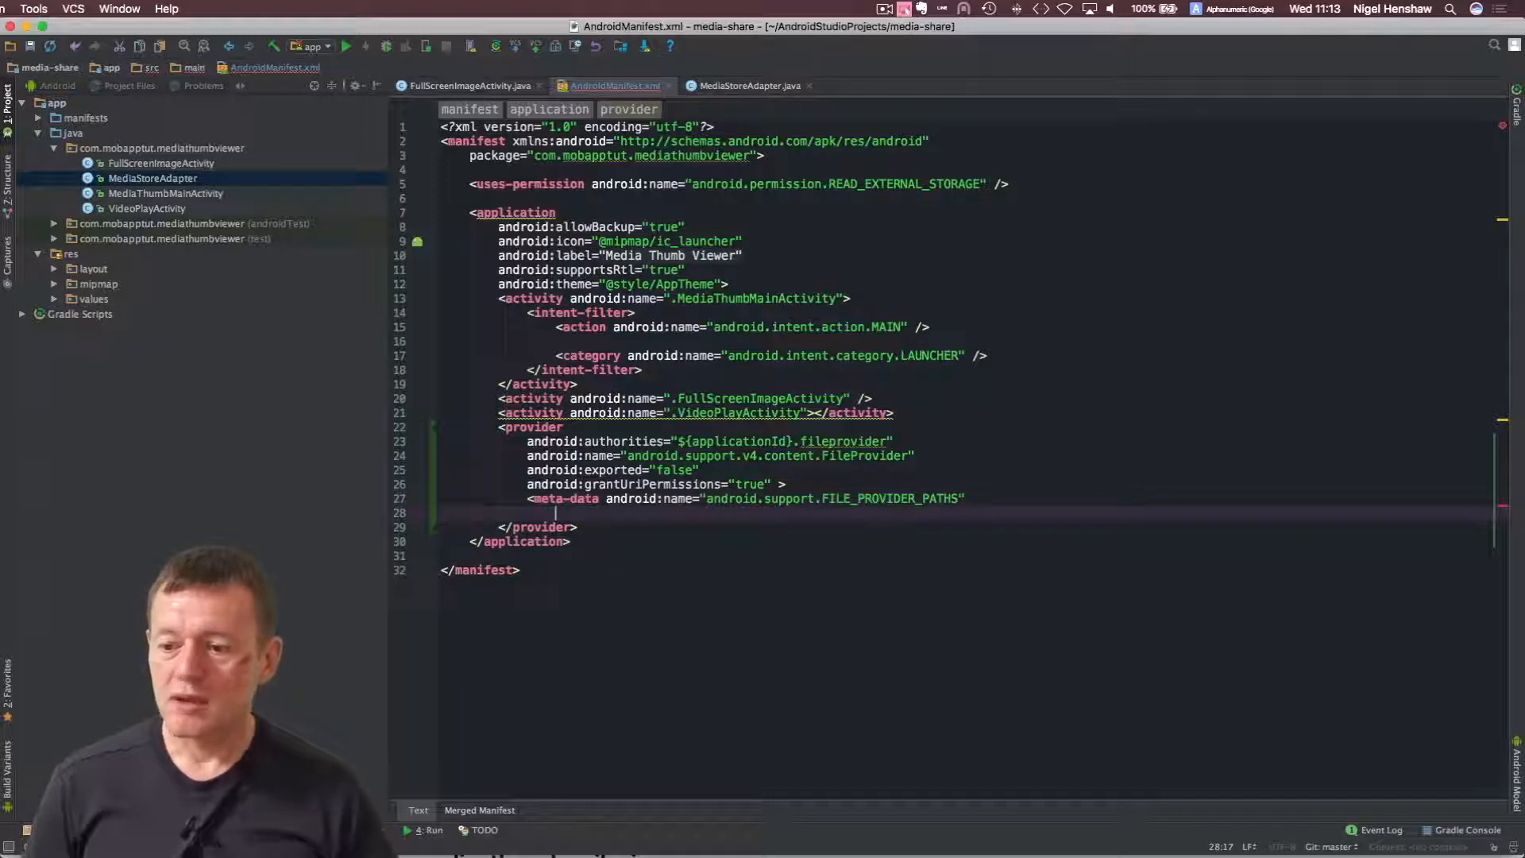
{"action": "type", "text": "android:resource=\"\""}
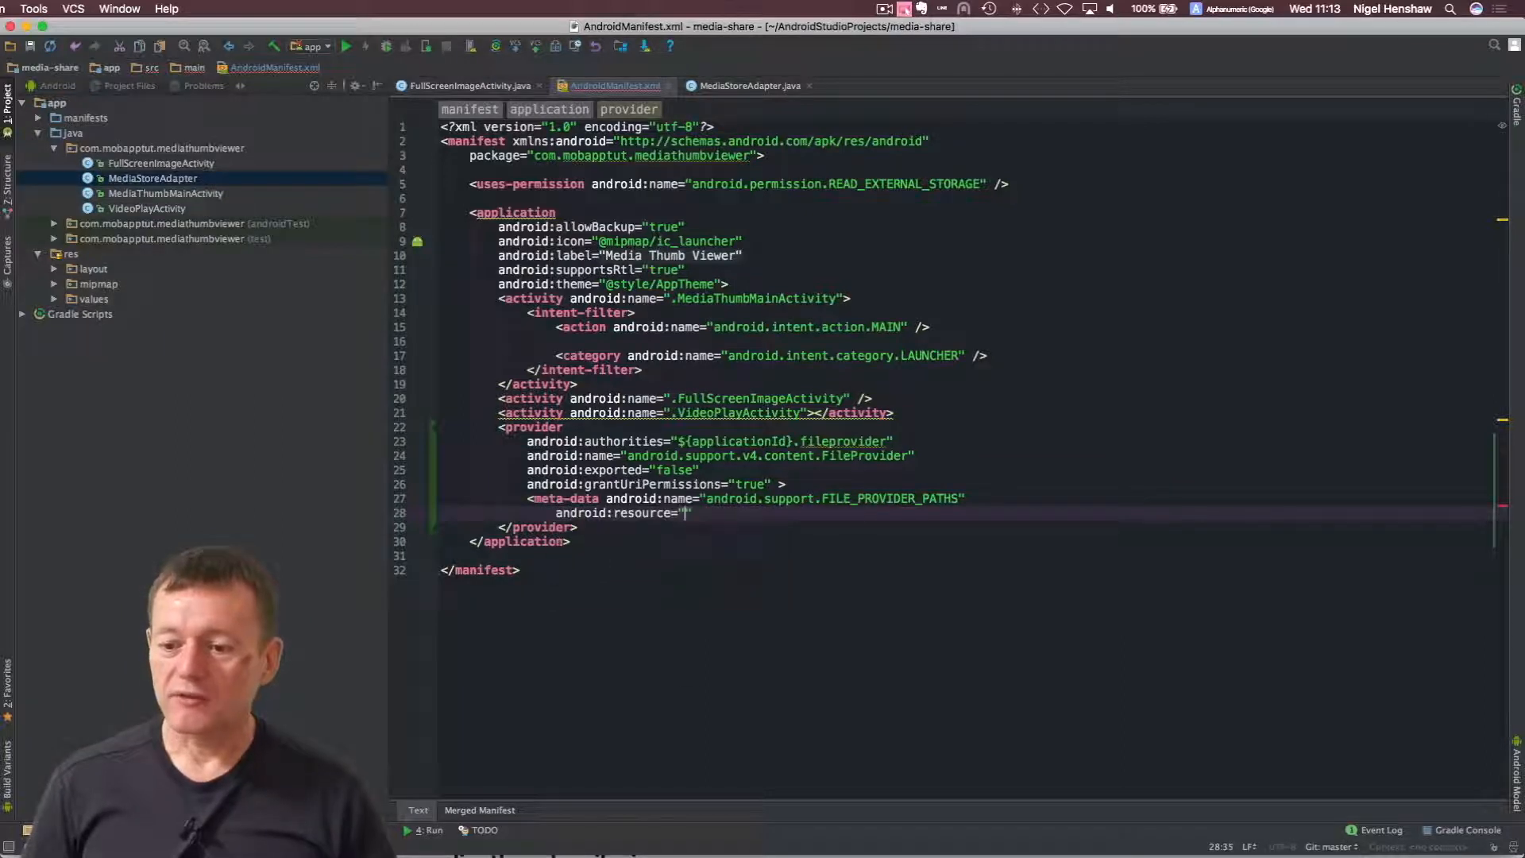
{"action": "type", "text": "\""}
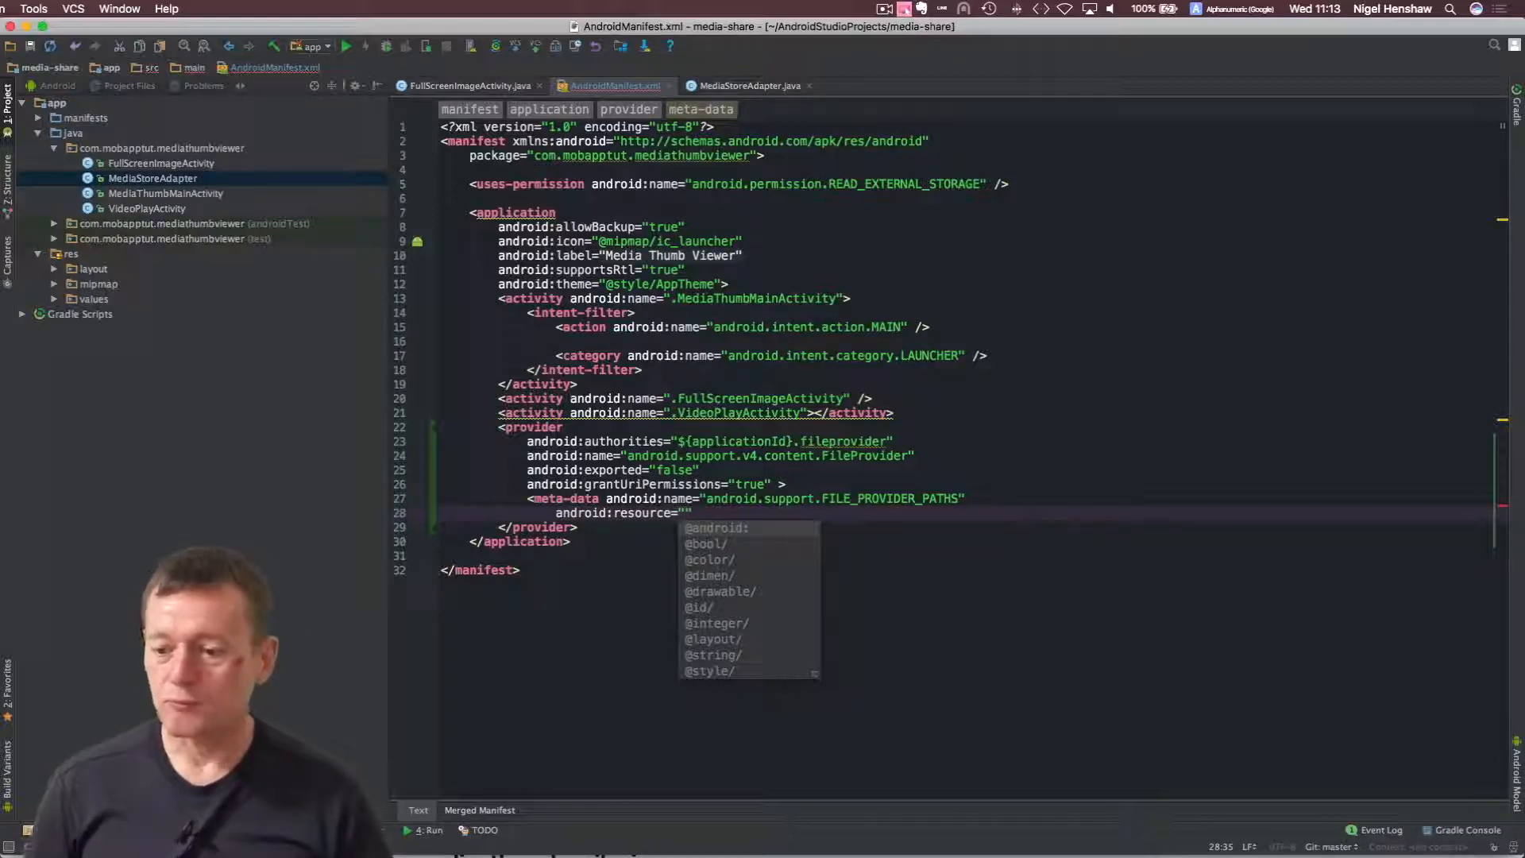
{"action": "type", "text": "@xml/"}
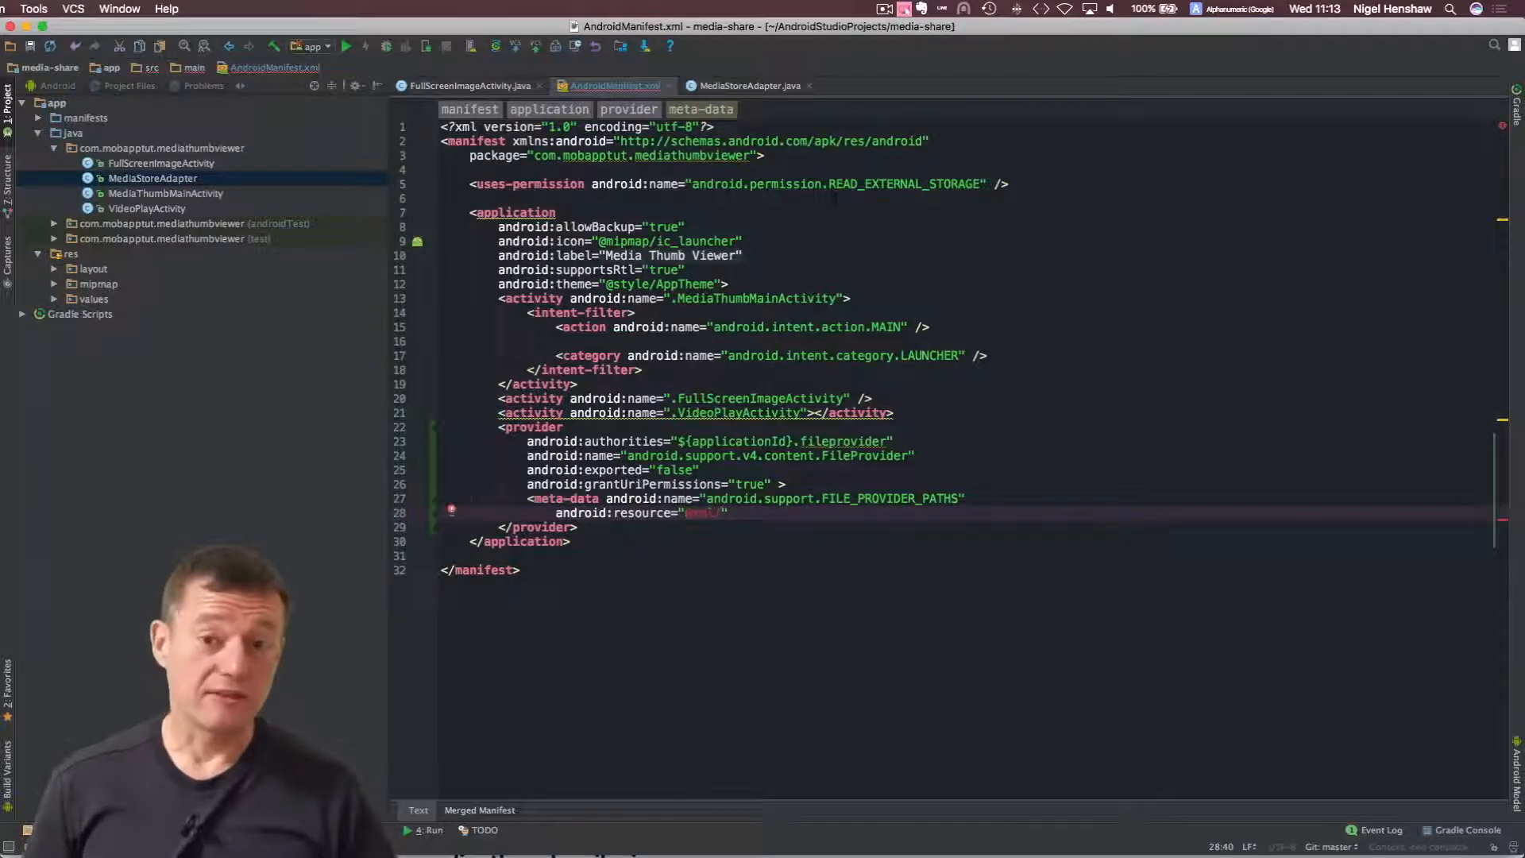
{"action": "type", "text": "@xml/filepaths"}
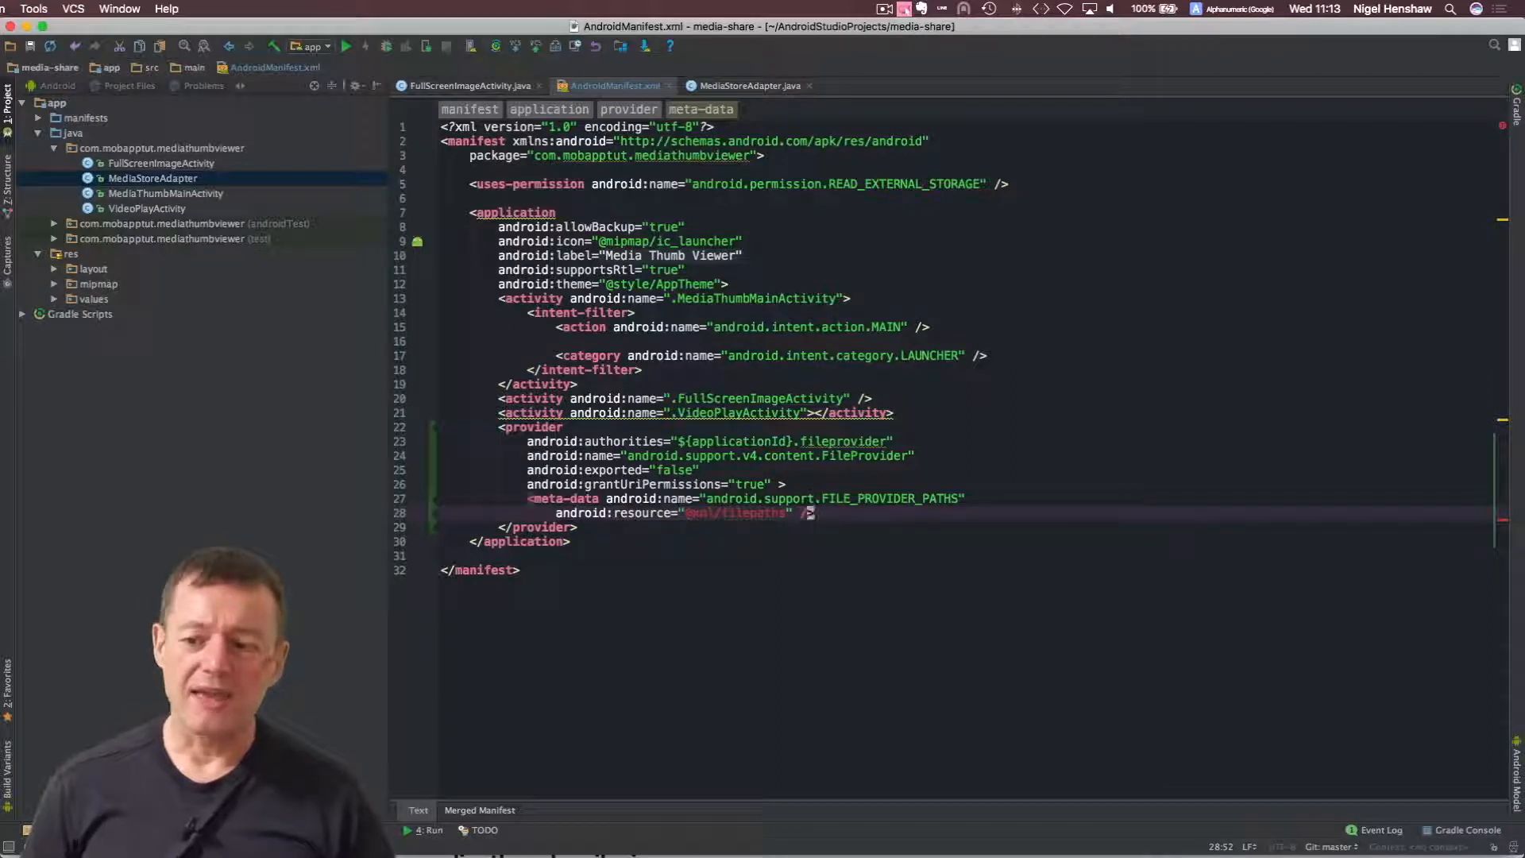
{"action": "mouse_move", "coordinate": [706, 513]}
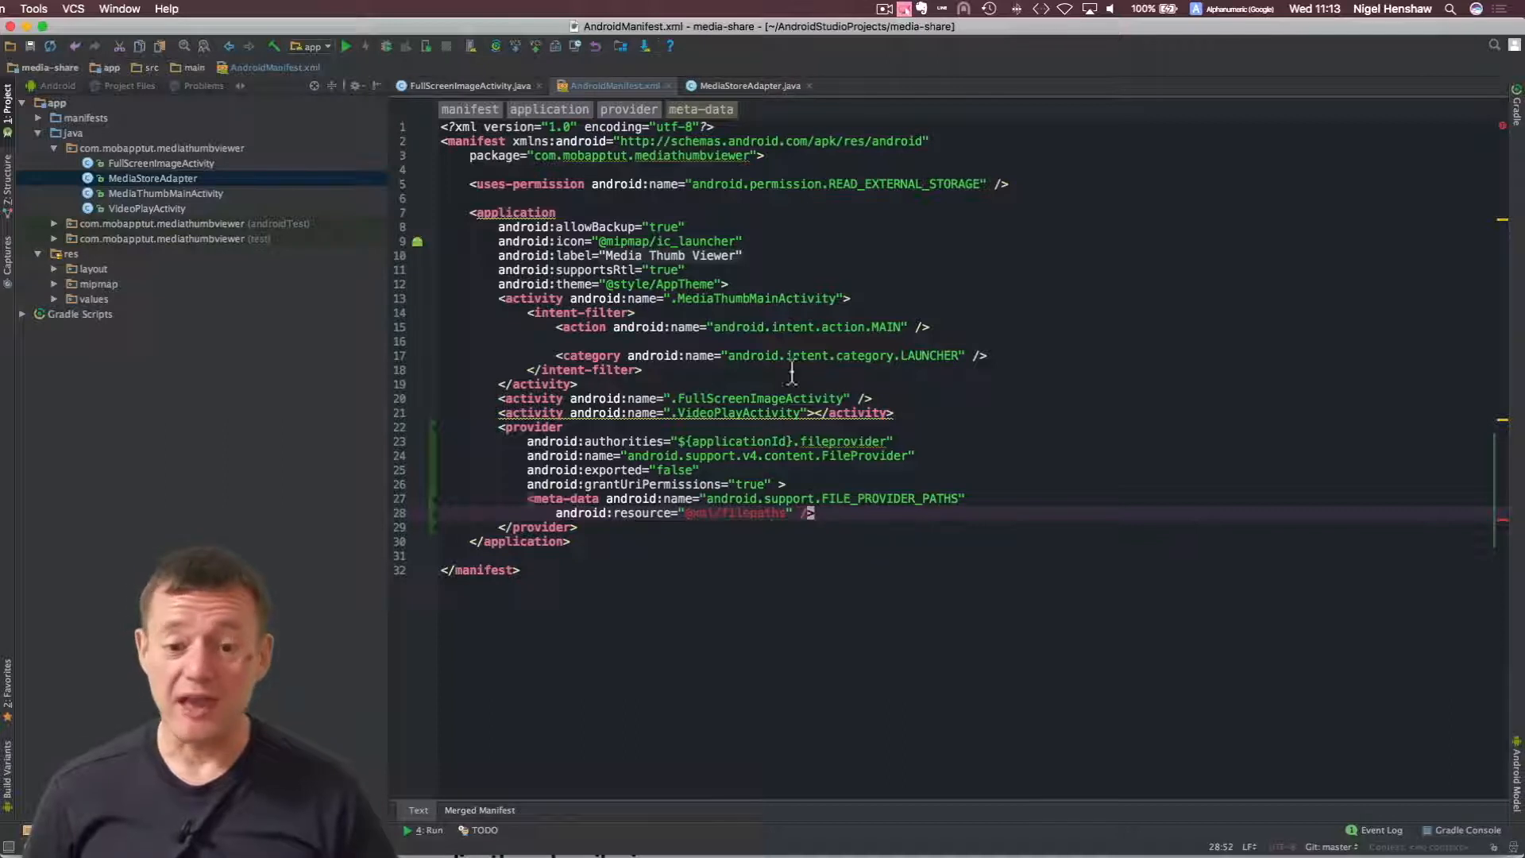
Create a new xml resource directory under res
{"action": "left_click", "coordinate": [70, 254]}
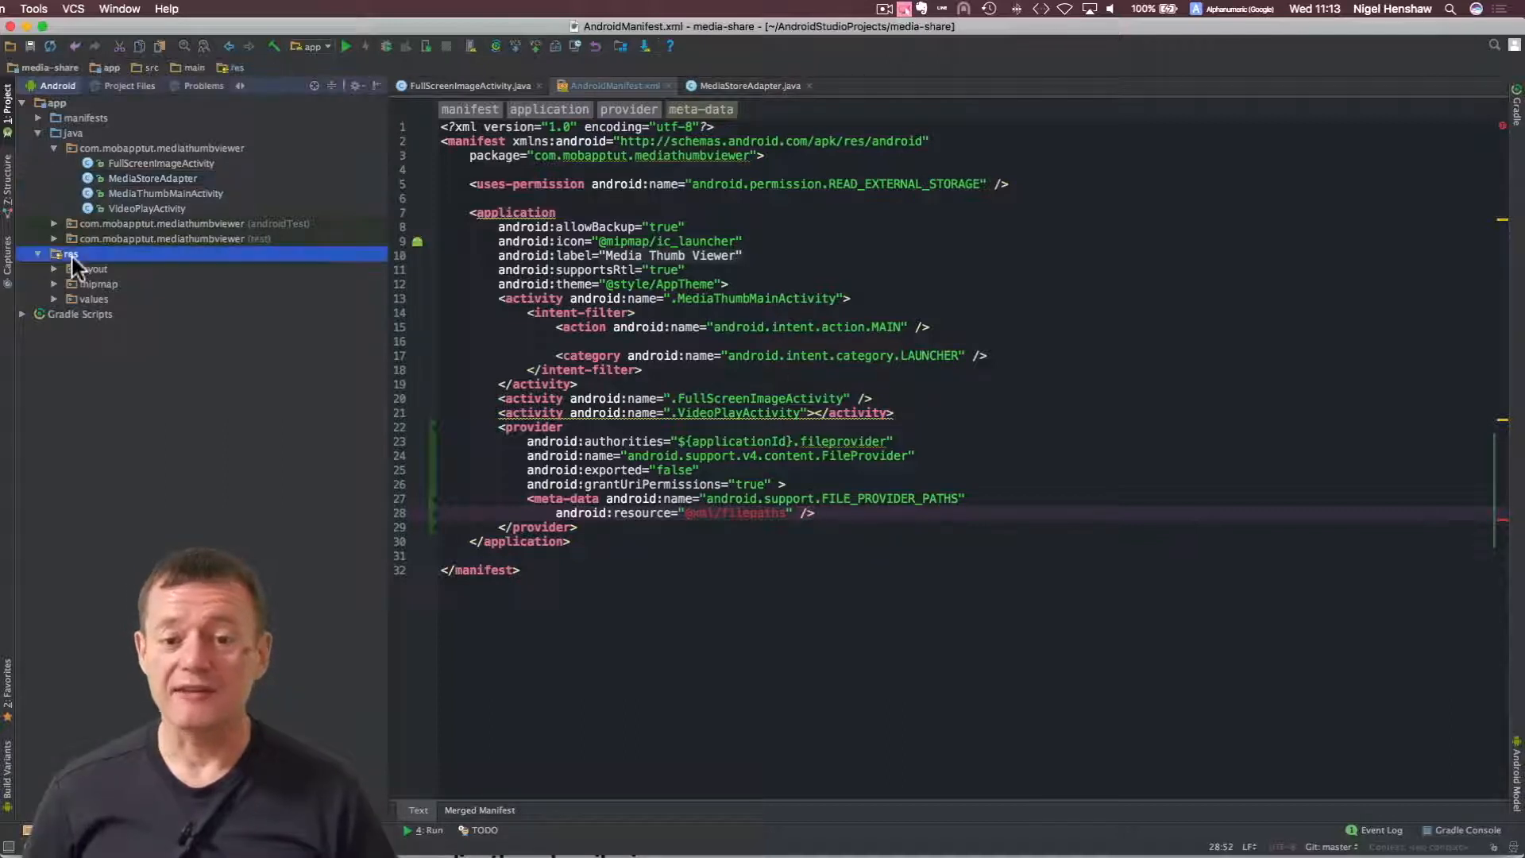
{"action": "right_click", "coordinate": [69, 254]}
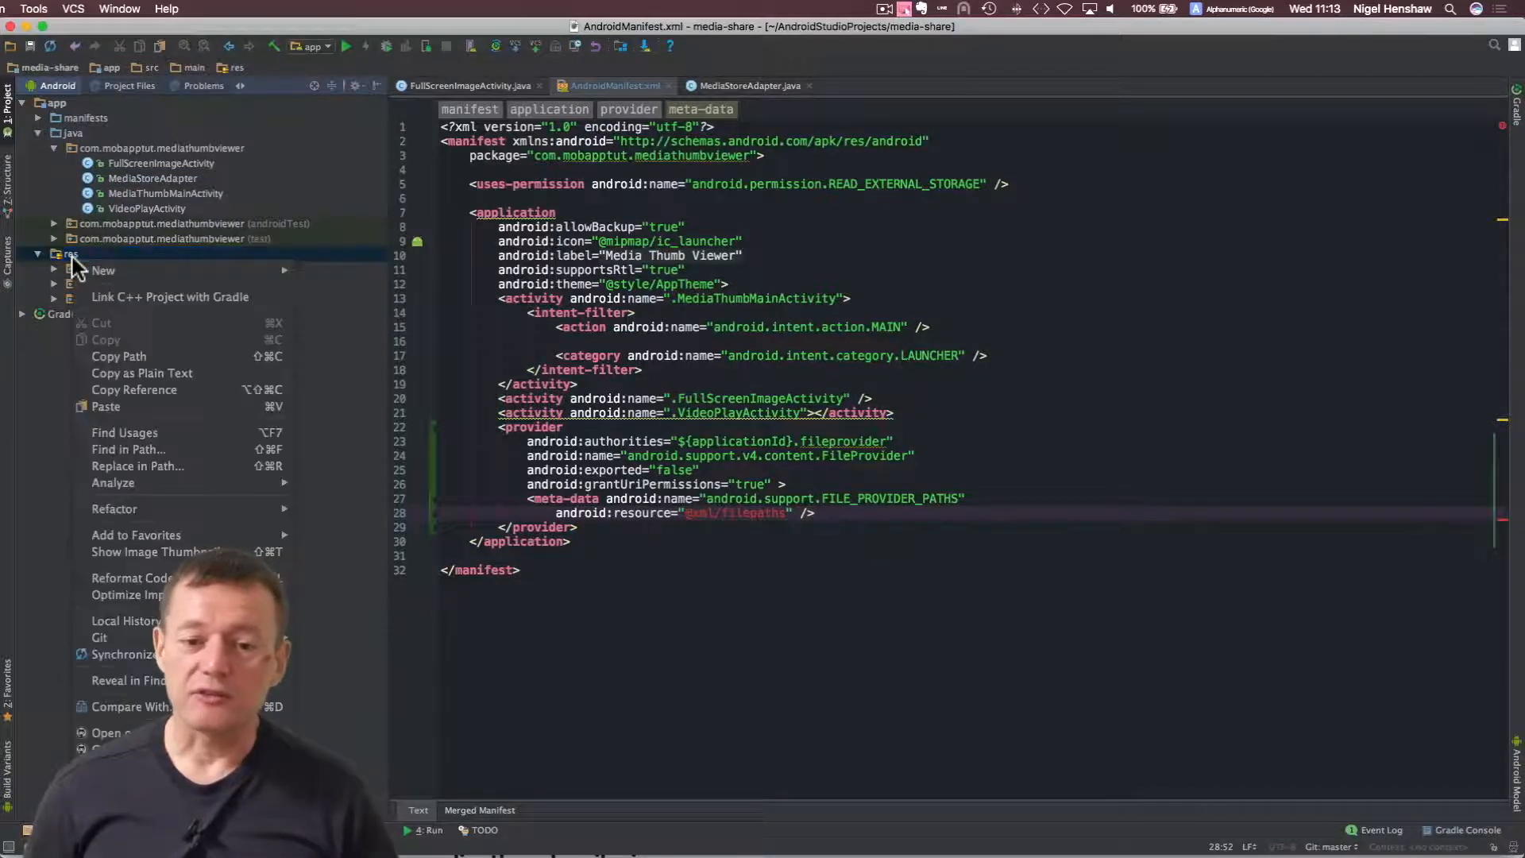
{"action": "mouse_move", "coordinate": [103, 269]}
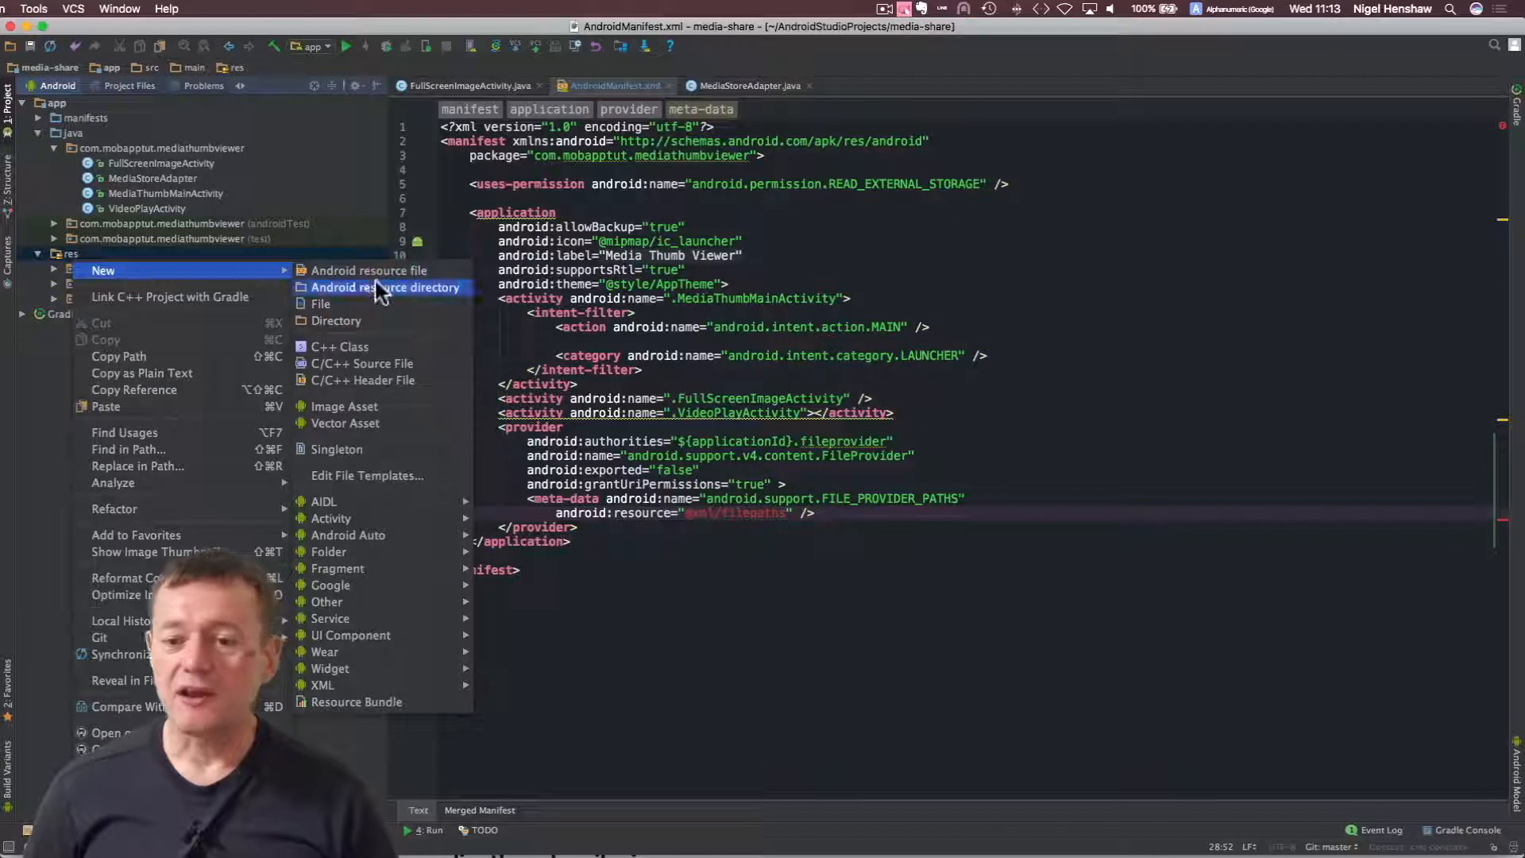
{"action": "left_click", "coordinate": [386, 287]}
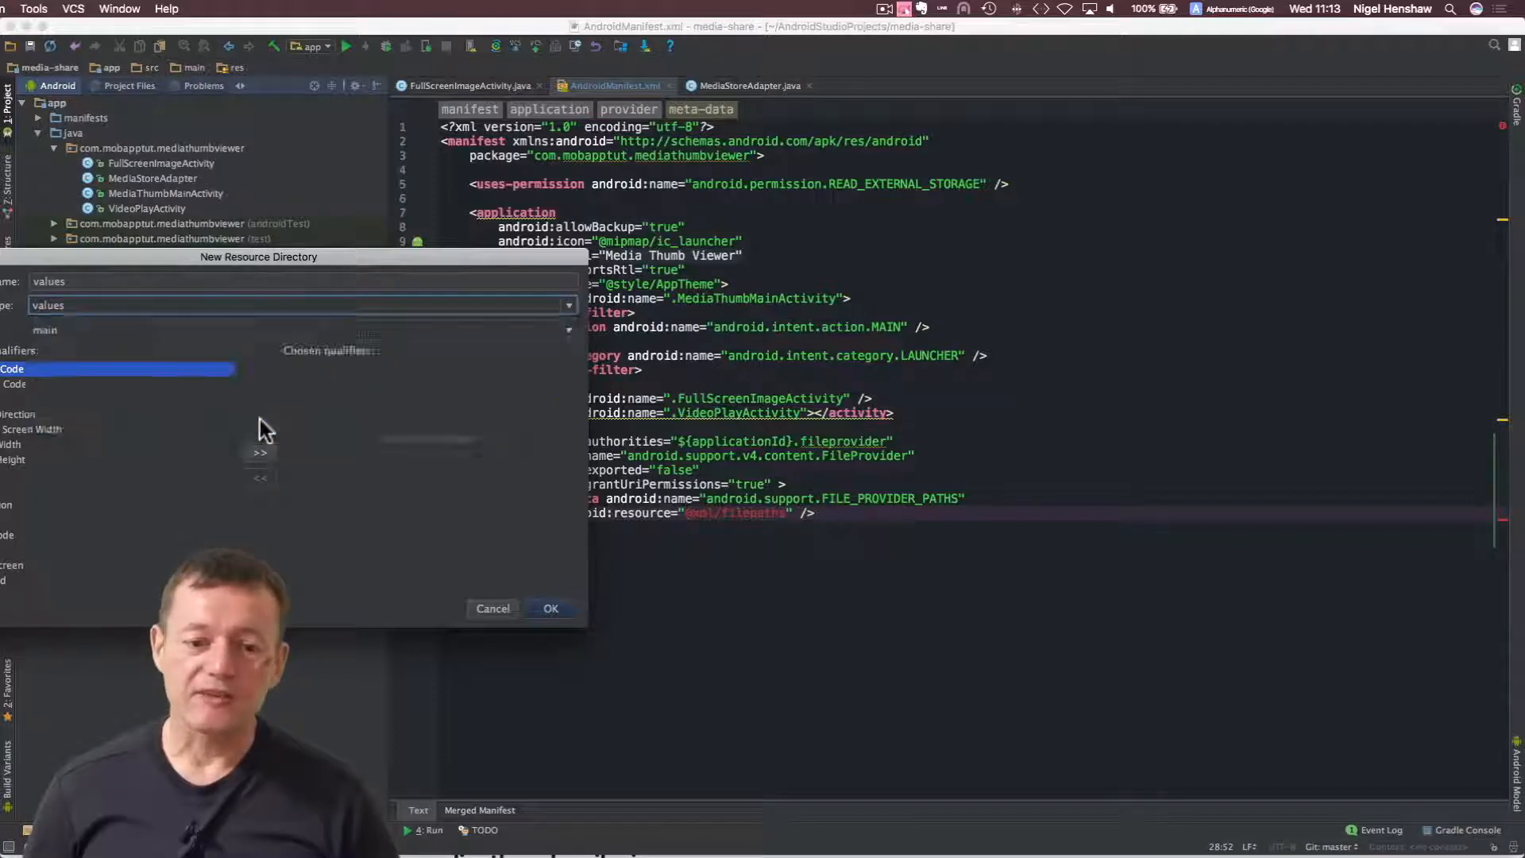
{"action": "type", "text": "xml"}
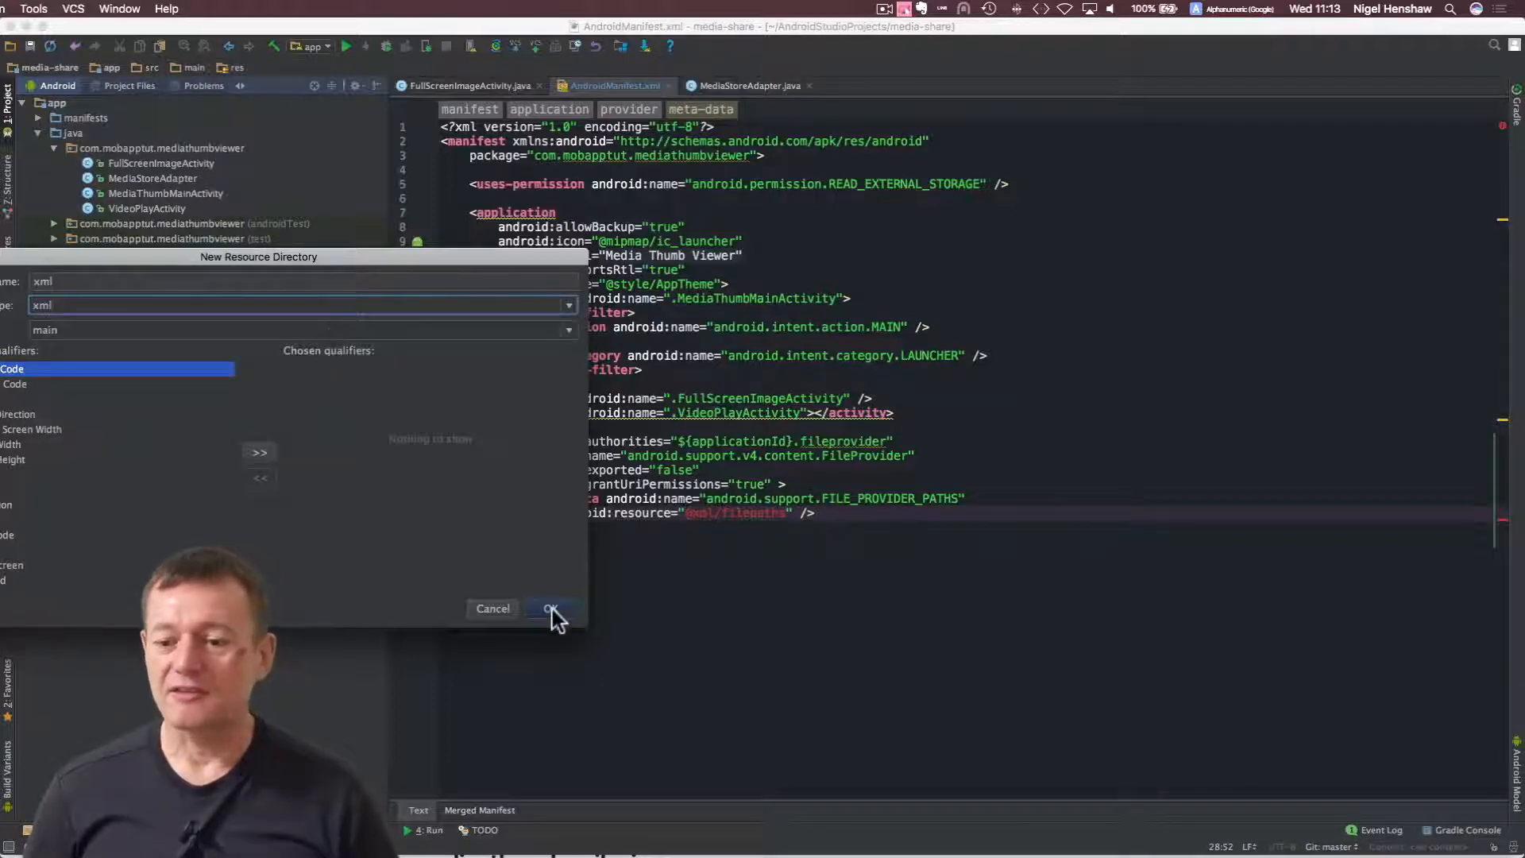
{"action": "left_click", "coordinate": [552, 608]}
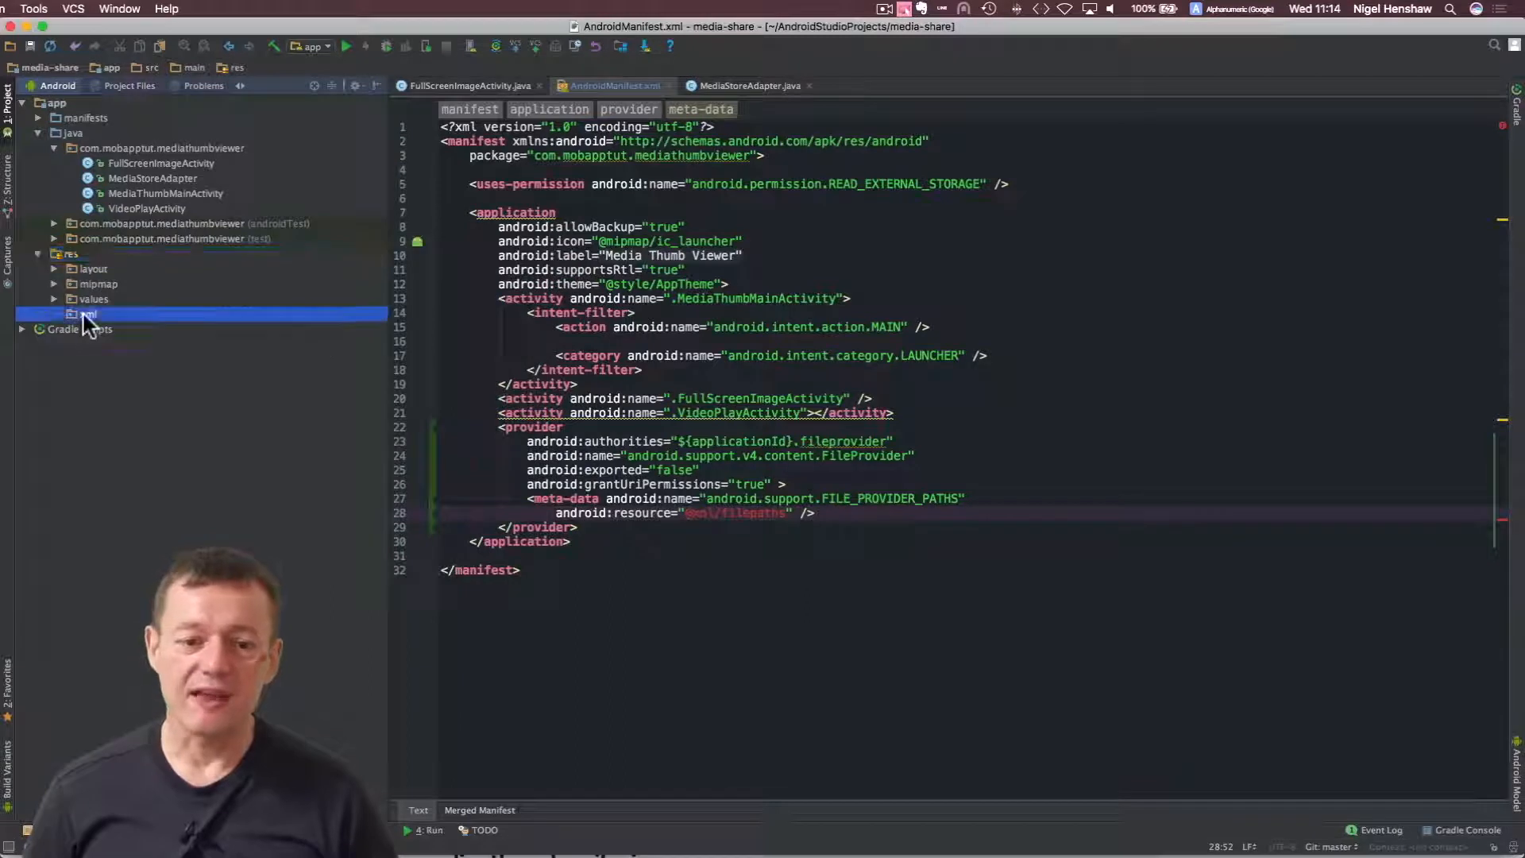
Create a filepaths file in res/xml and answer the Add File to Git prompt
{"action": "right_click", "coordinate": [88, 313]}
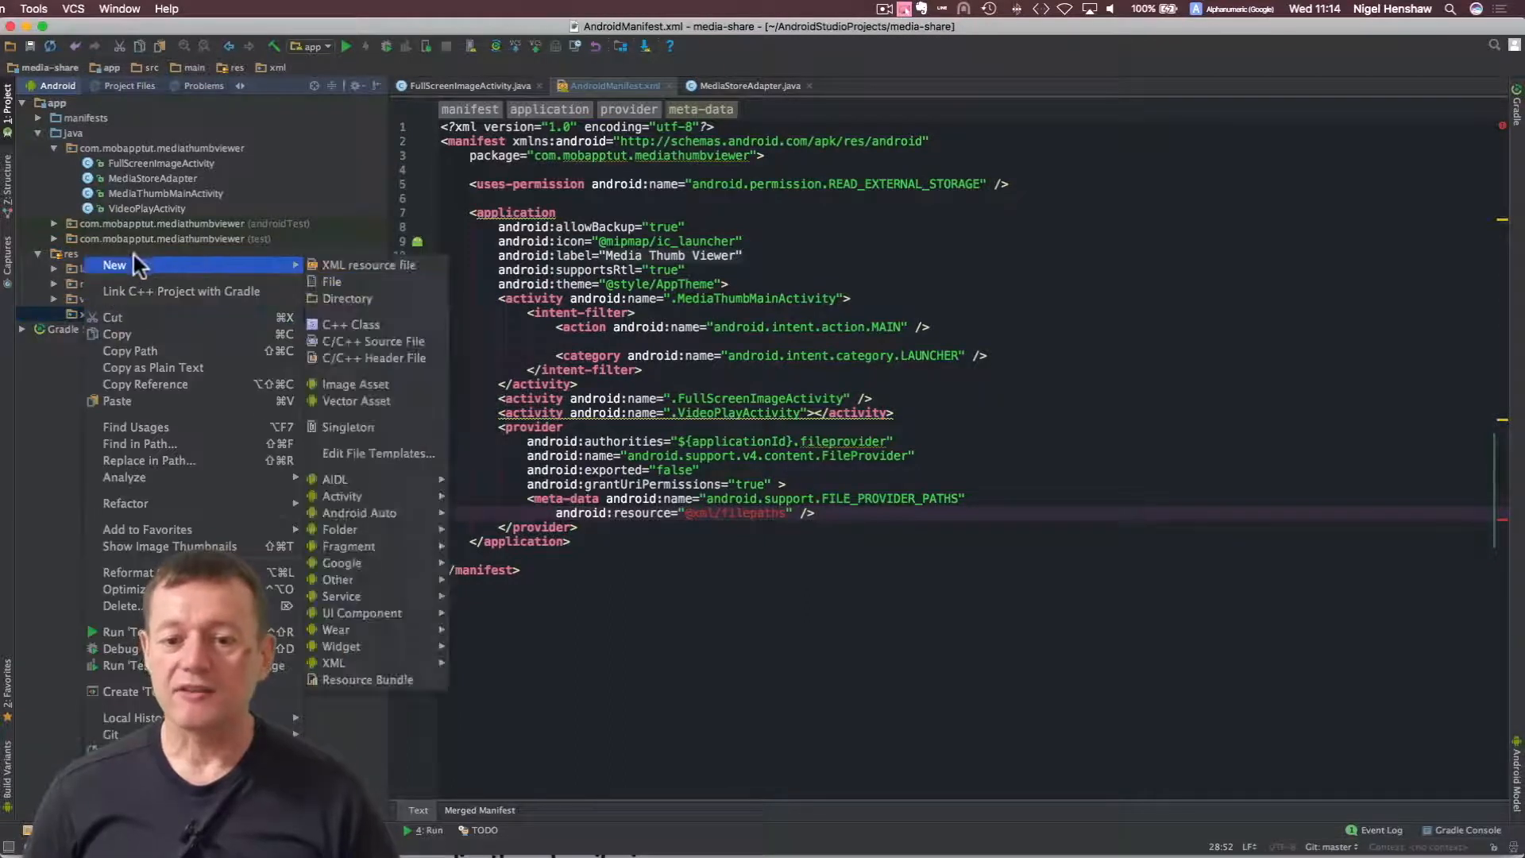
{"action": "left_click", "coordinate": [332, 281]}
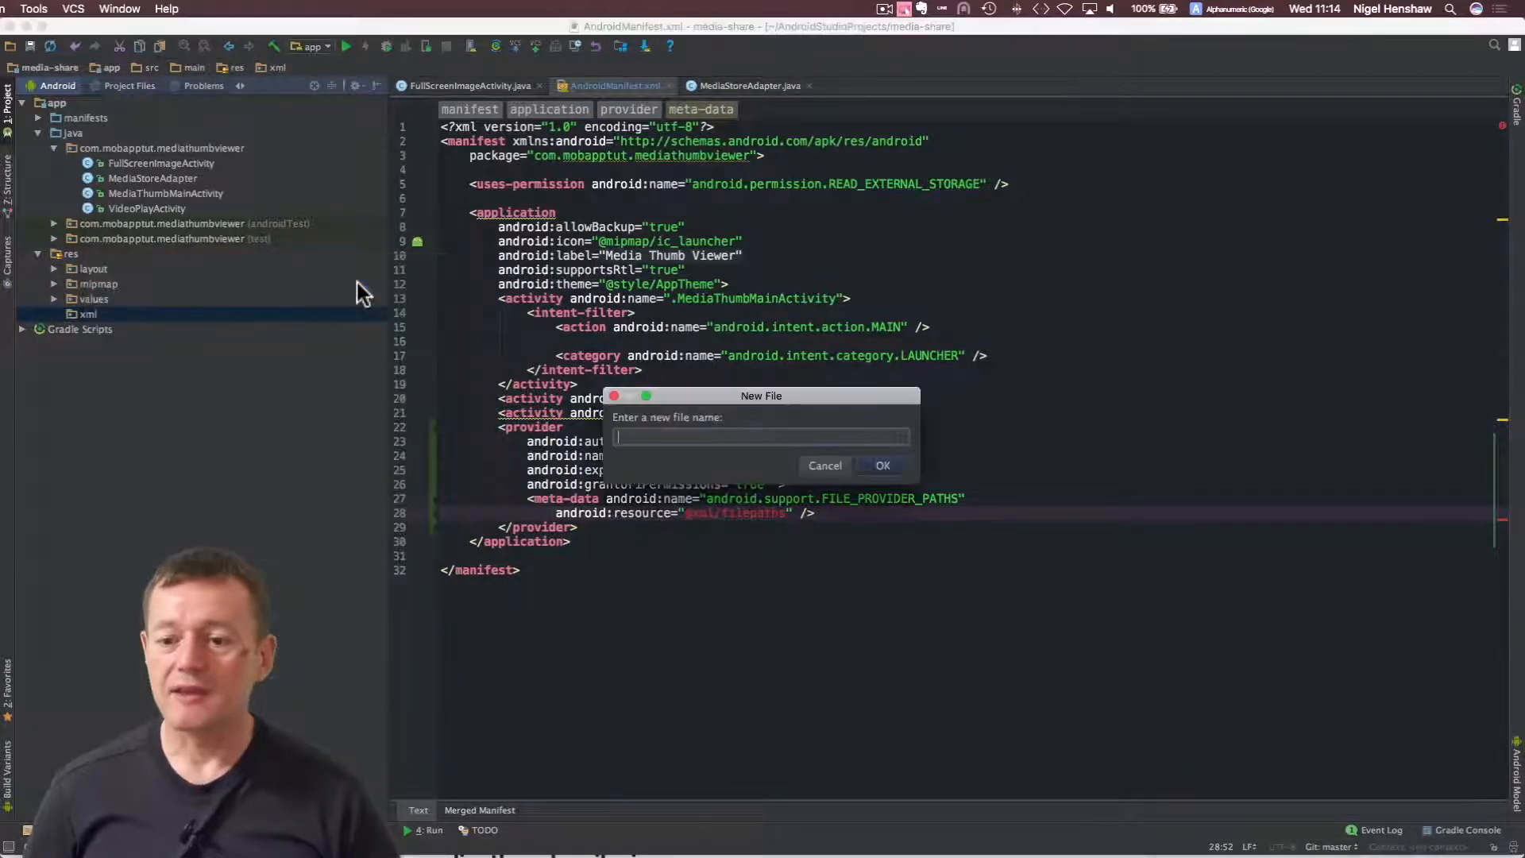
{"action": "type", "text": "ffi"}
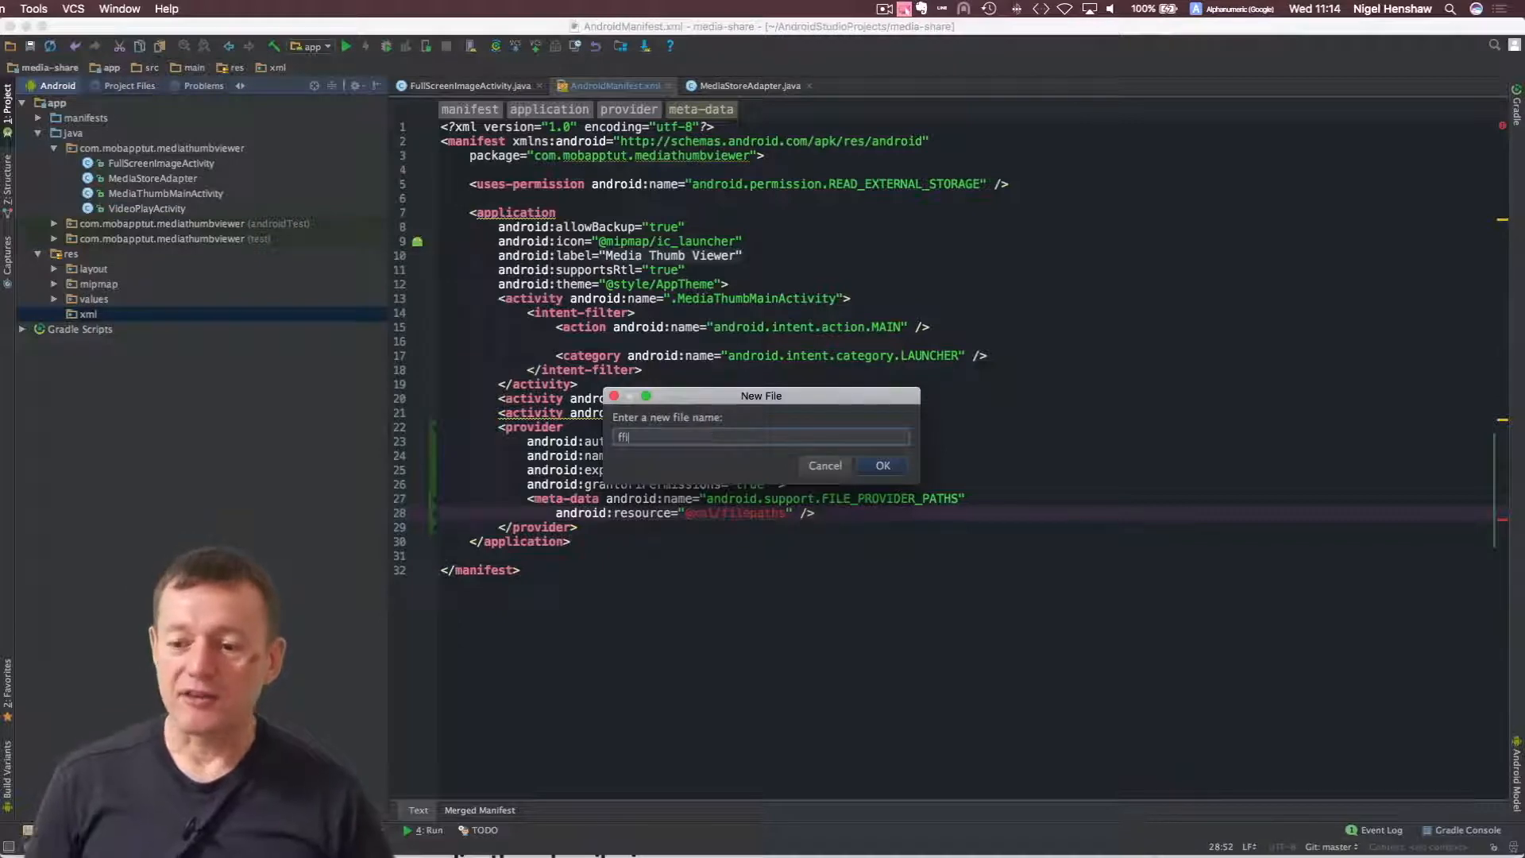
{"action": "type", "text": "filepaths"}
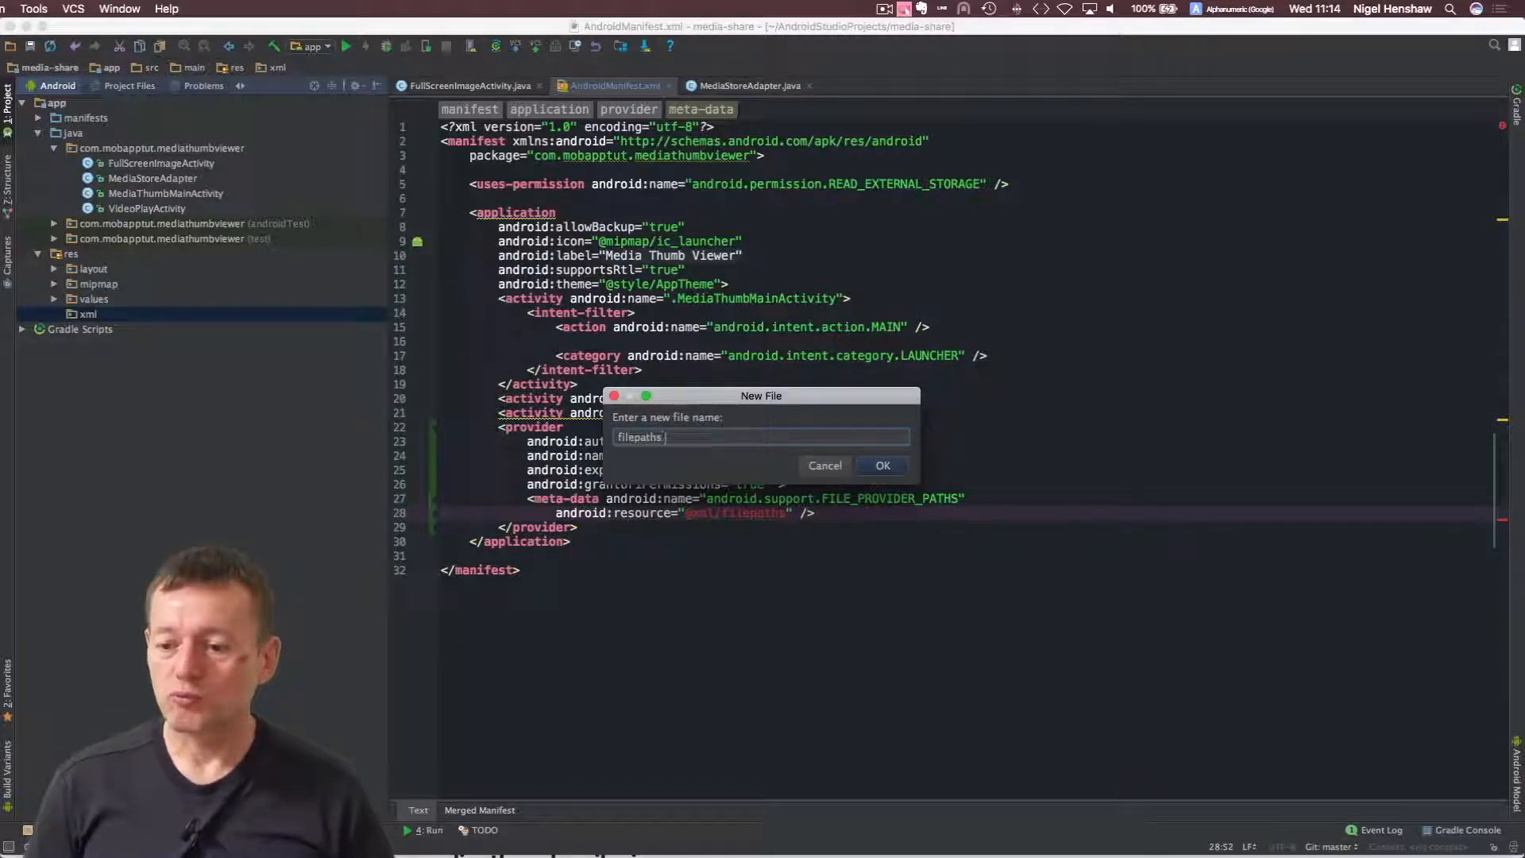
{"action": "left_click", "coordinate": [881, 465]}
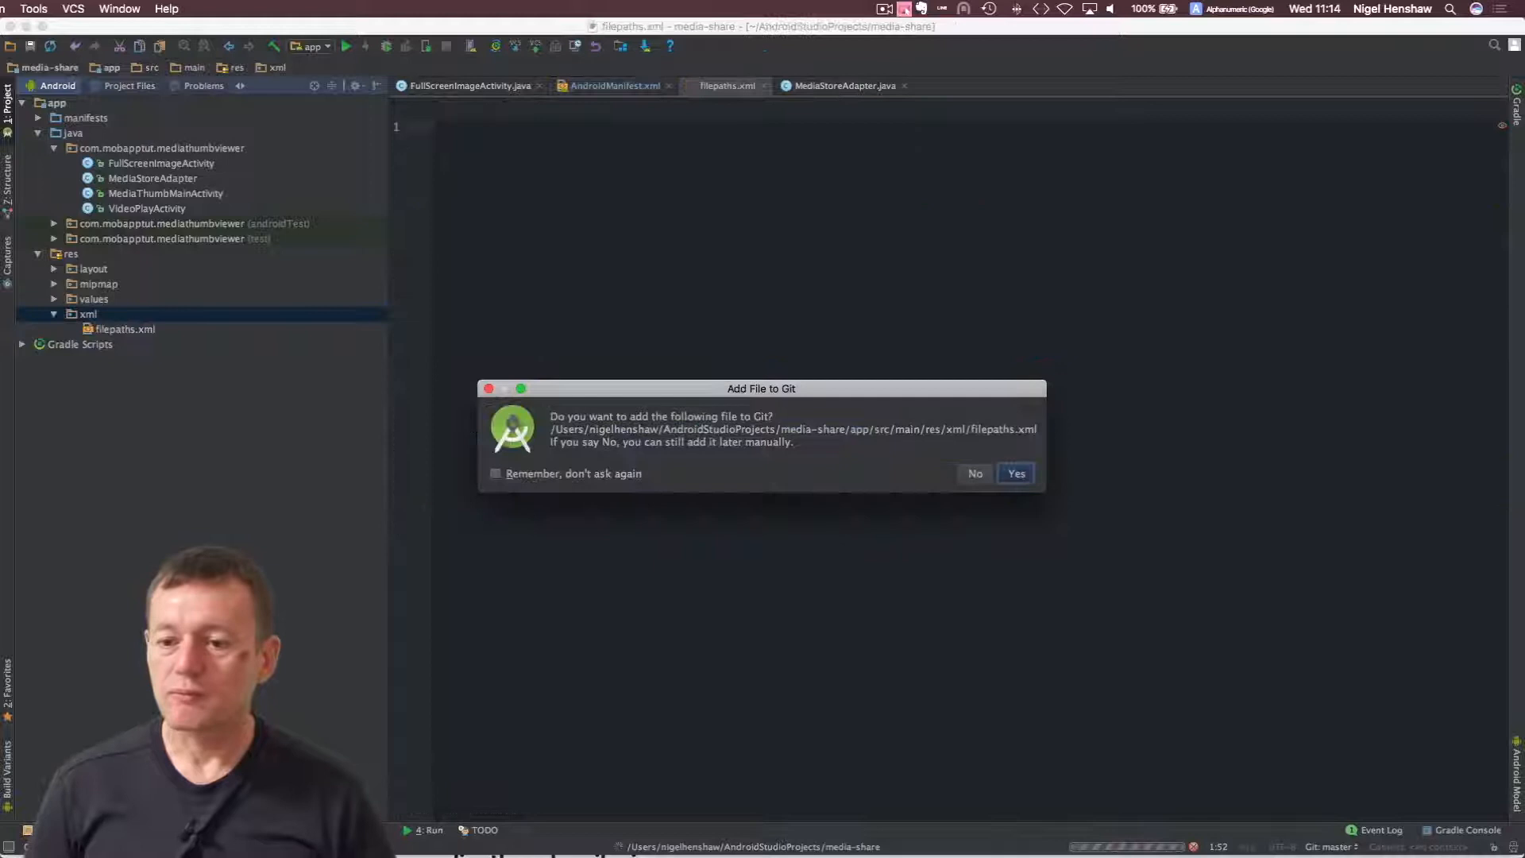
{"action": "left_click", "coordinate": [1015, 474]}
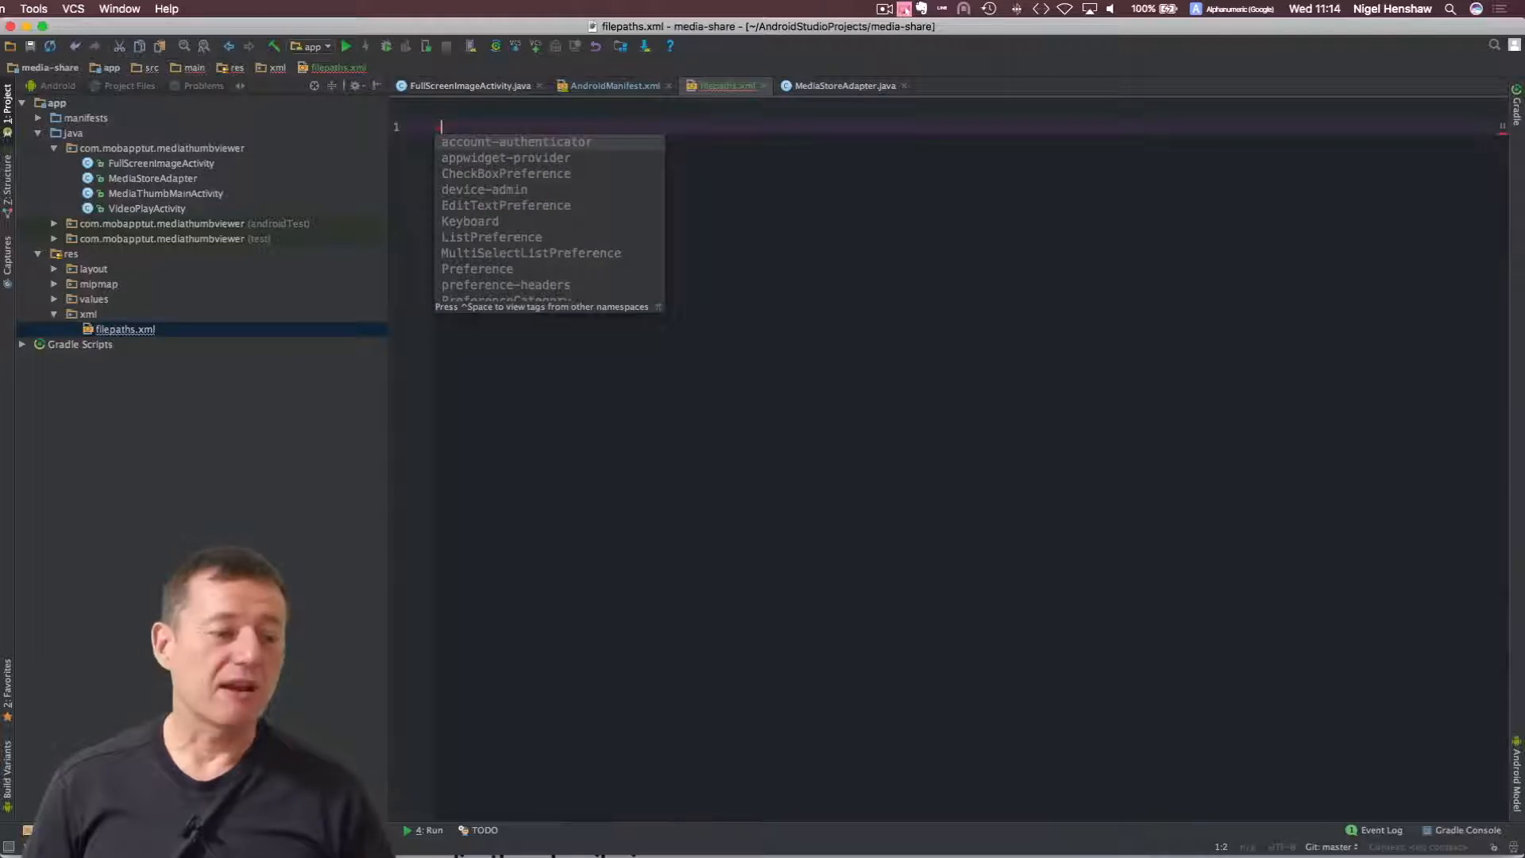
Write a <paths> element with an <external-path> child whose path is "."
{"action": "type", "text": "<paths>"}
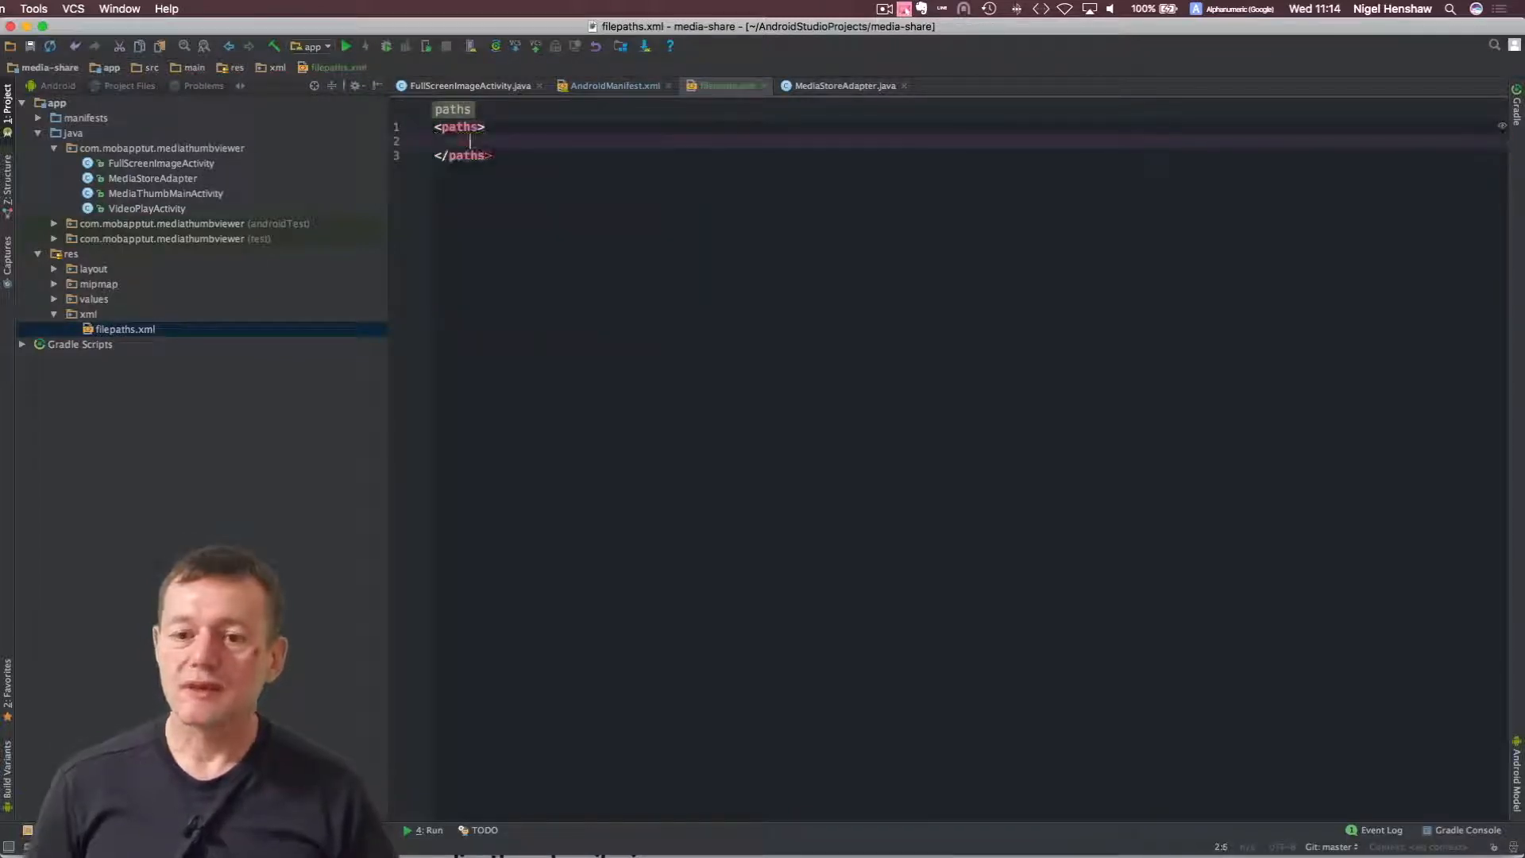
{"action": "type", "text": "<"}
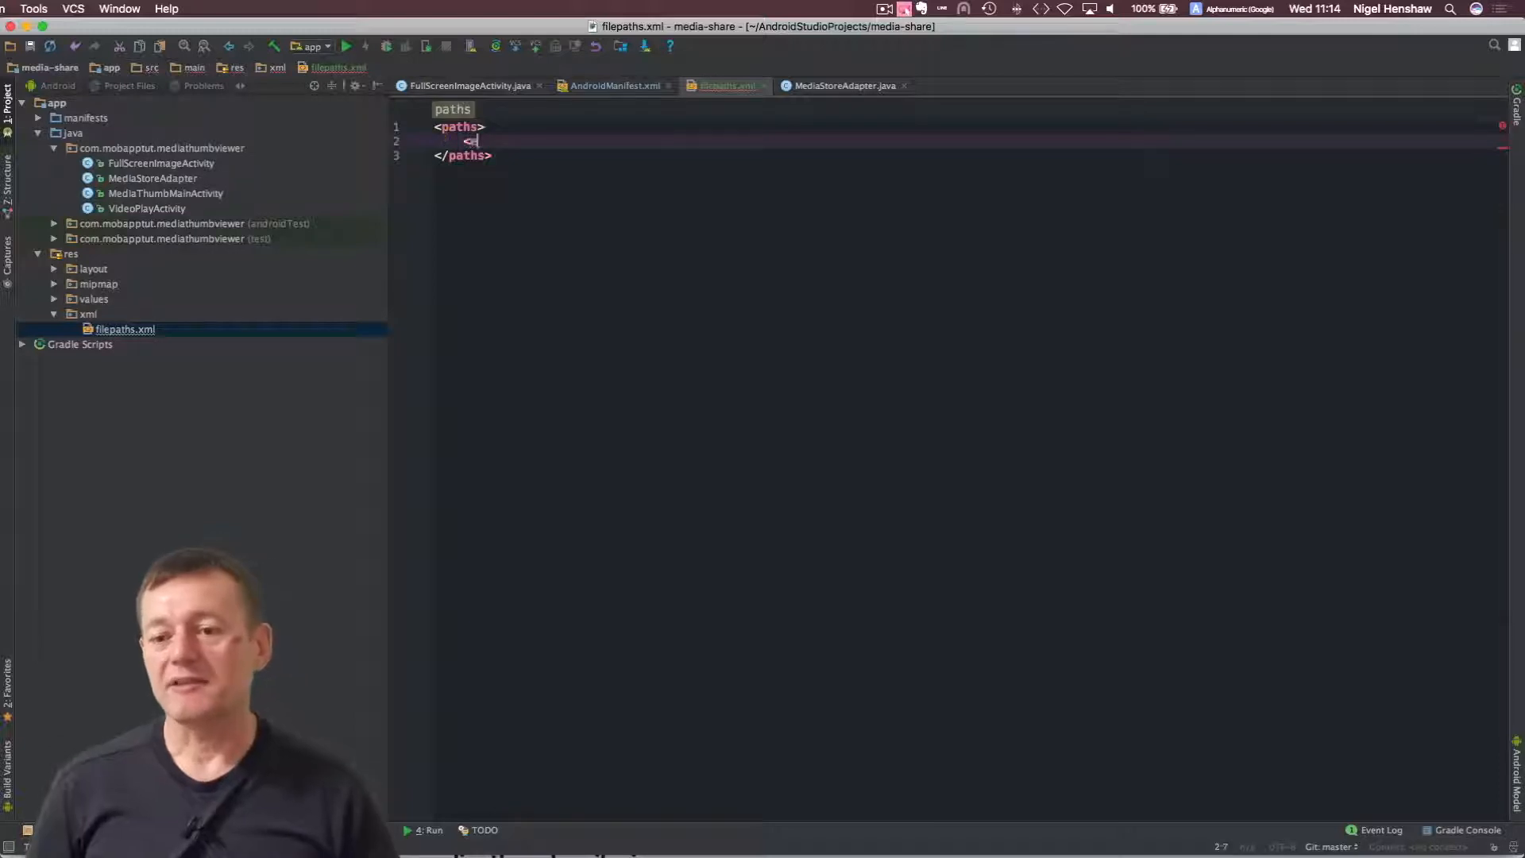
{"action": "type", "text": "exter"}
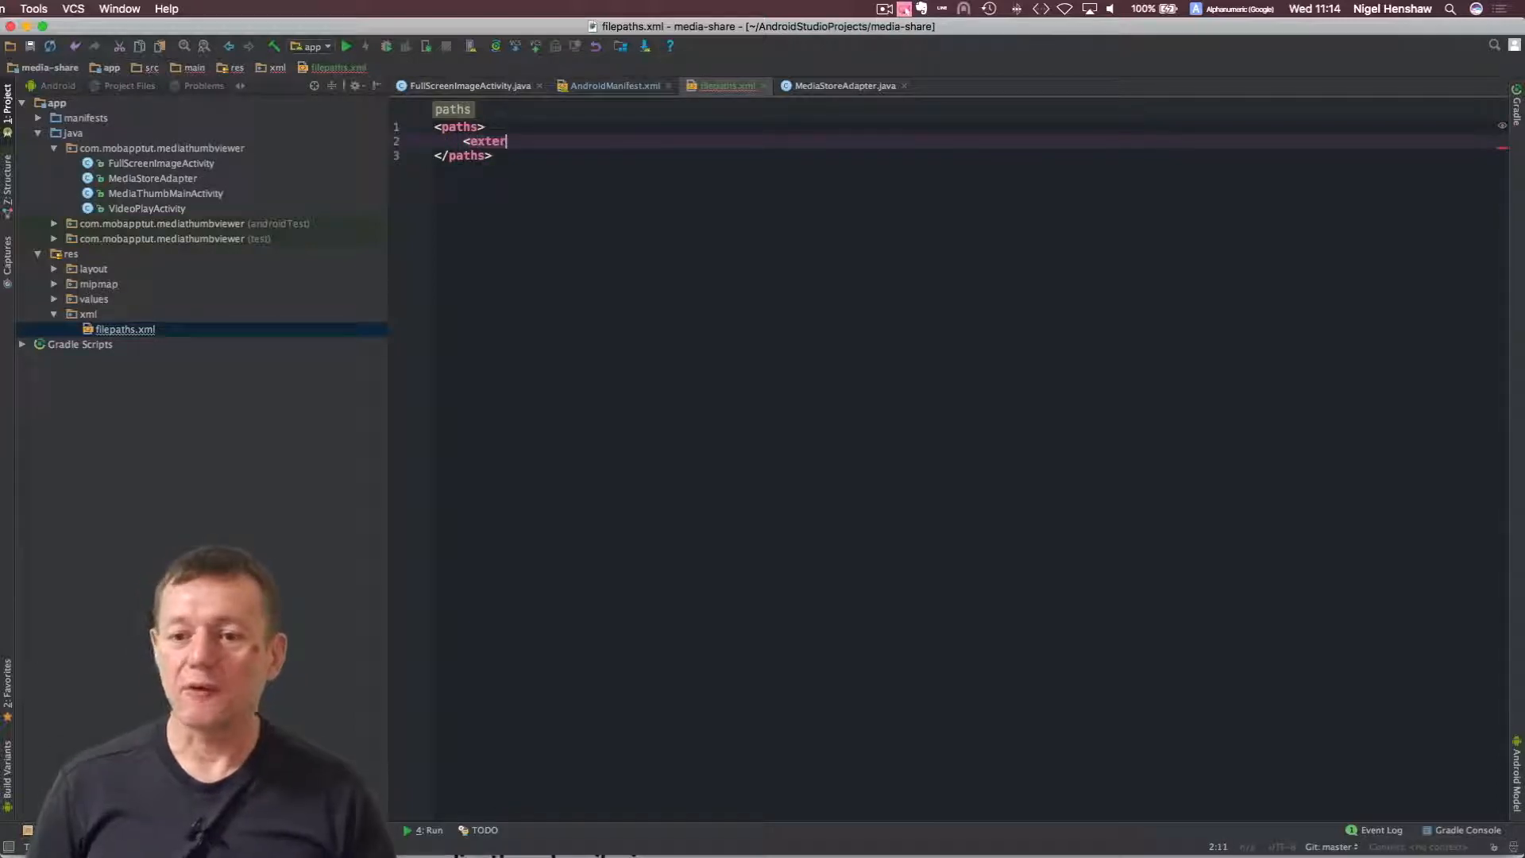
{"action": "type", "text": "nal-"}
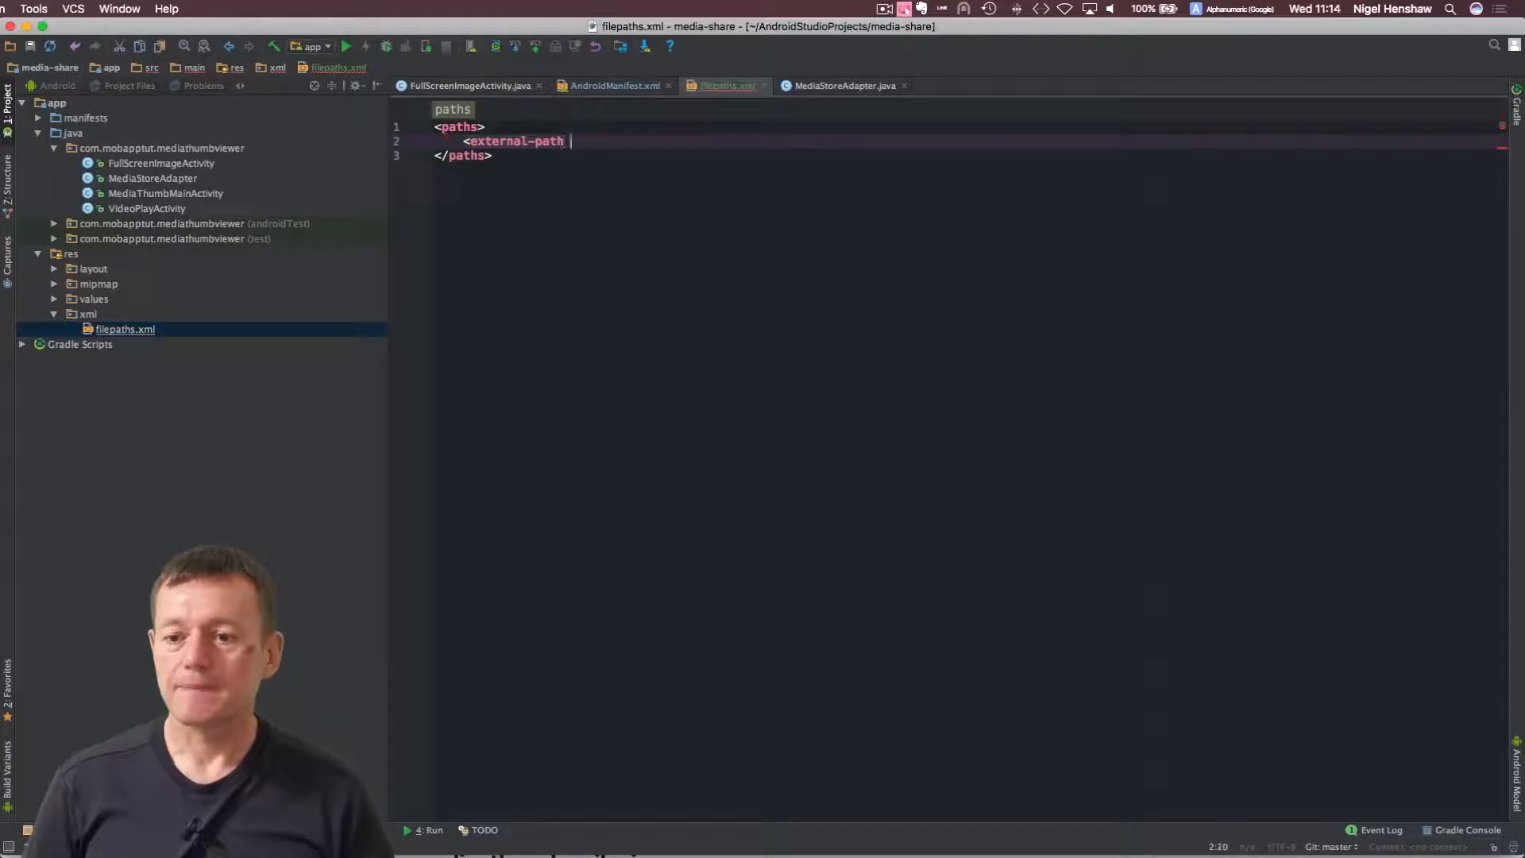
{"action": "type", "text": "pat"}
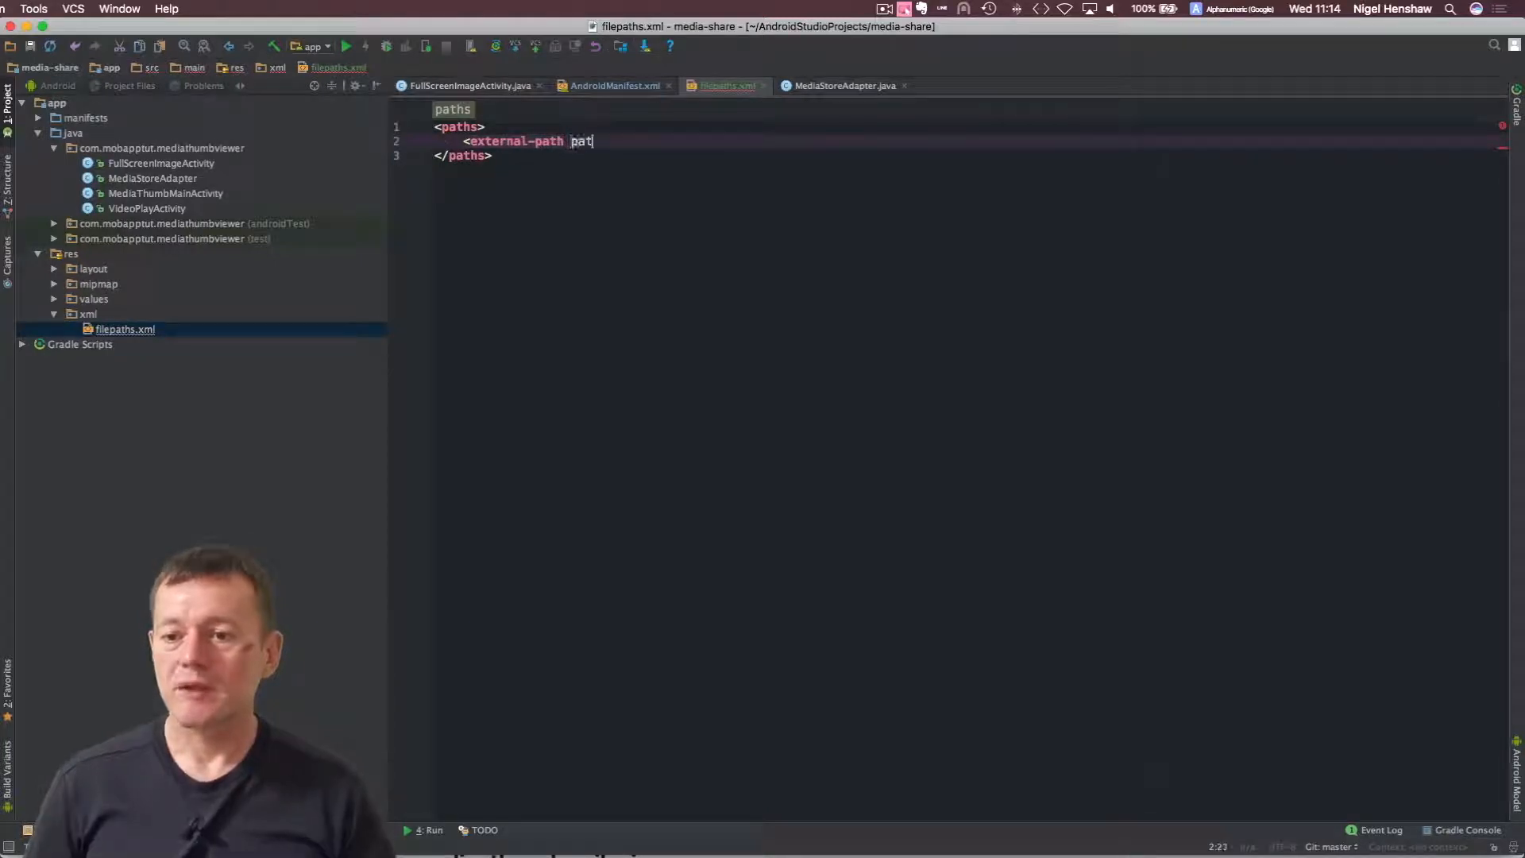
{"action": "type", "text": "h="}
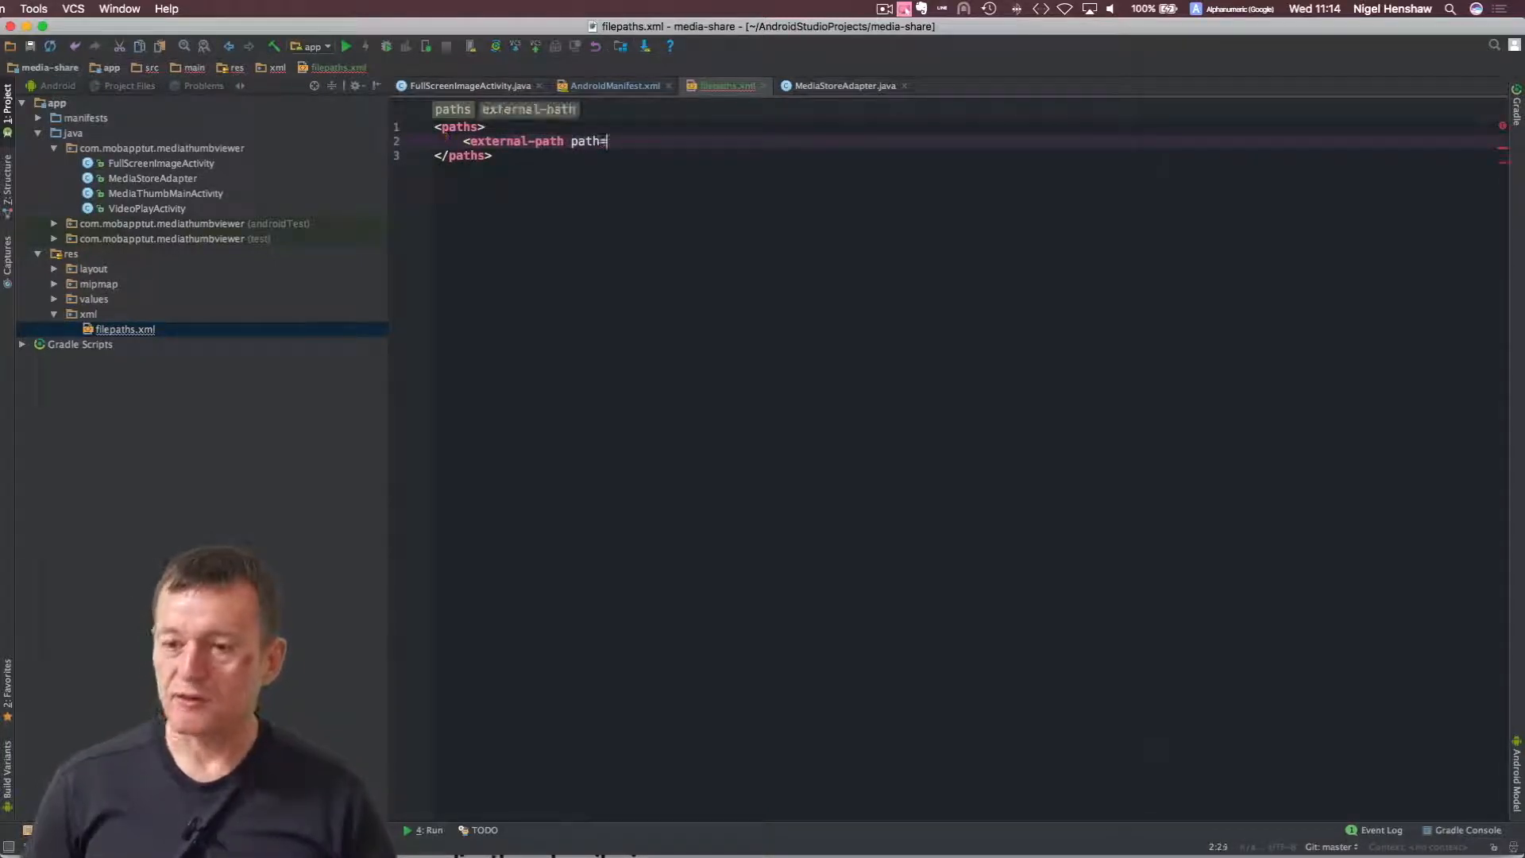
{"action": "type", "text": "\"\""}
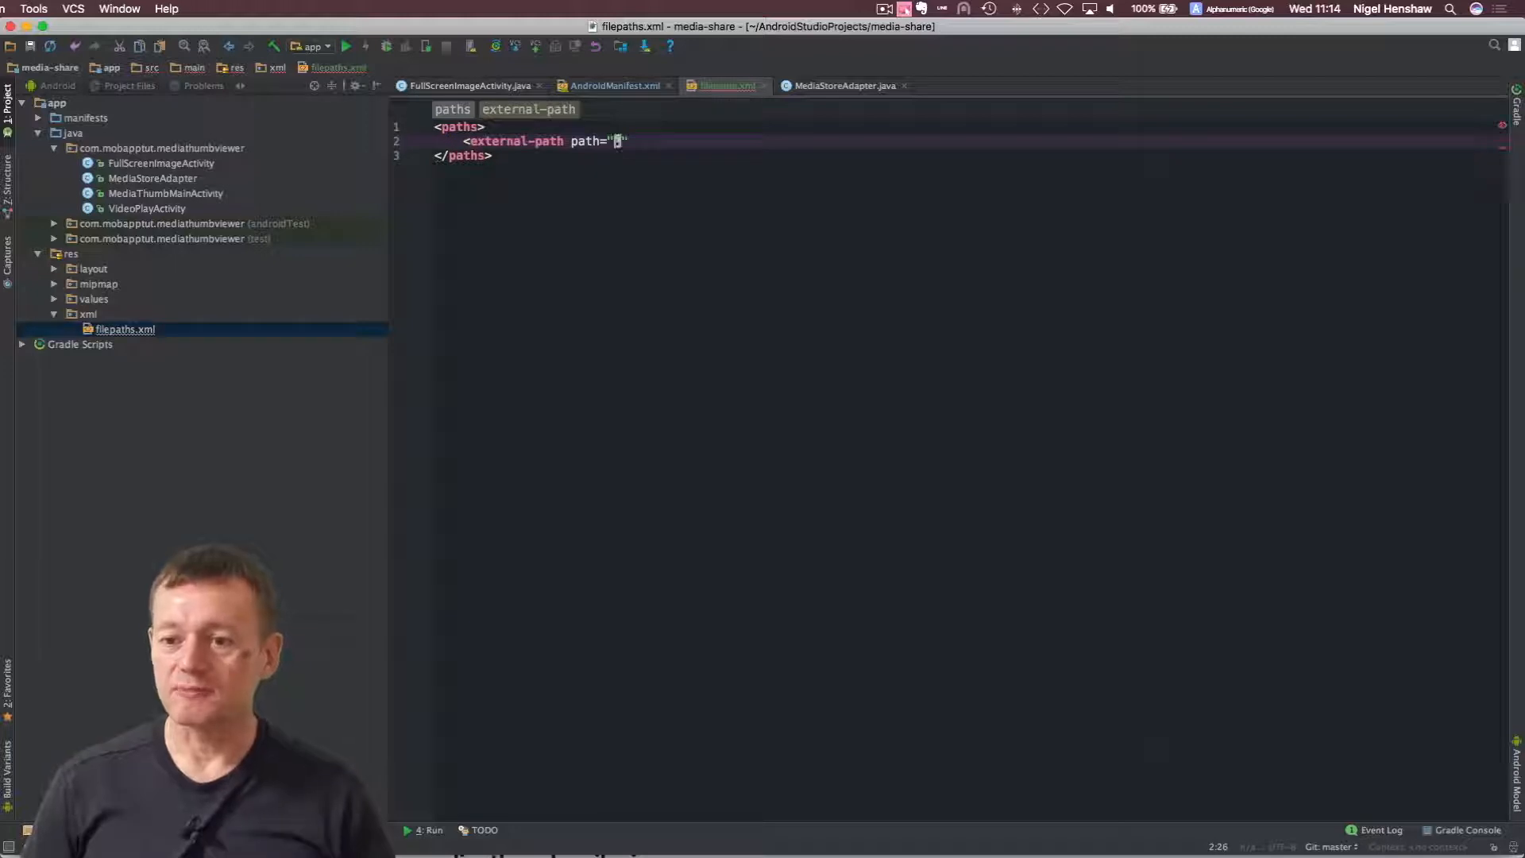
Name the external-path shareablemedia, close the tag and return to the manifest
{"action": "type", "text": ".\" name"}
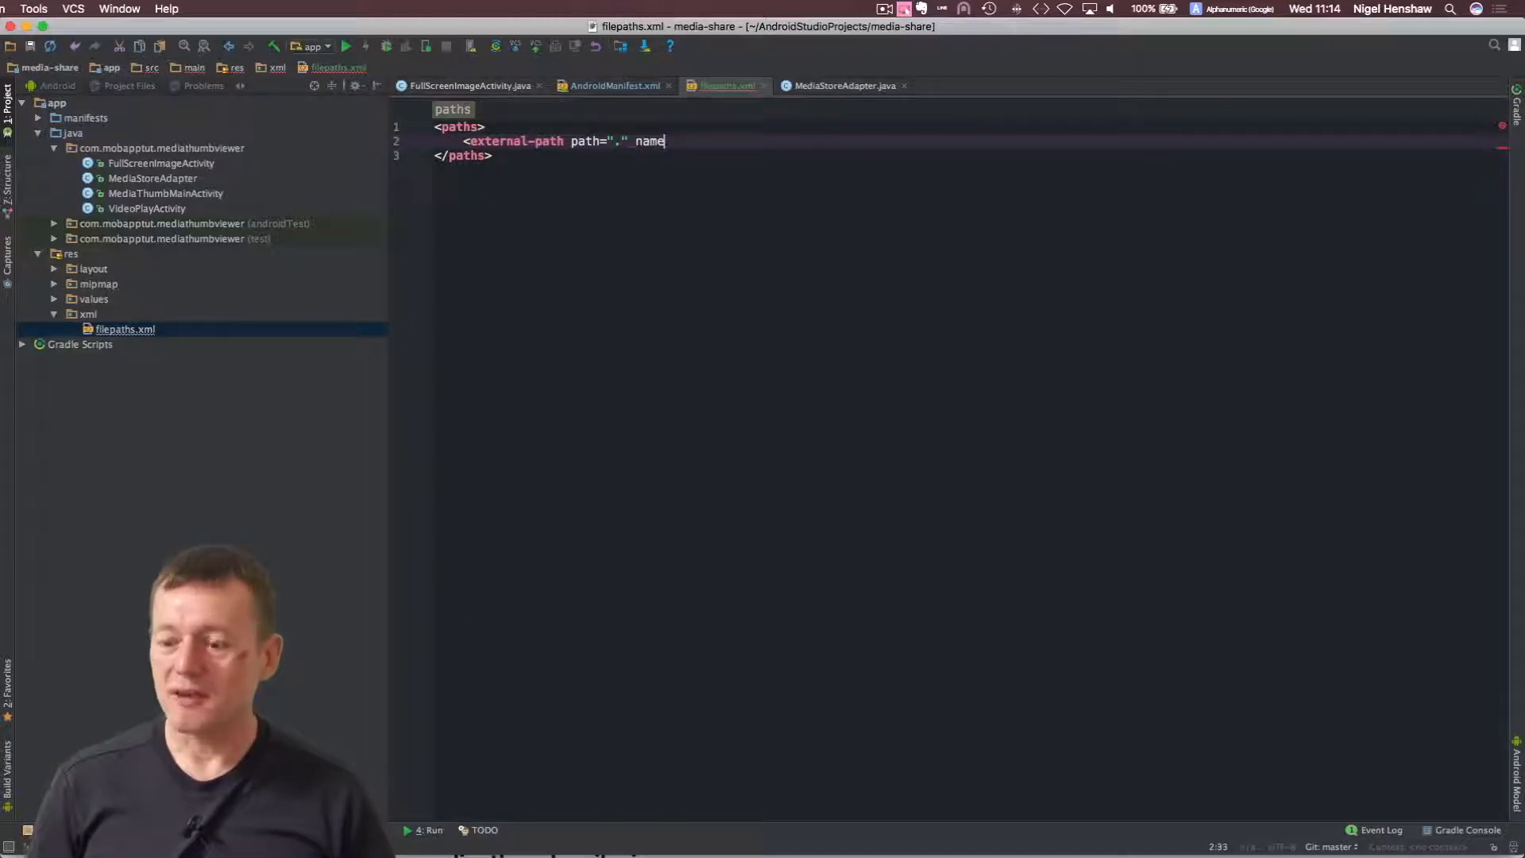
{"action": "type", "text": "=\"\""}
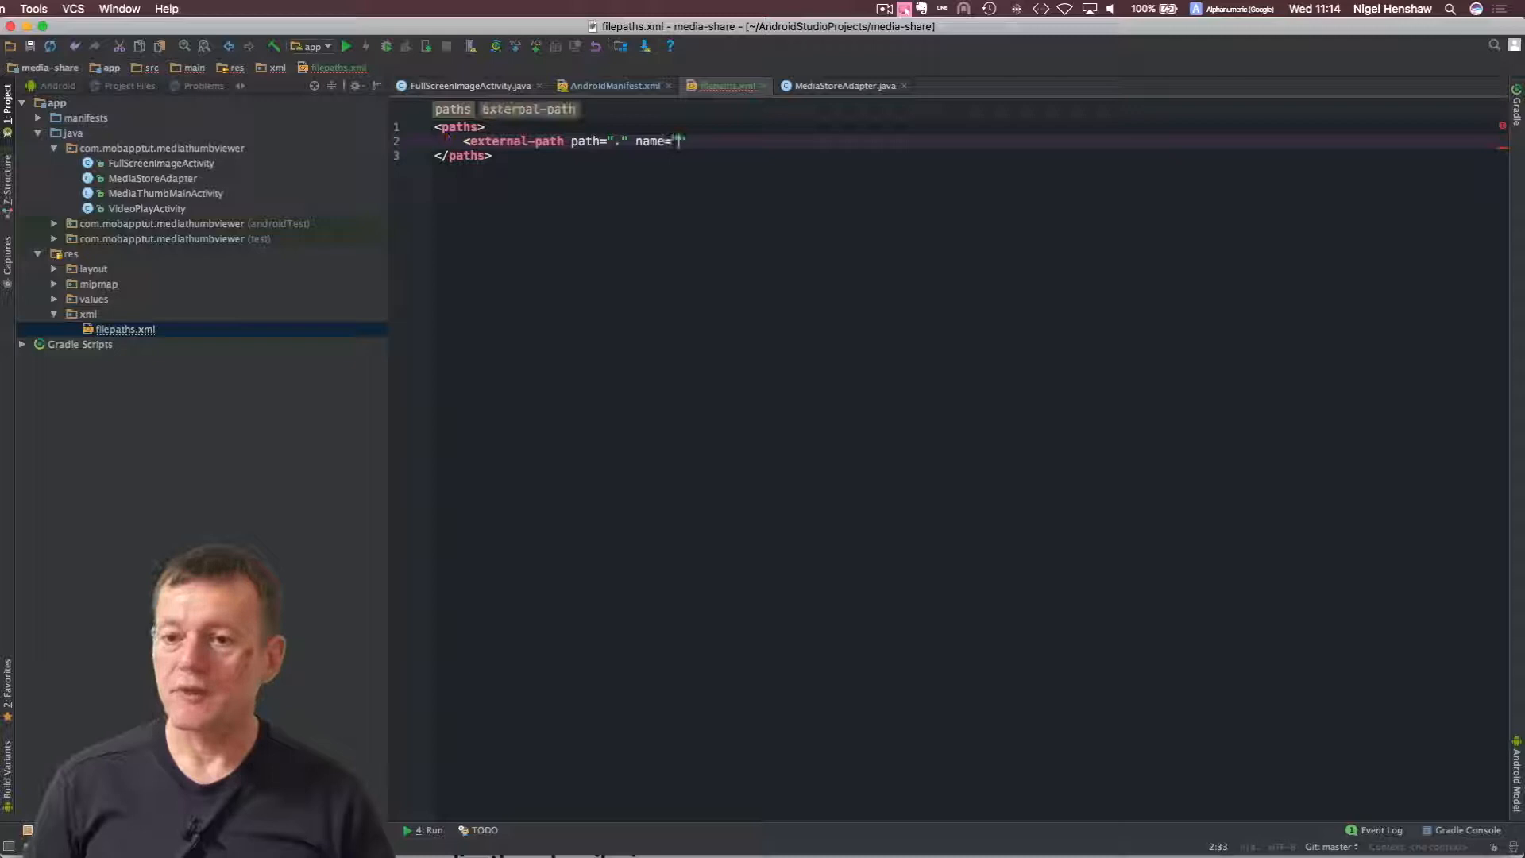
{"action": "type", "text": "shareable"}
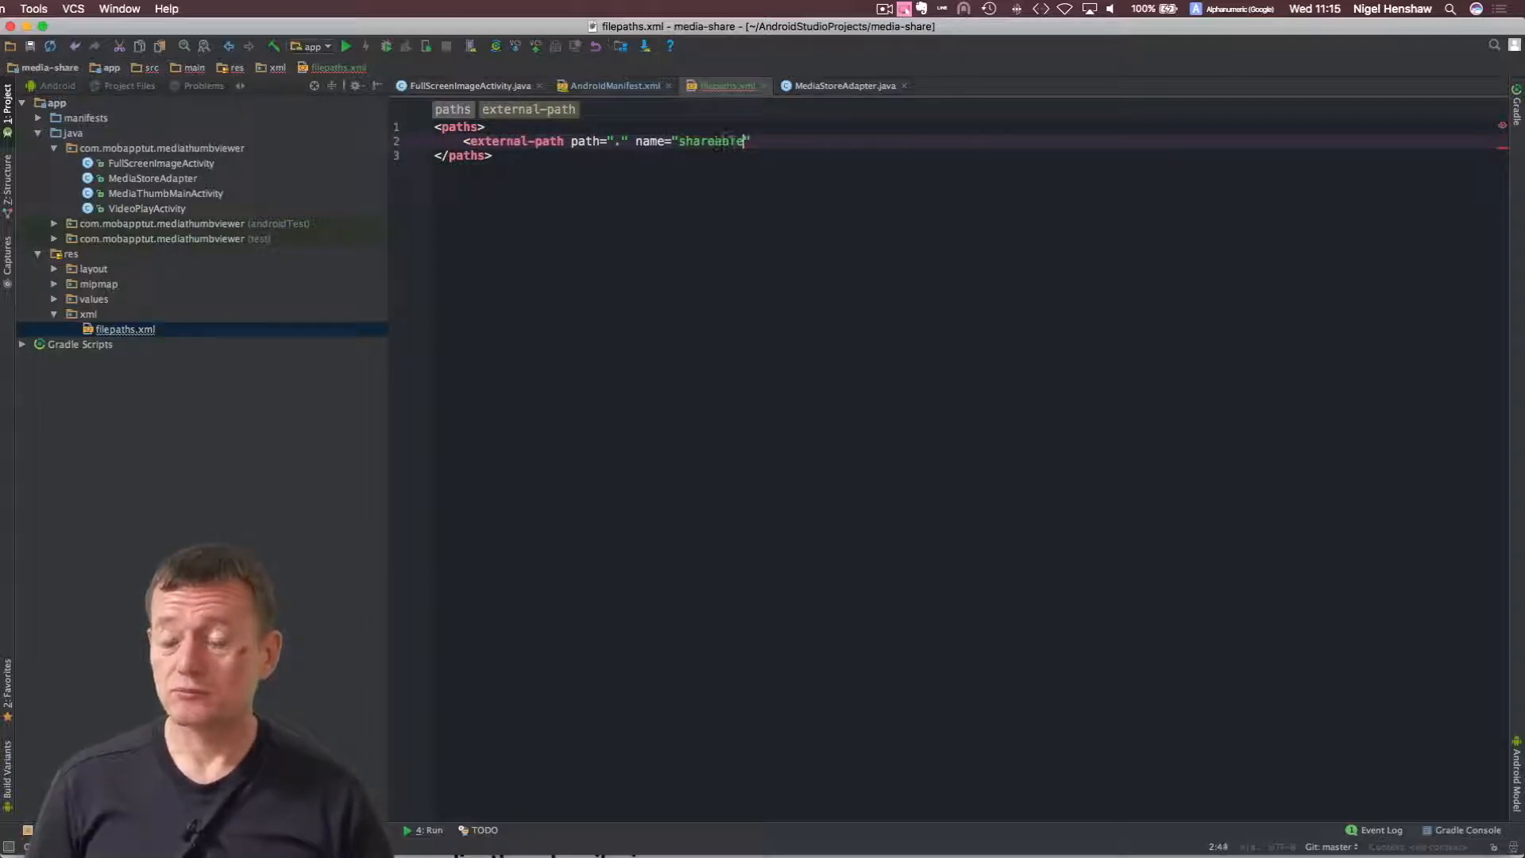
{"action": "type", "text": "media"}
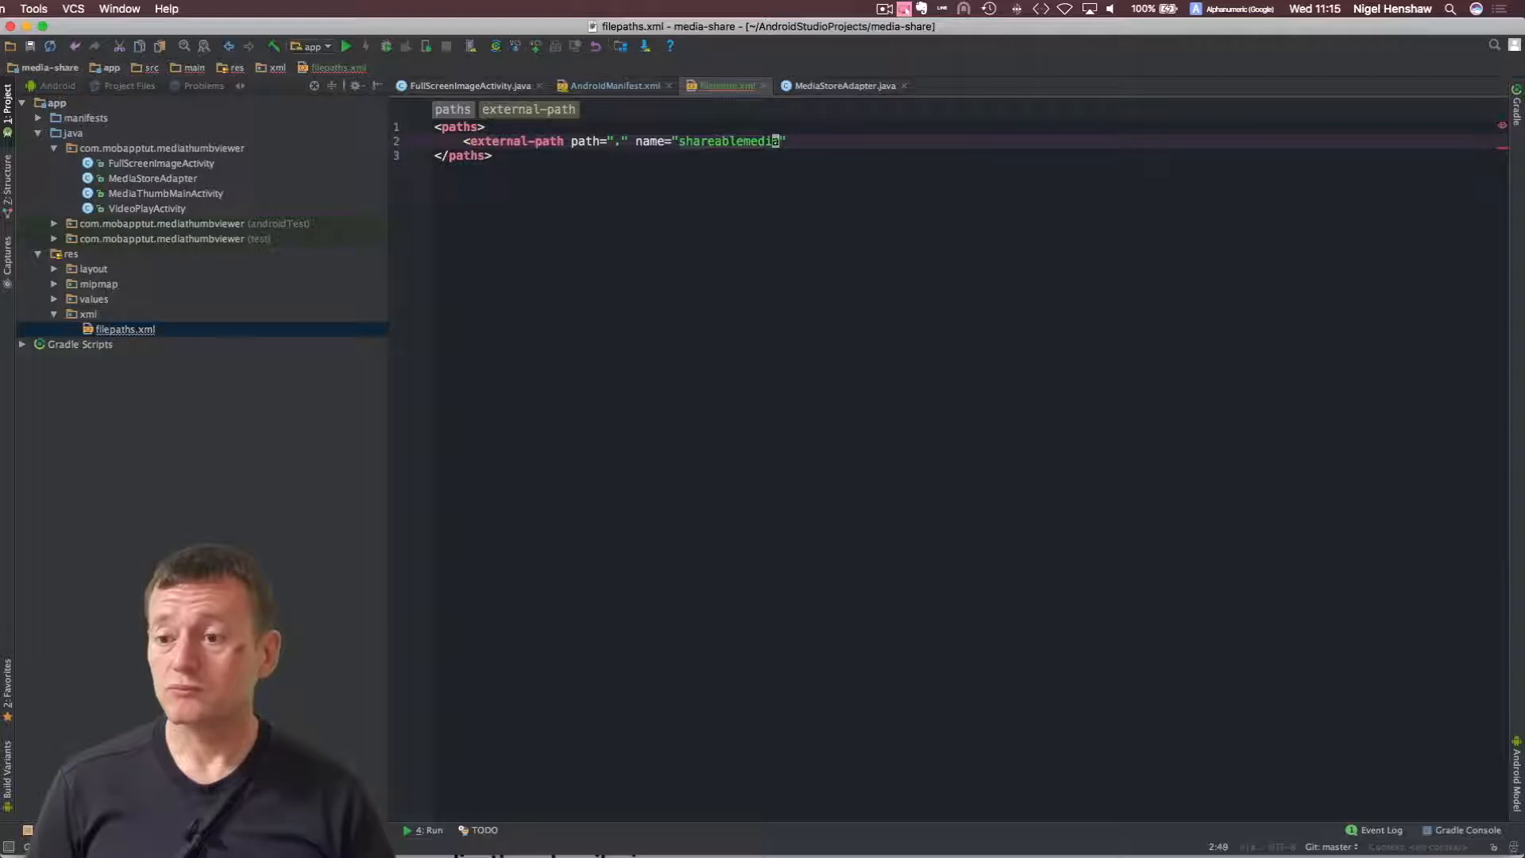
{"action": "type", "text": "/>"}
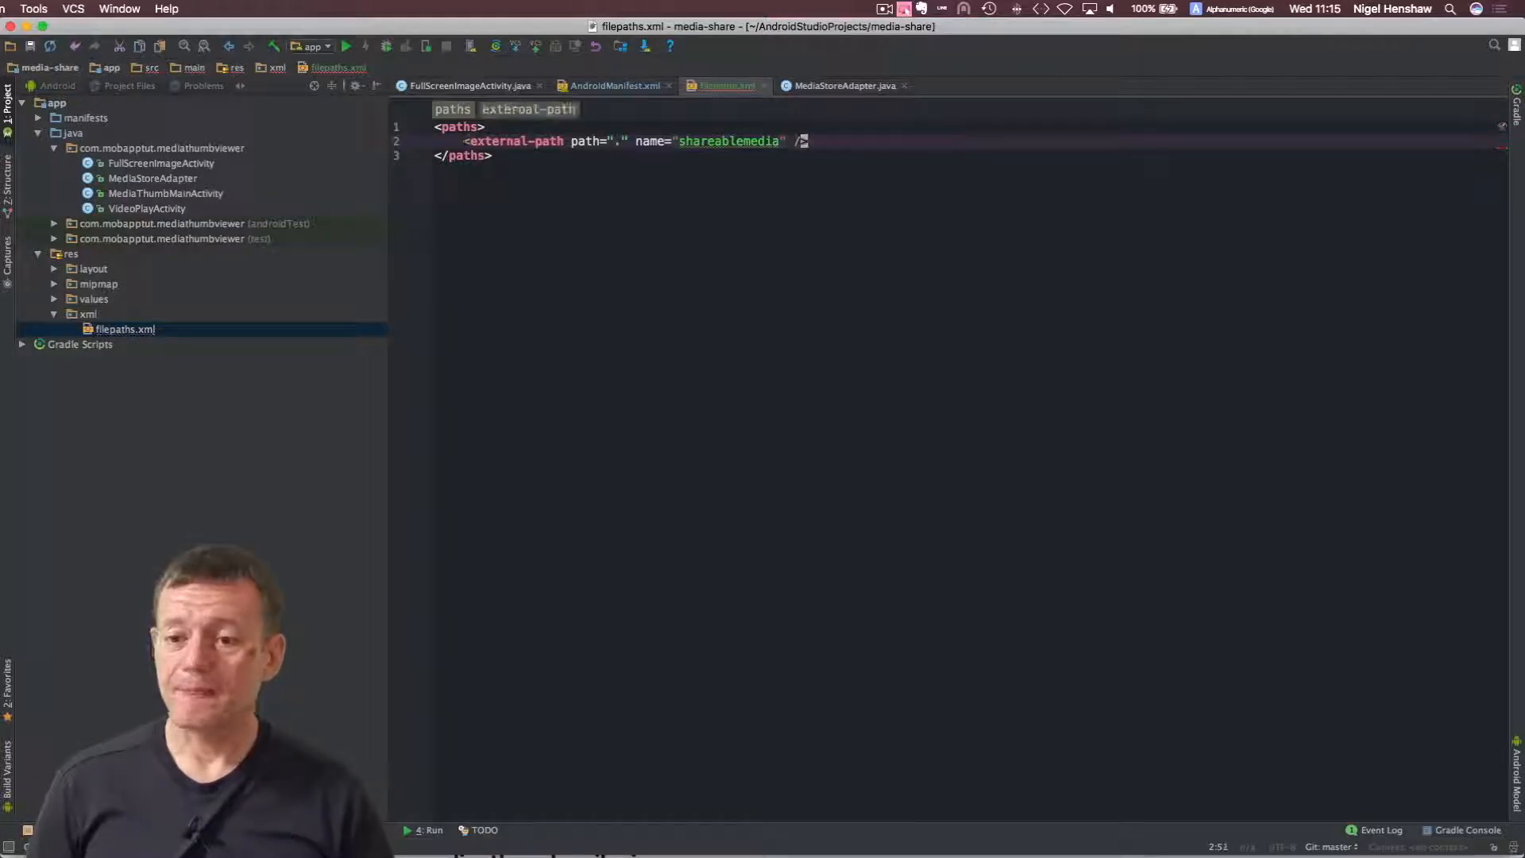
{"action": "left_click", "coordinate": [615, 86]}
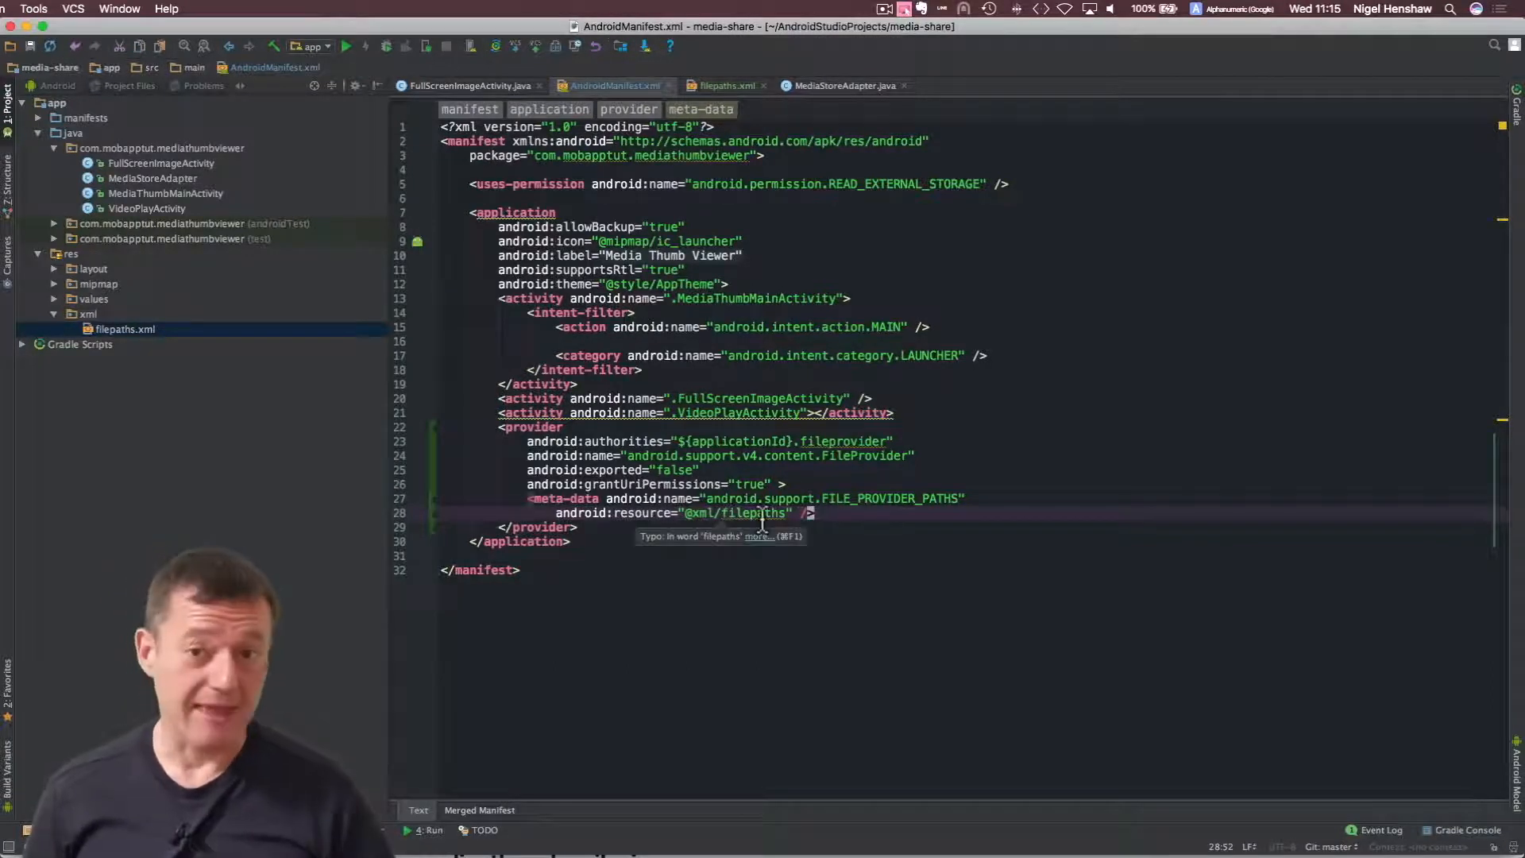
{"action": "mouse_move", "coordinate": [1012, 513]}
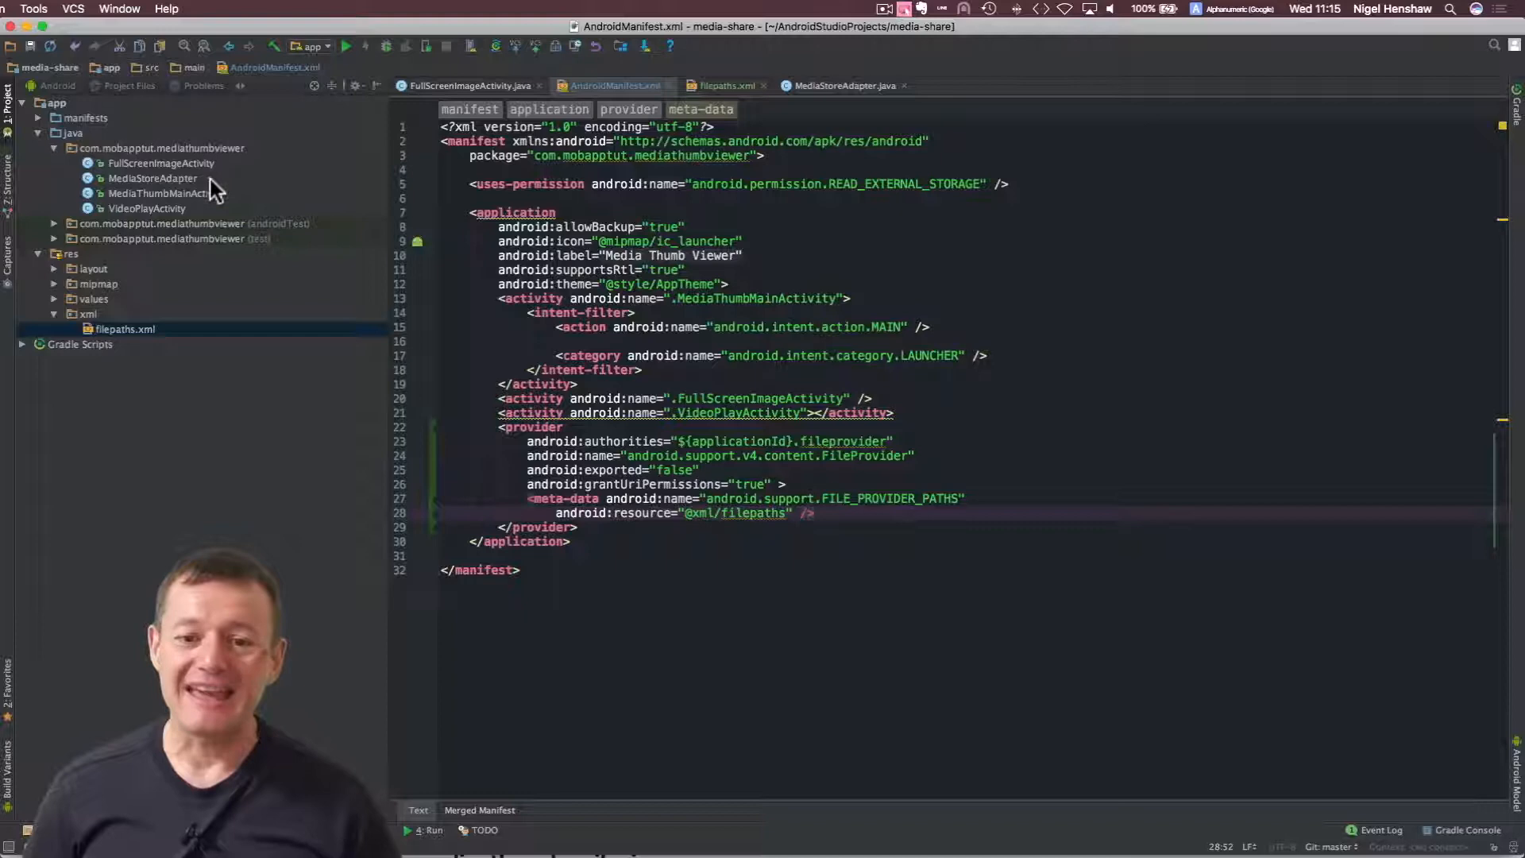
Open the MediaStoreAdapter class from the Project tool window
{"action": "left_click", "coordinate": [153, 178]}
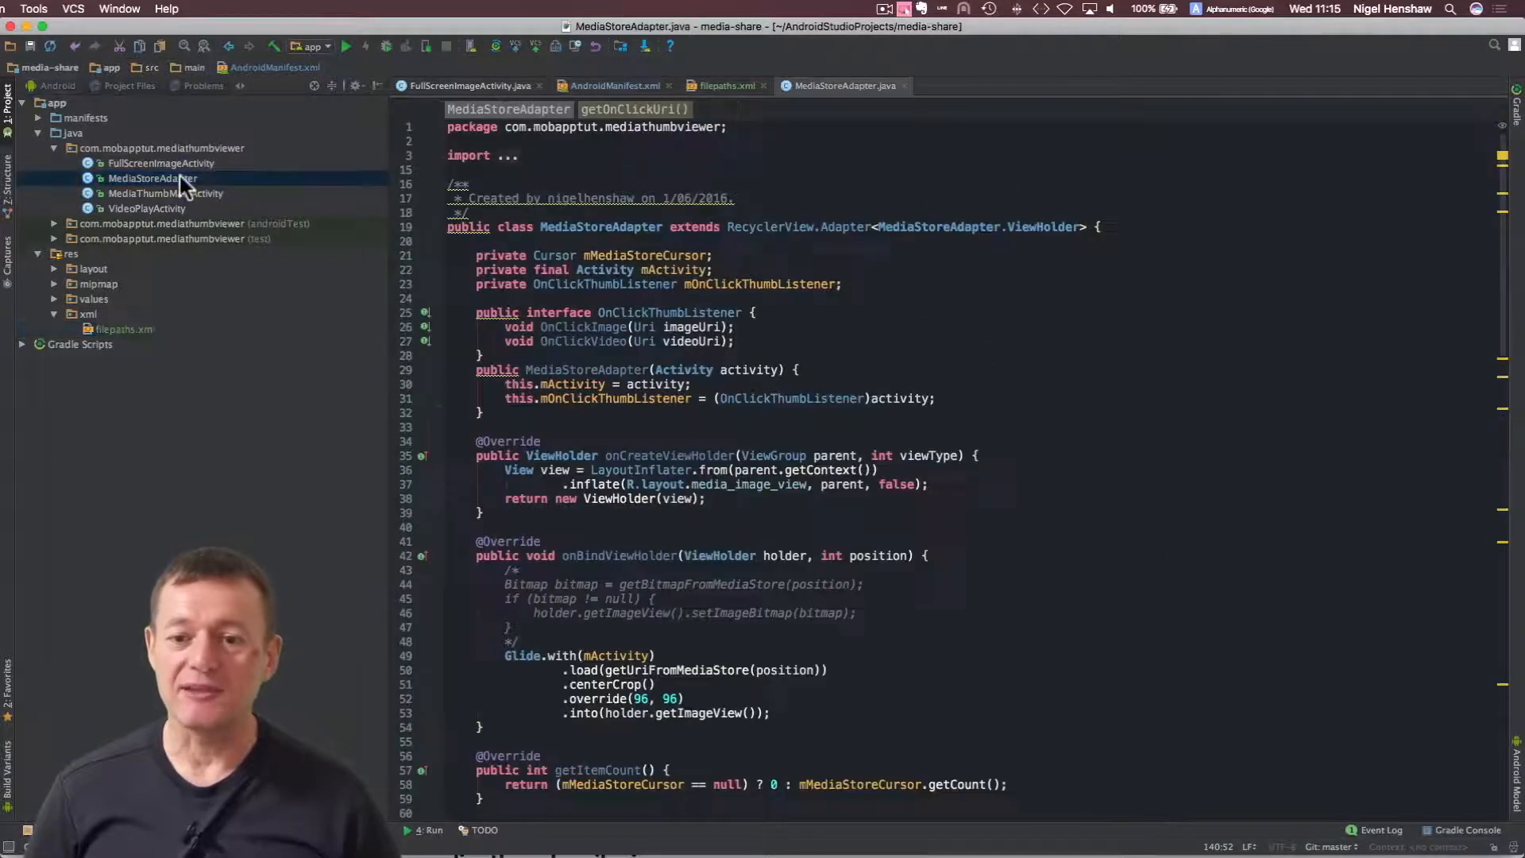
Scroll MediaStoreAdapter down to the getOnClickUri method building the file:// URI
{"action": "left_click", "coordinate": [153, 178]}
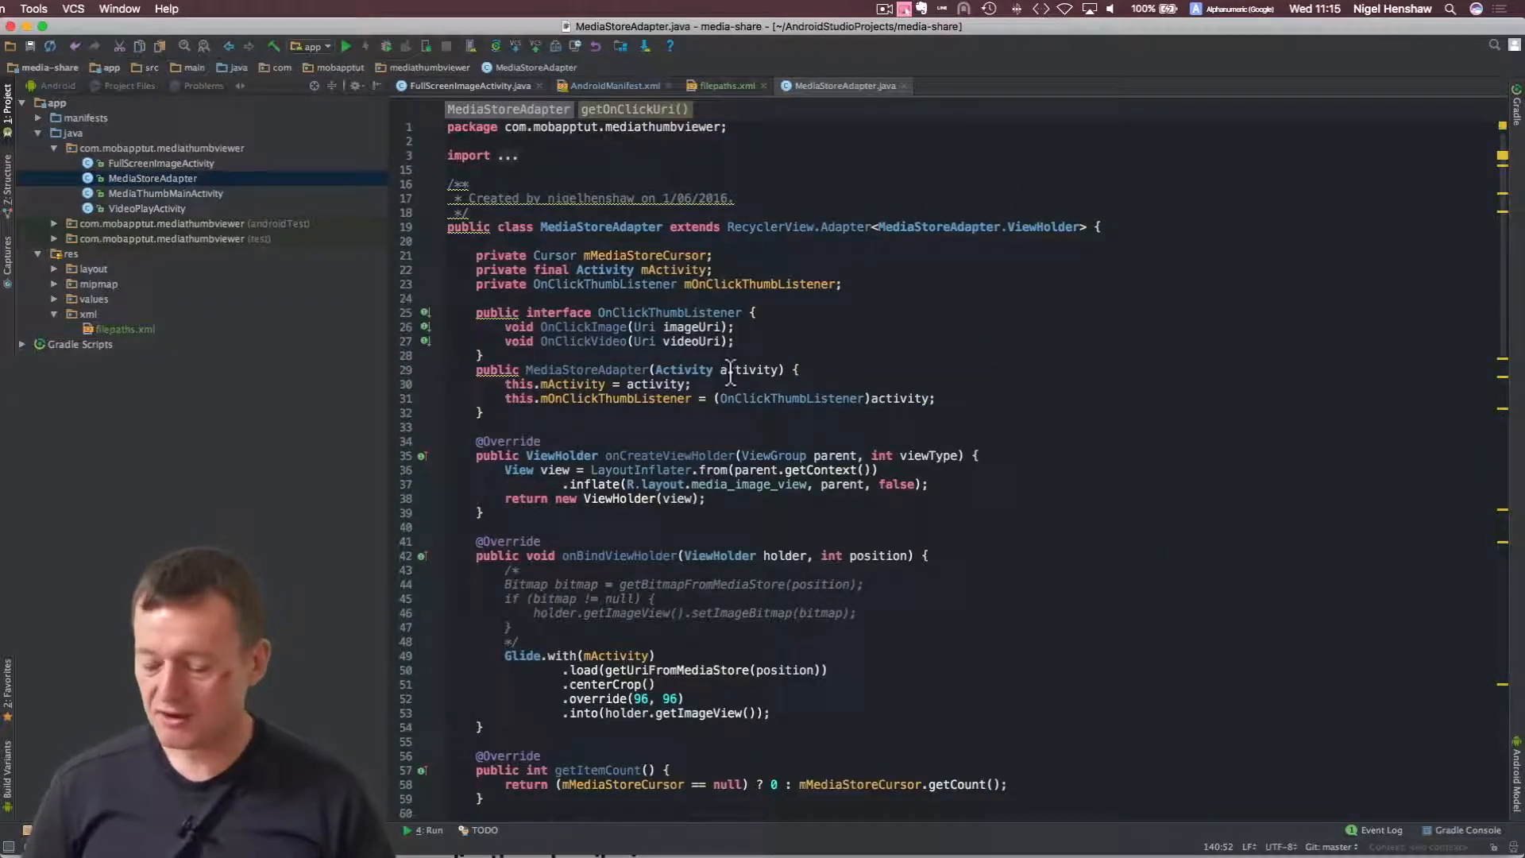
{"action": "scroll", "scroll_direction": "down", "scroll_amount": 3}
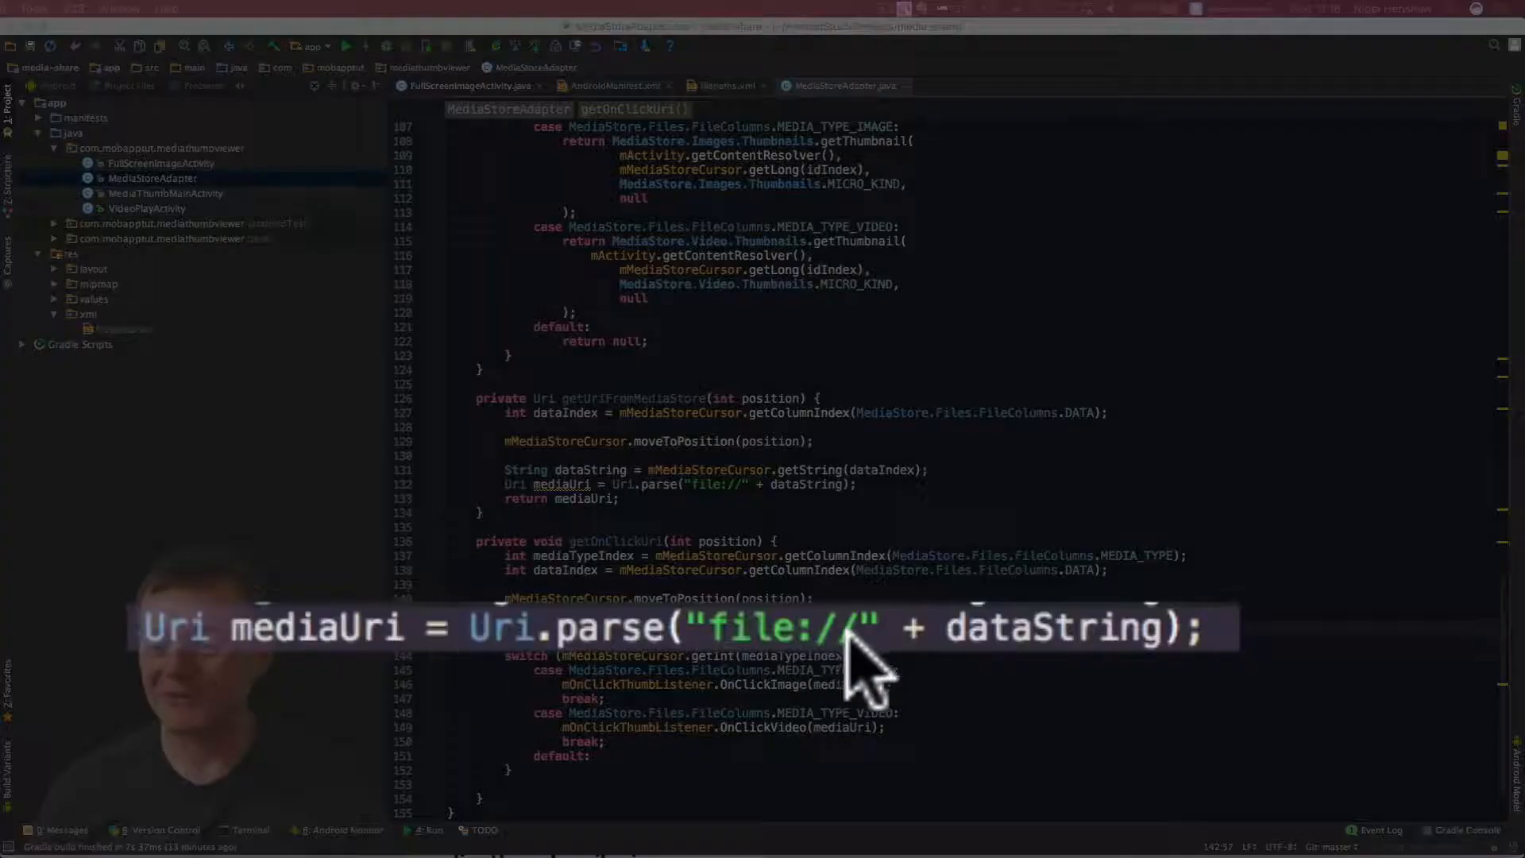
{"action": "mouse_move", "coordinate": [934, 671]}
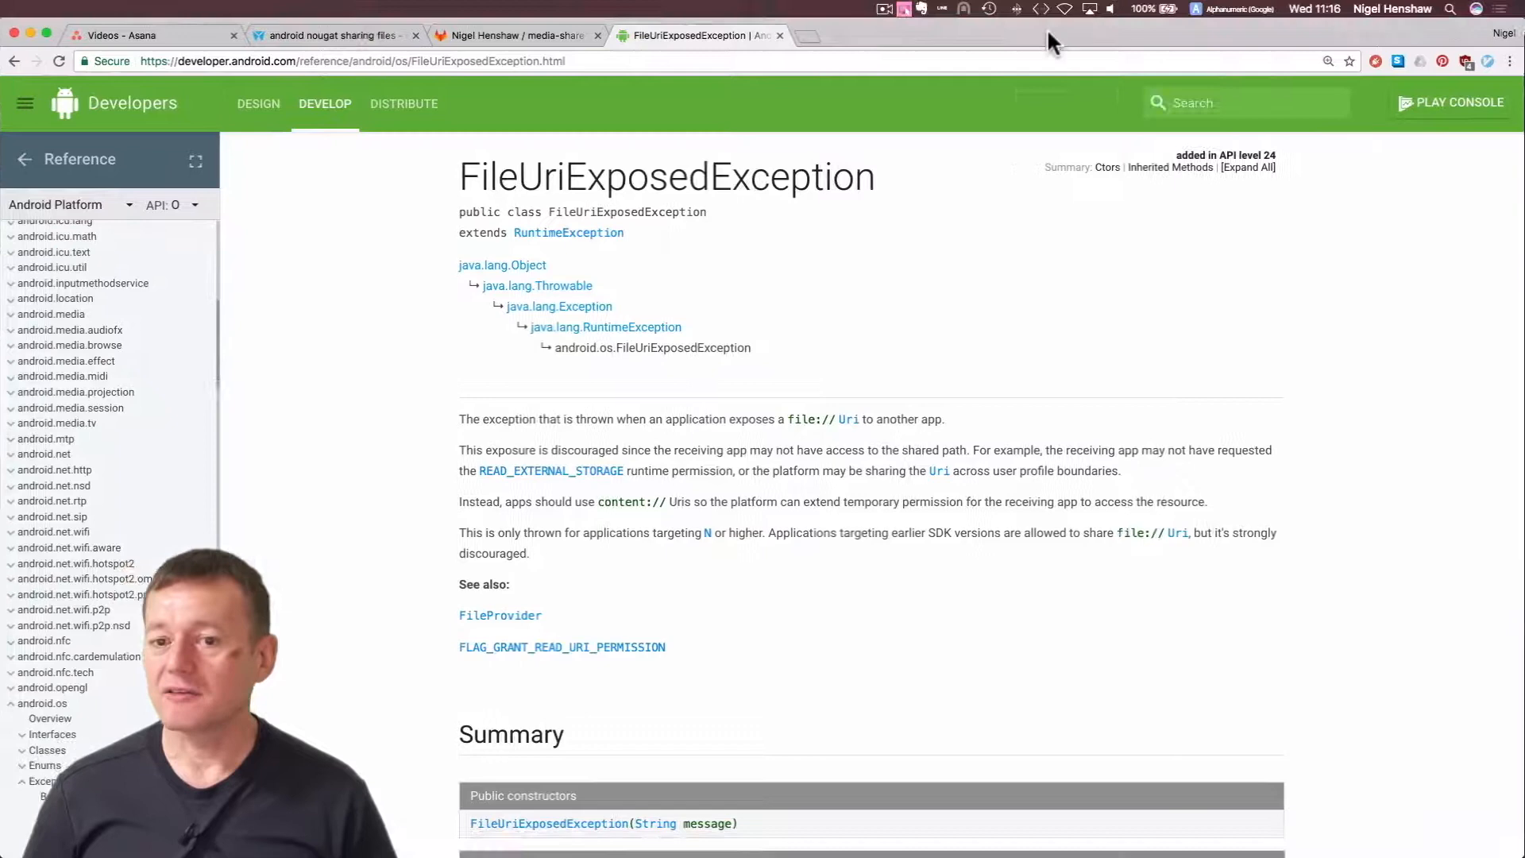
{"action": "mouse_move", "coordinate": [905, 224]}
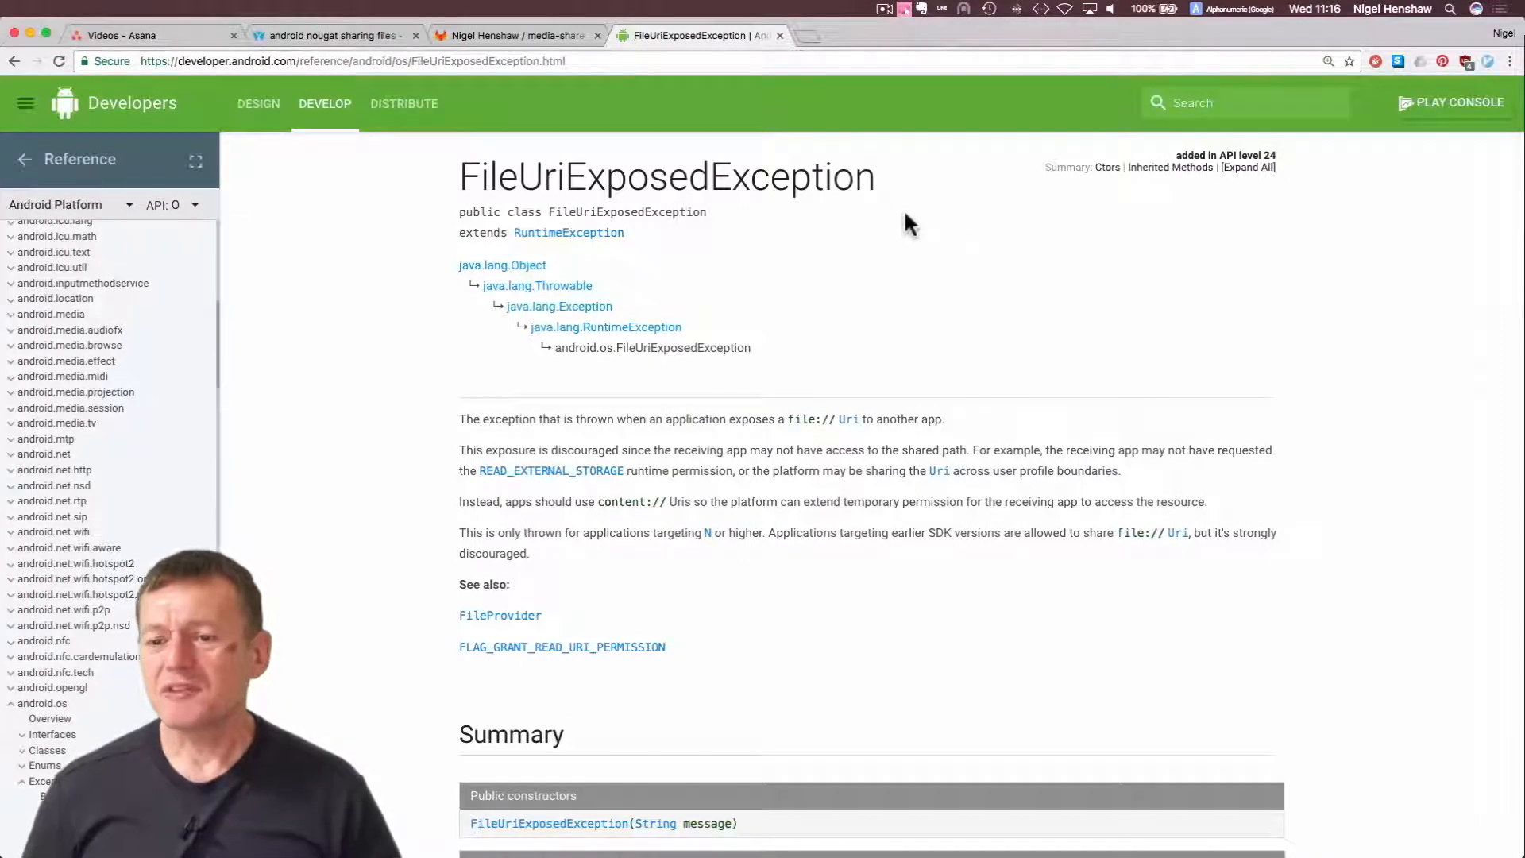
{"action": "mouse_move", "coordinate": [970, 242]}
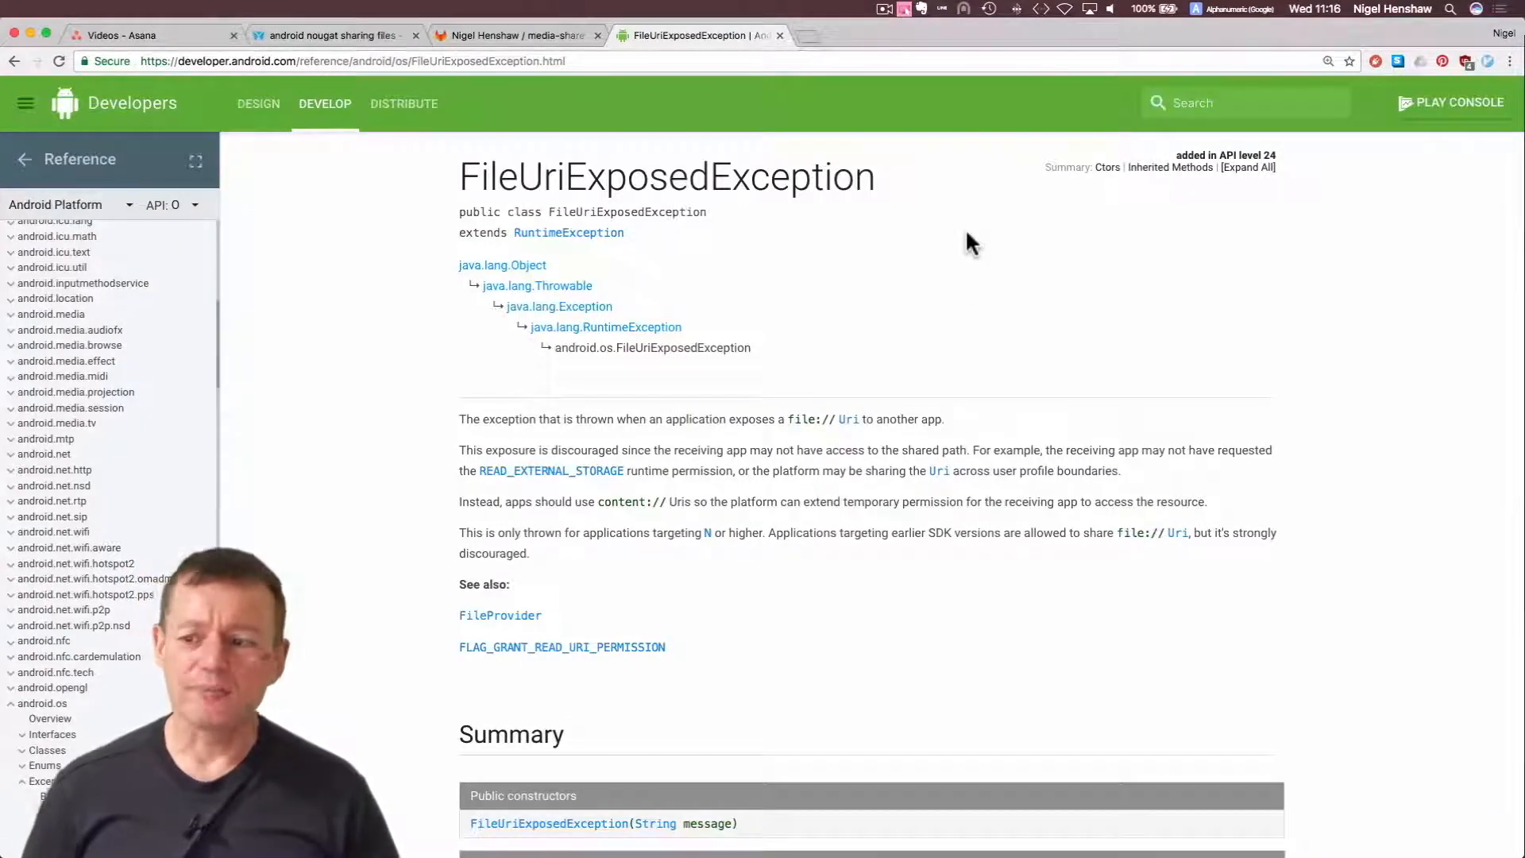
{"action": "mouse_move", "coordinate": [835, 437]}
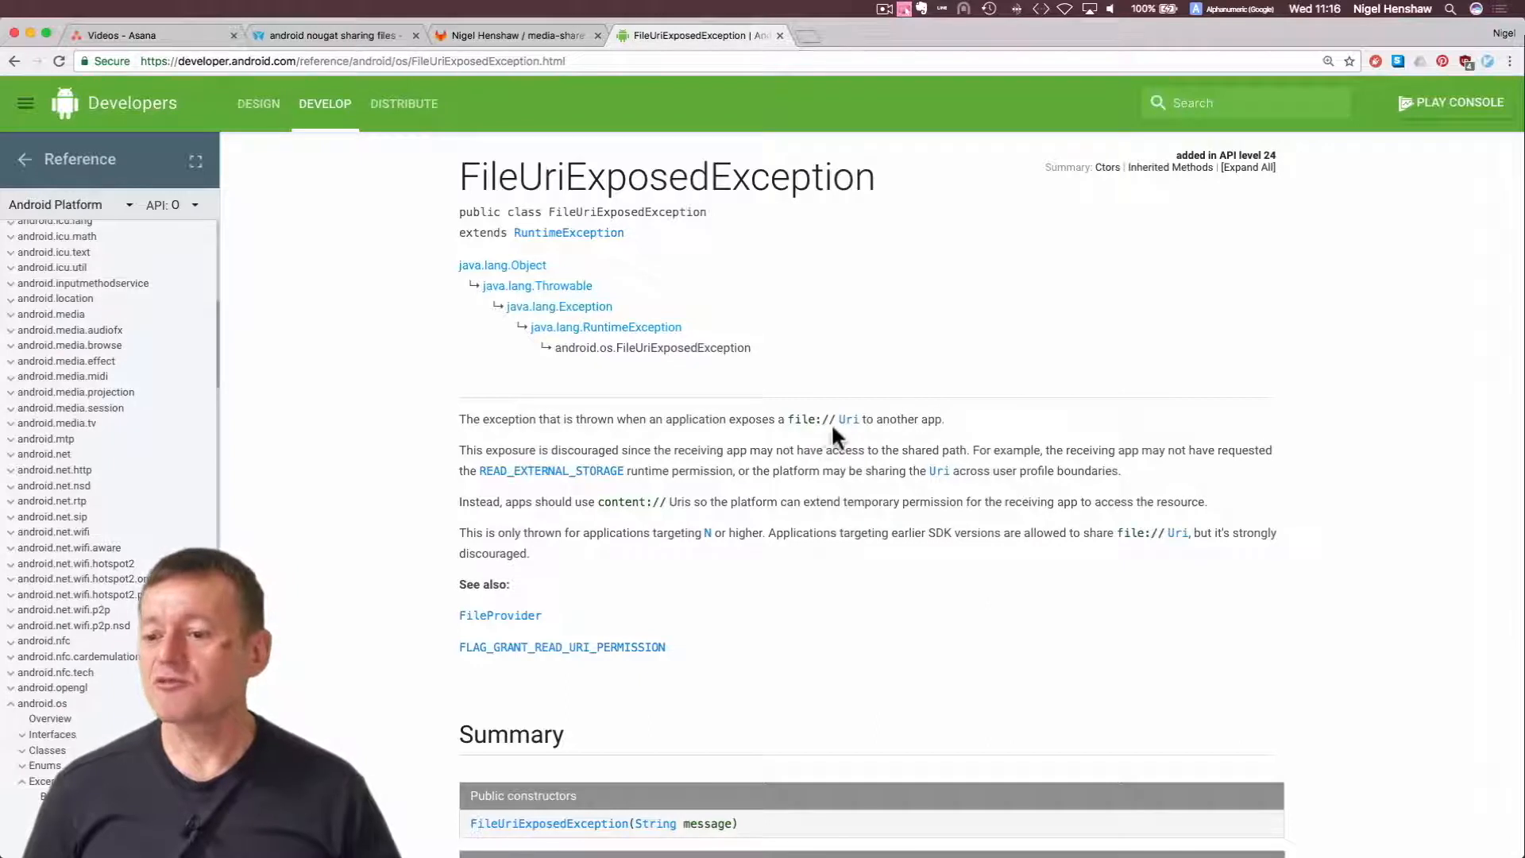
{"action": "mouse_move", "coordinate": [862, 409]}
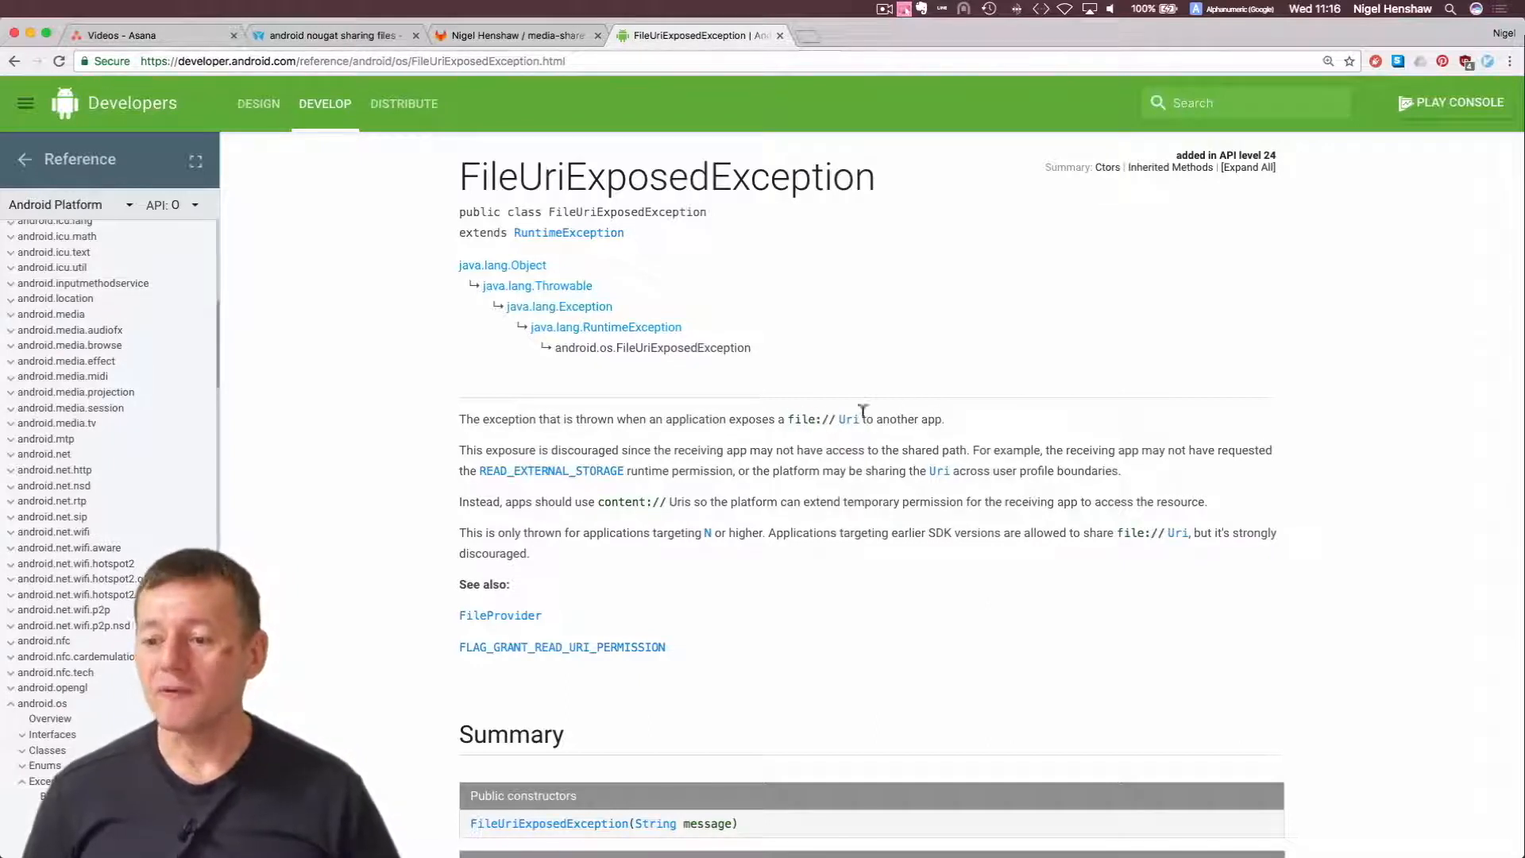
{"action": "mouse_move", "coordinate": [918, 445]}
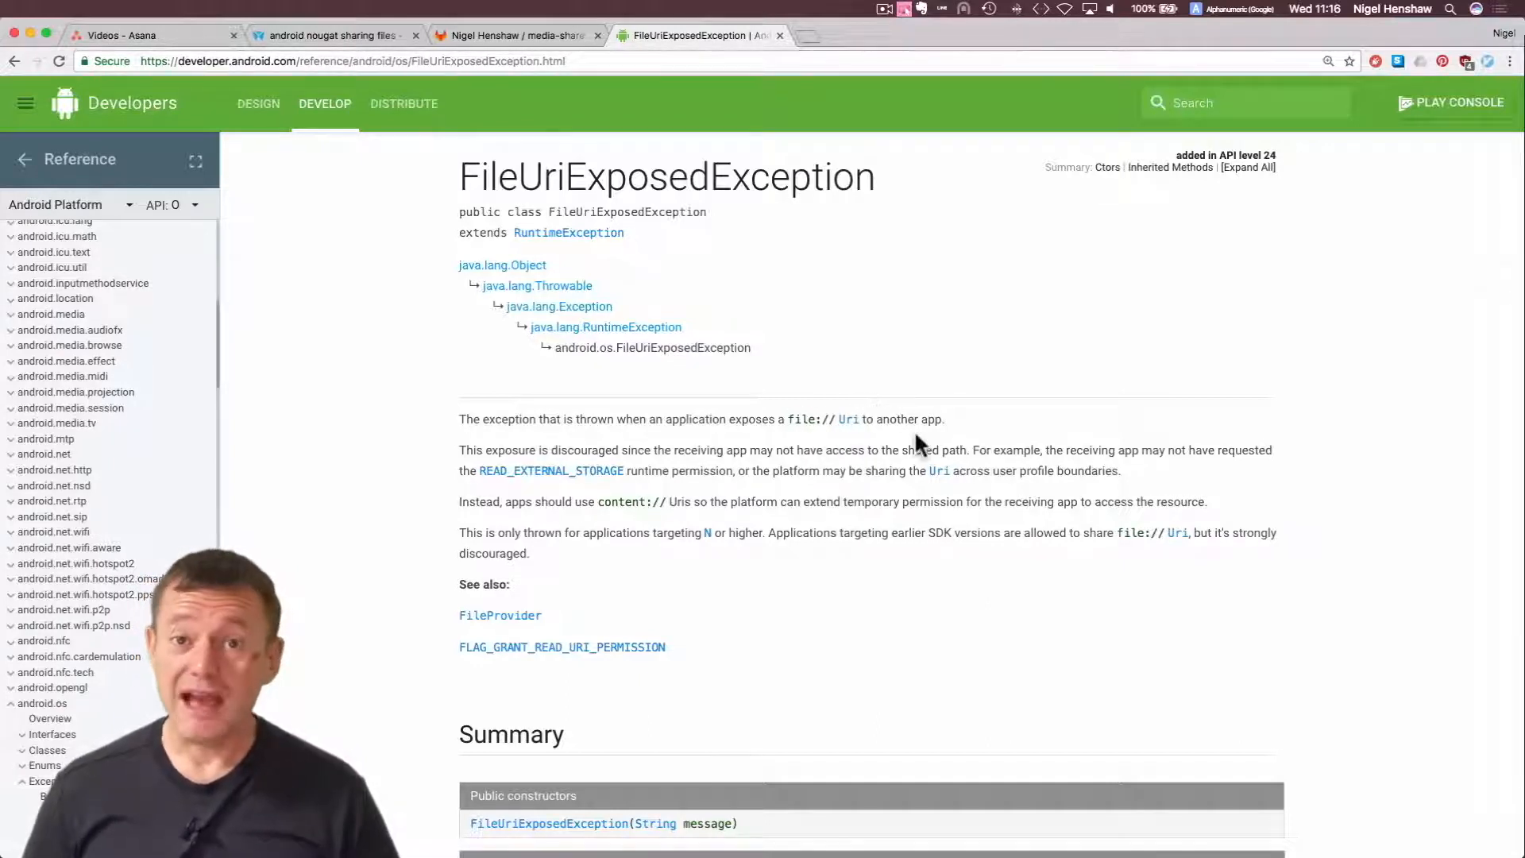
{"action": "mouse_move", "coordinate": [997, 447]}
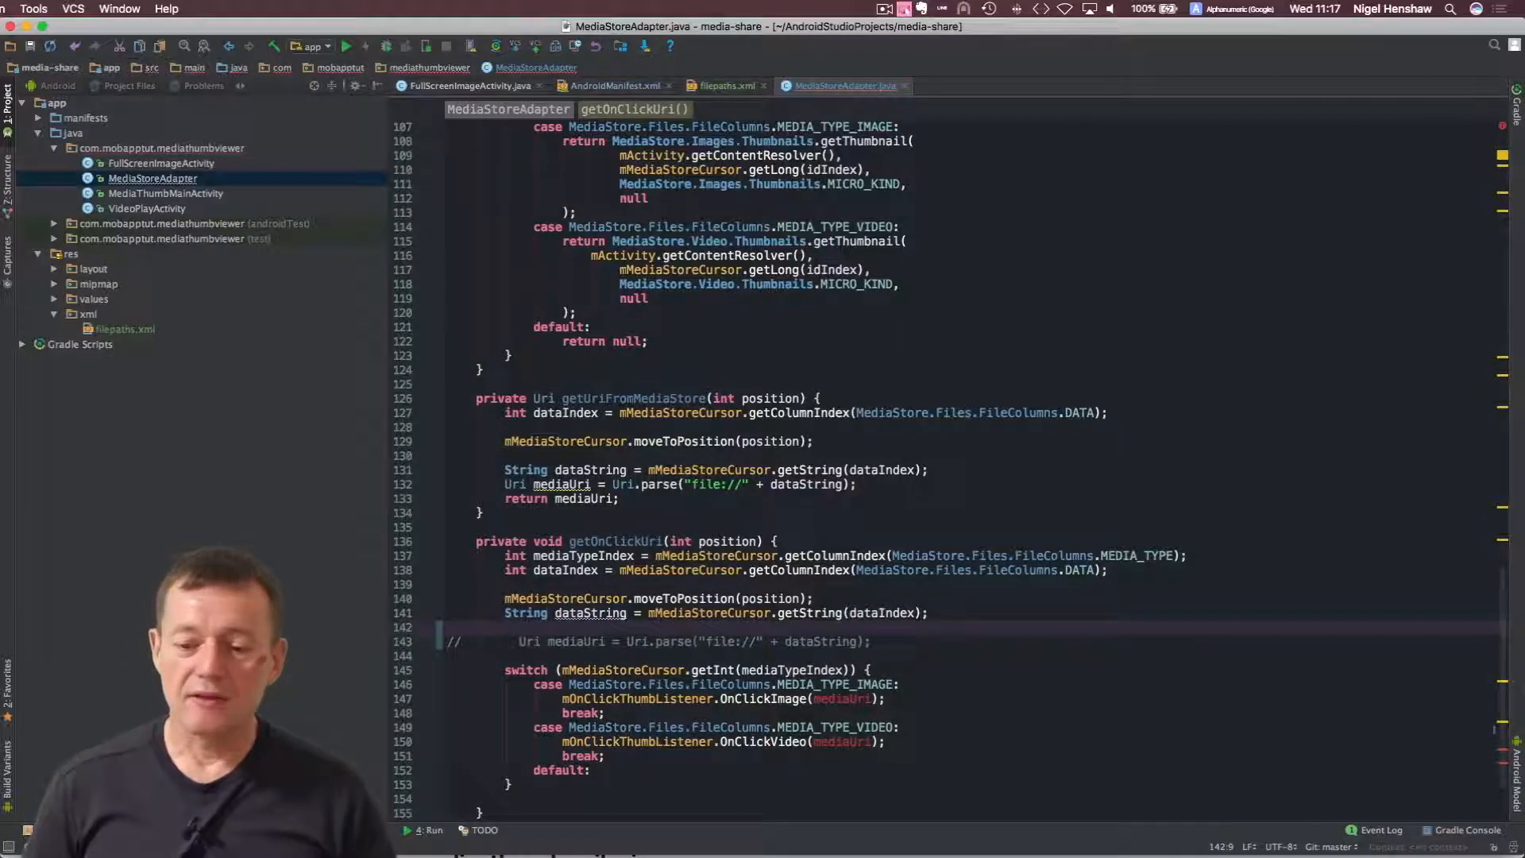
Declare String authorities = mActivity.getPackageName() + ".fileprovider" in getOnClickUri
{"action": "type", "text": "String au"}
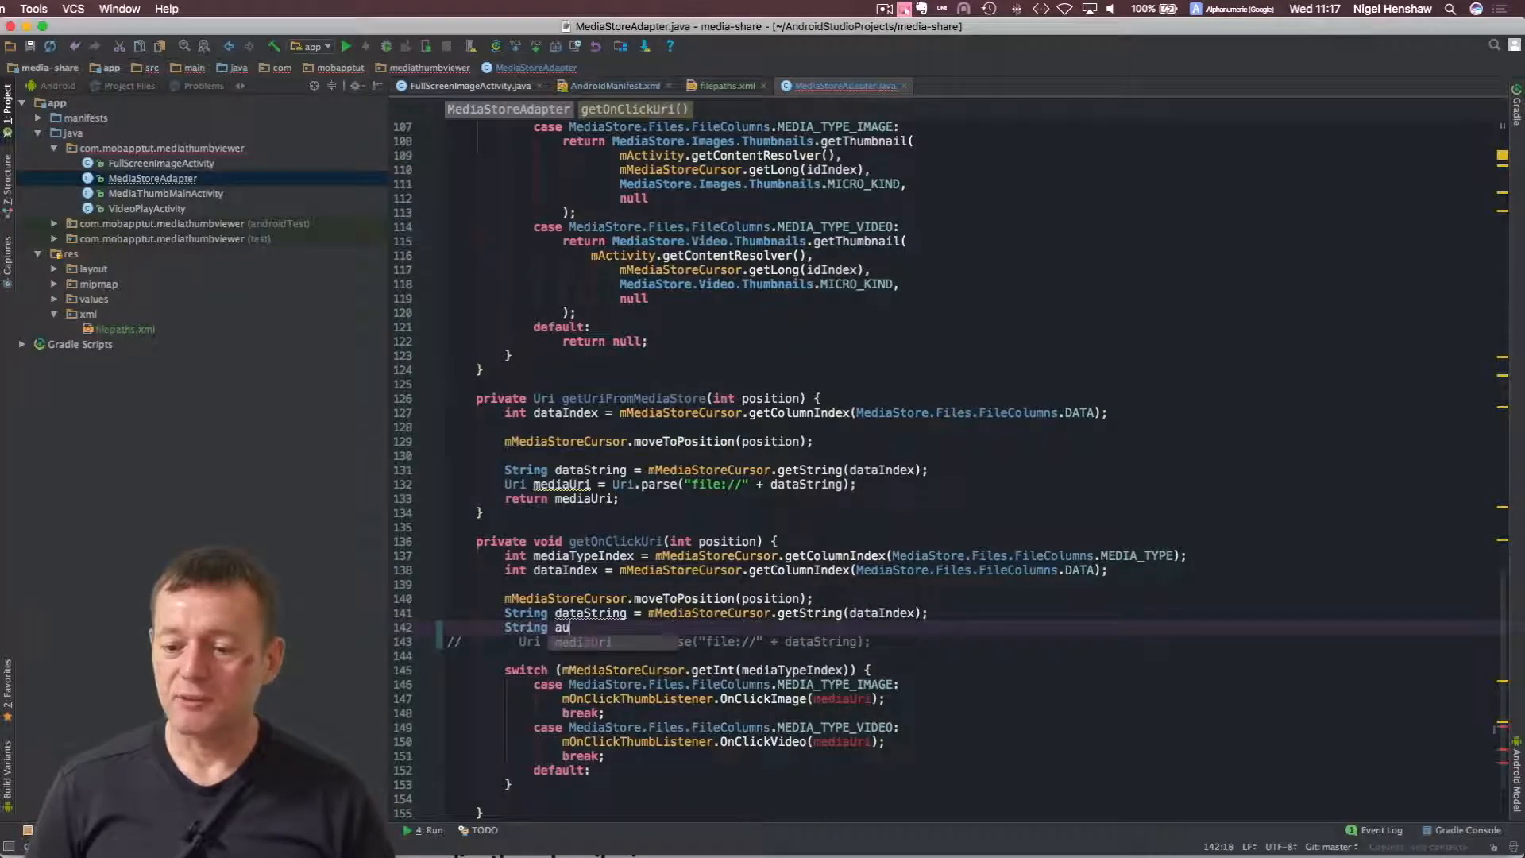
{"action": "type", "text": "thorities"}
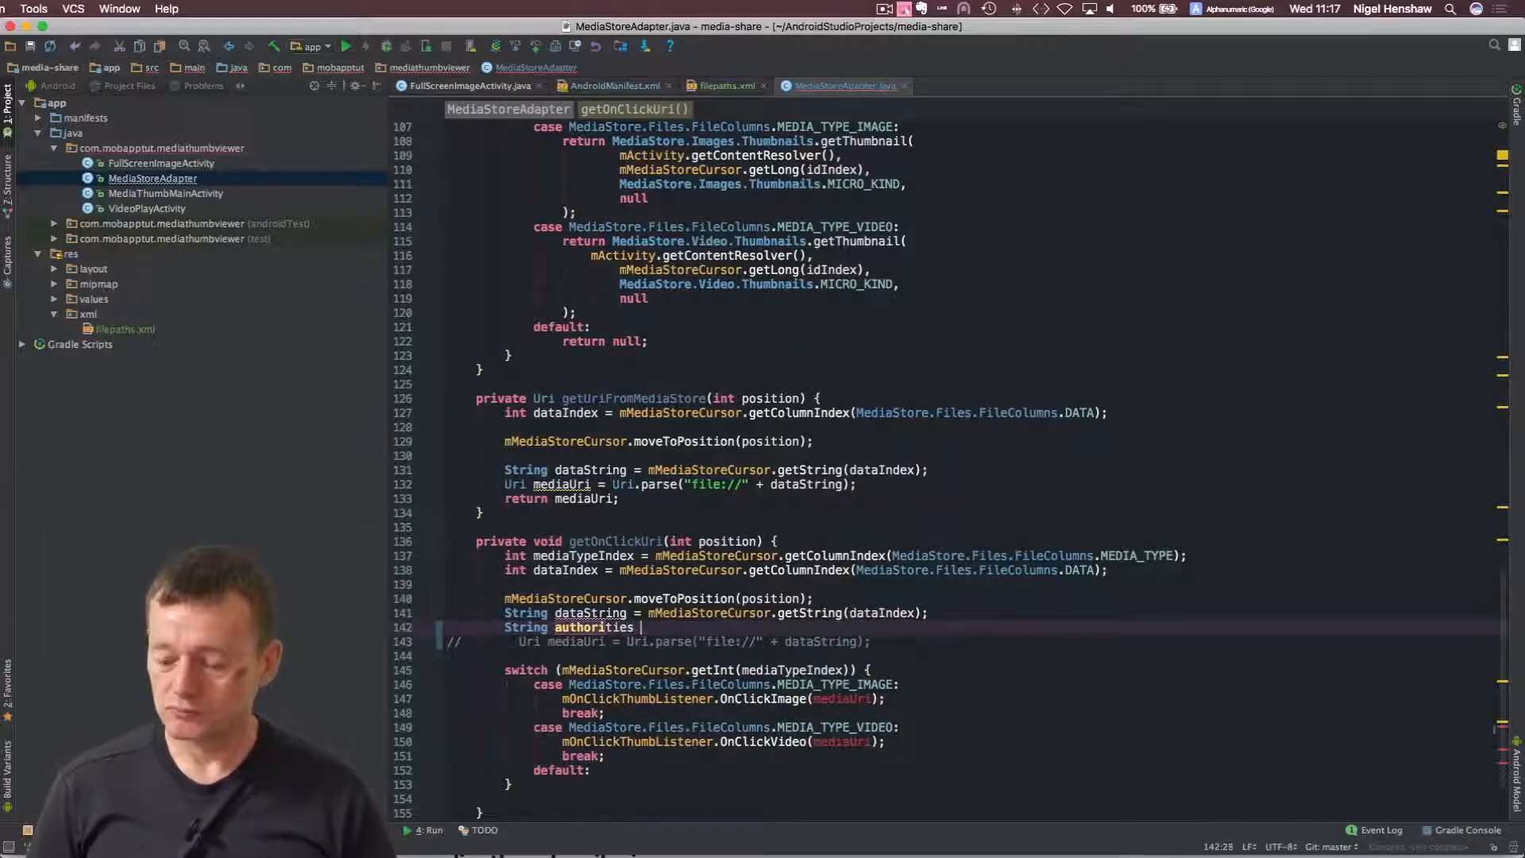
{"action": "type", "text": "="}
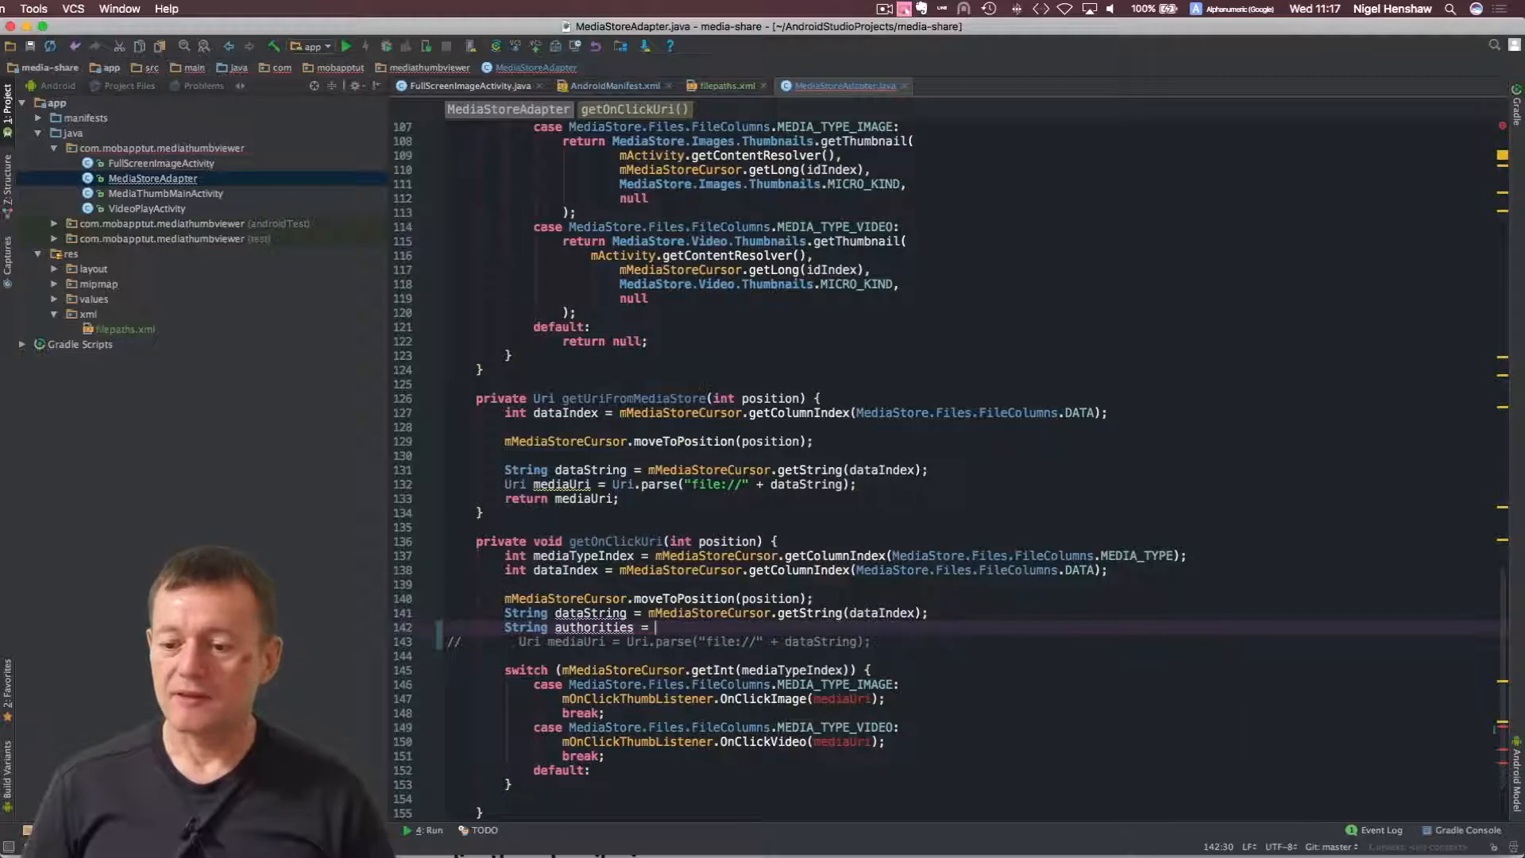
{"action": "type", "text": "mActivity"}
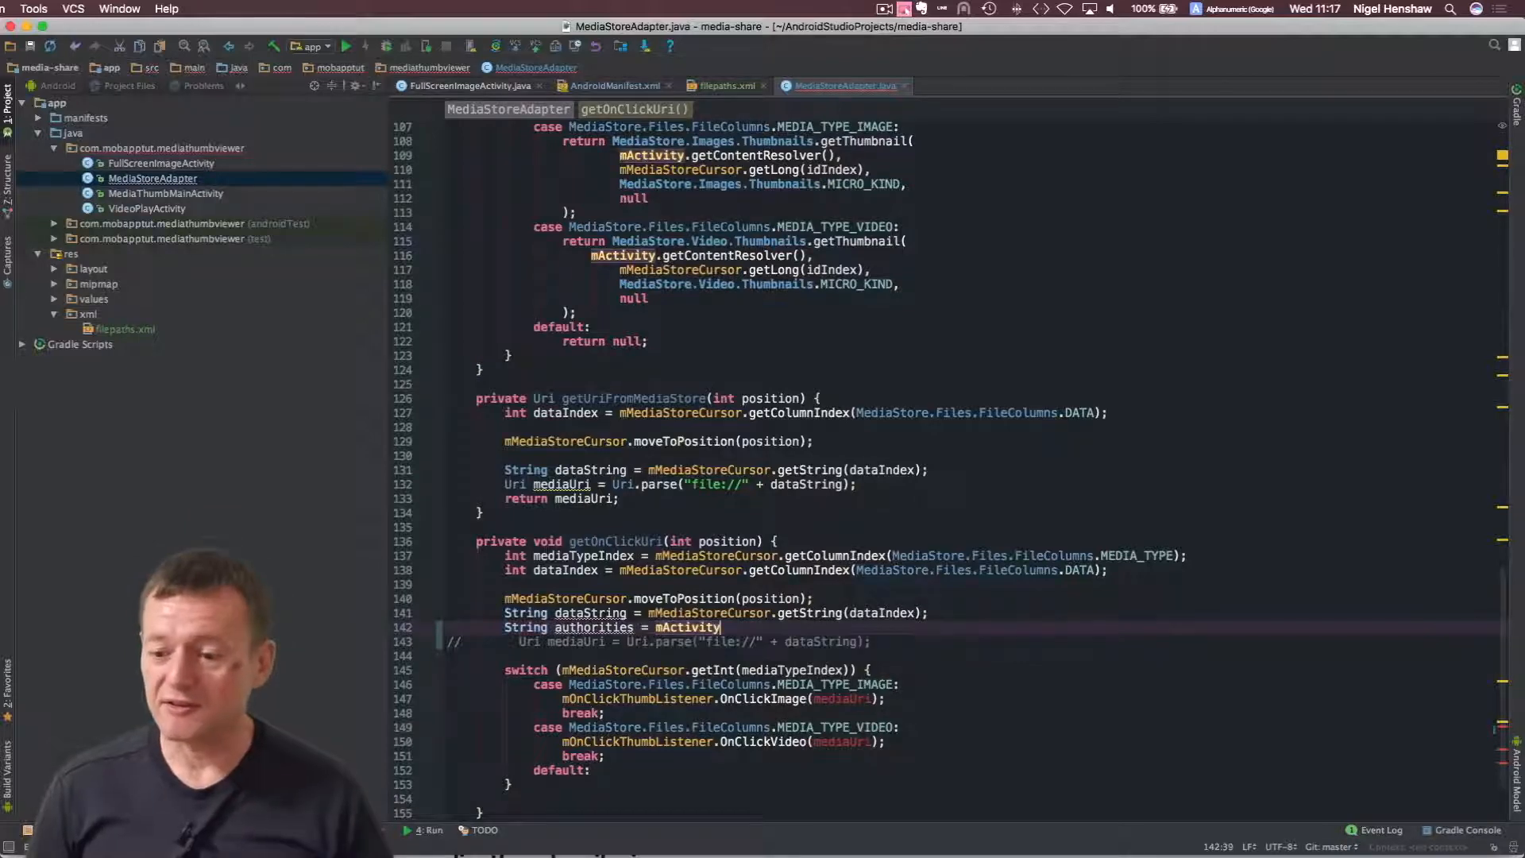
{"action": "type", "text": ".getPackageName()"}
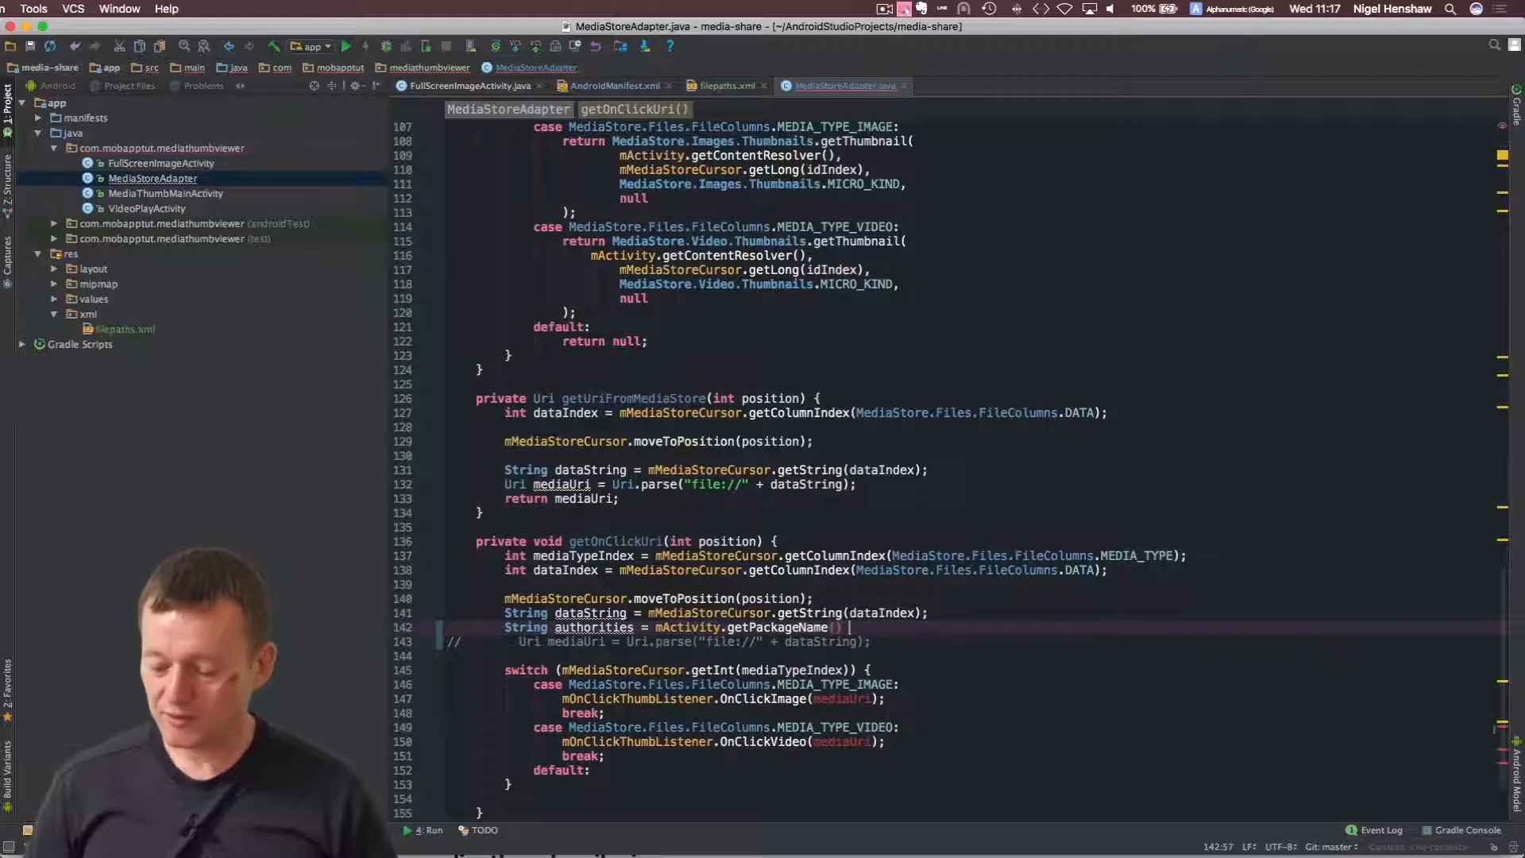
{"action": "type", "text": "+ \""}
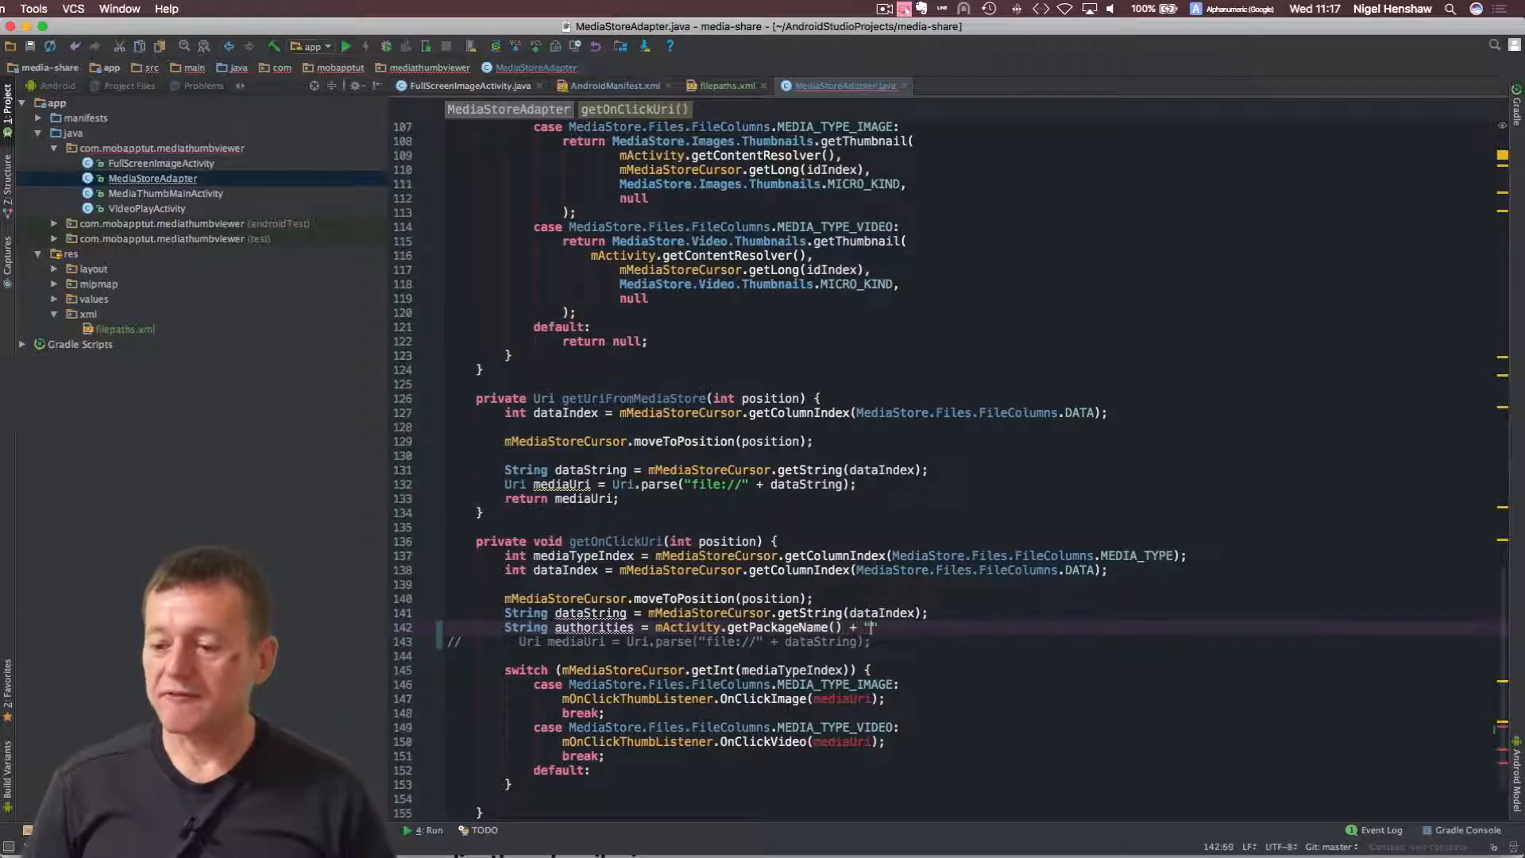
{"action": "type", "text": "."}
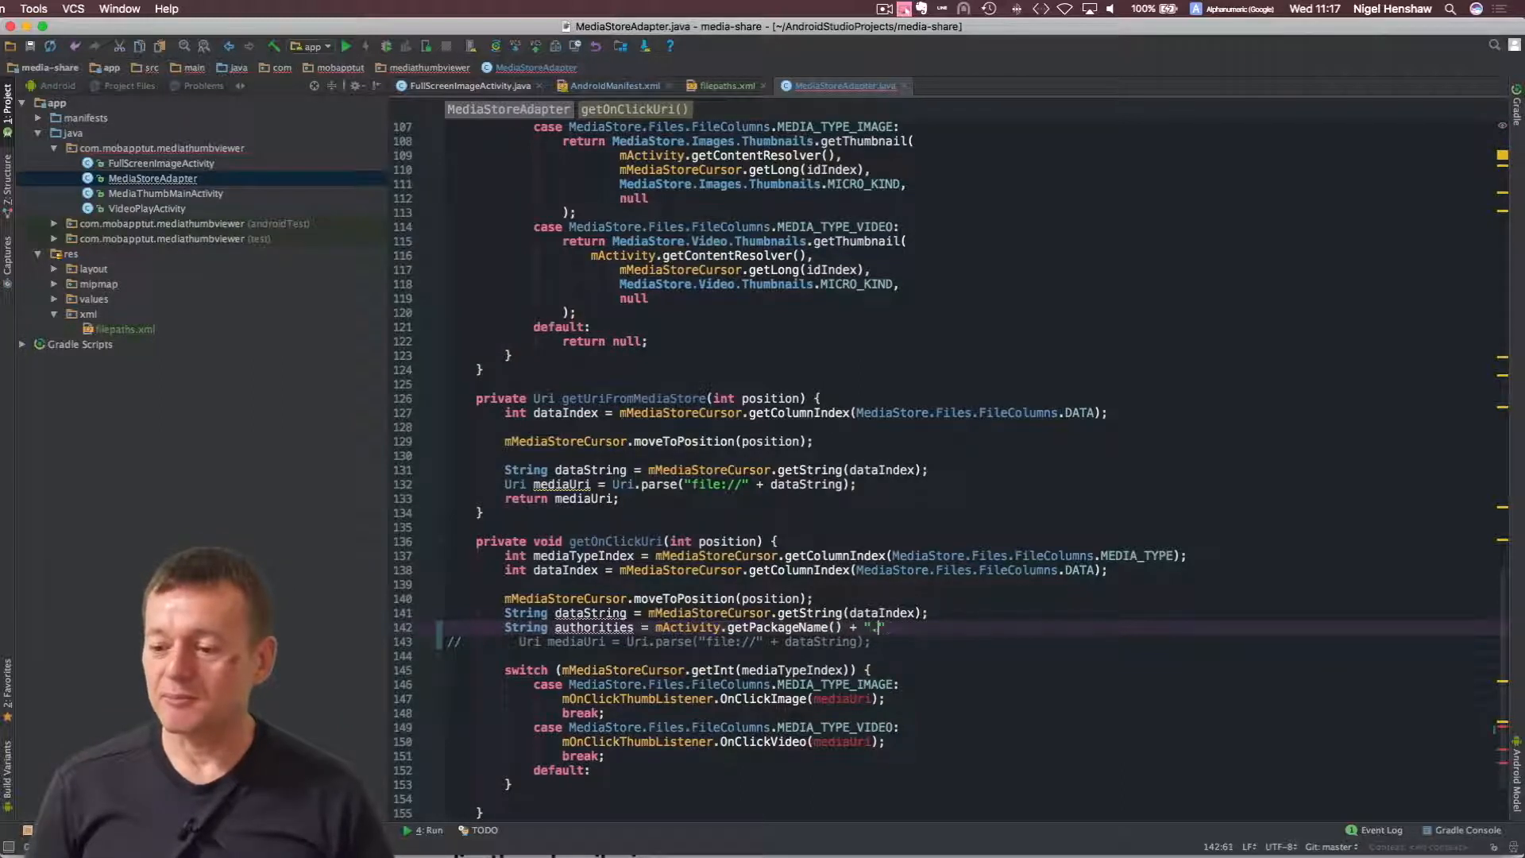
{"action": "type", "text": "filep"}
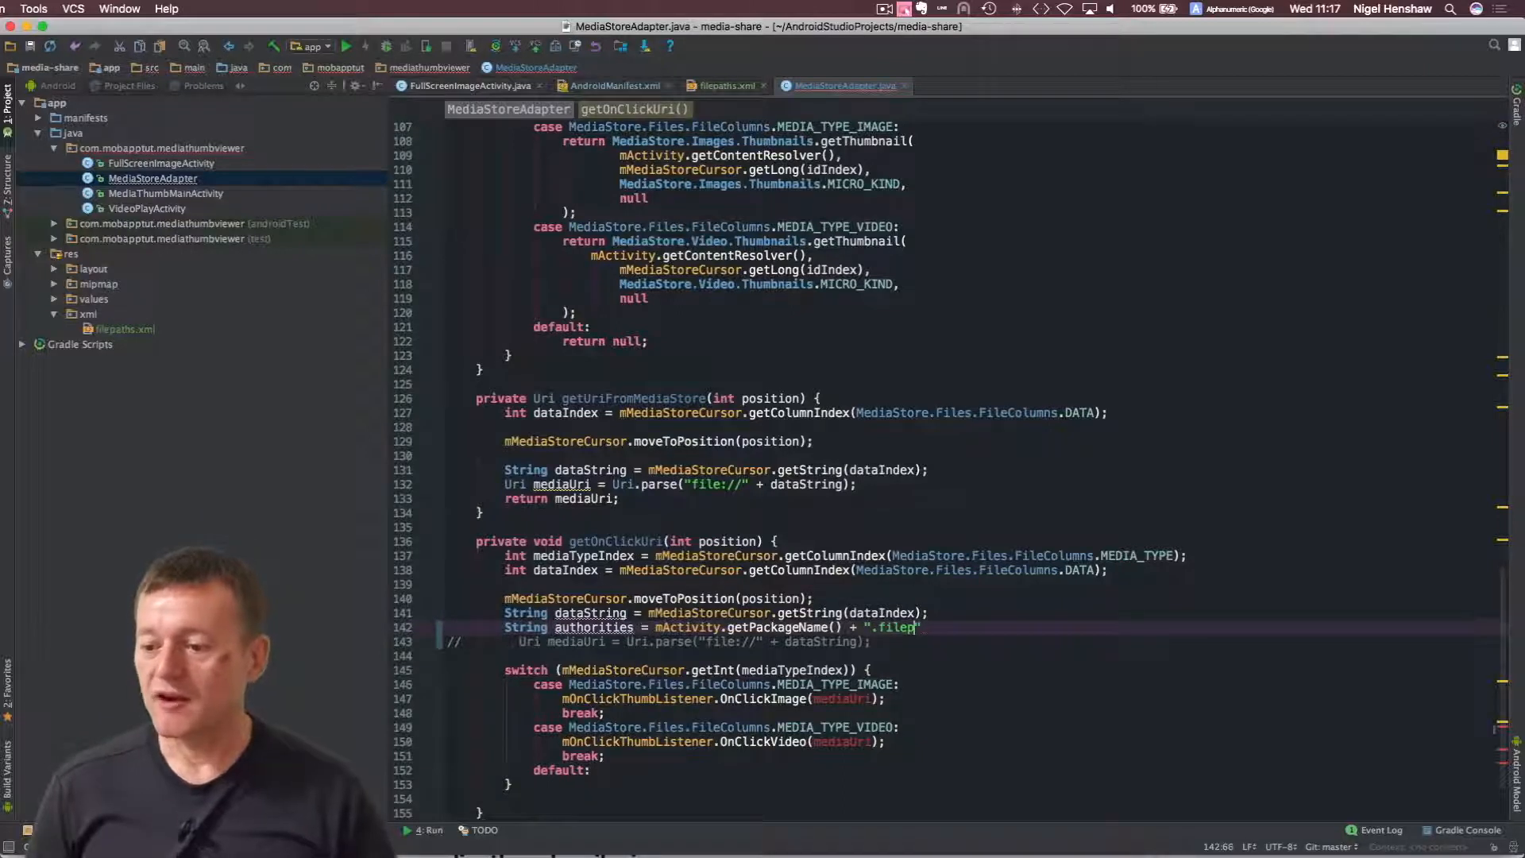
{"action": "type", "text": "rovider"}
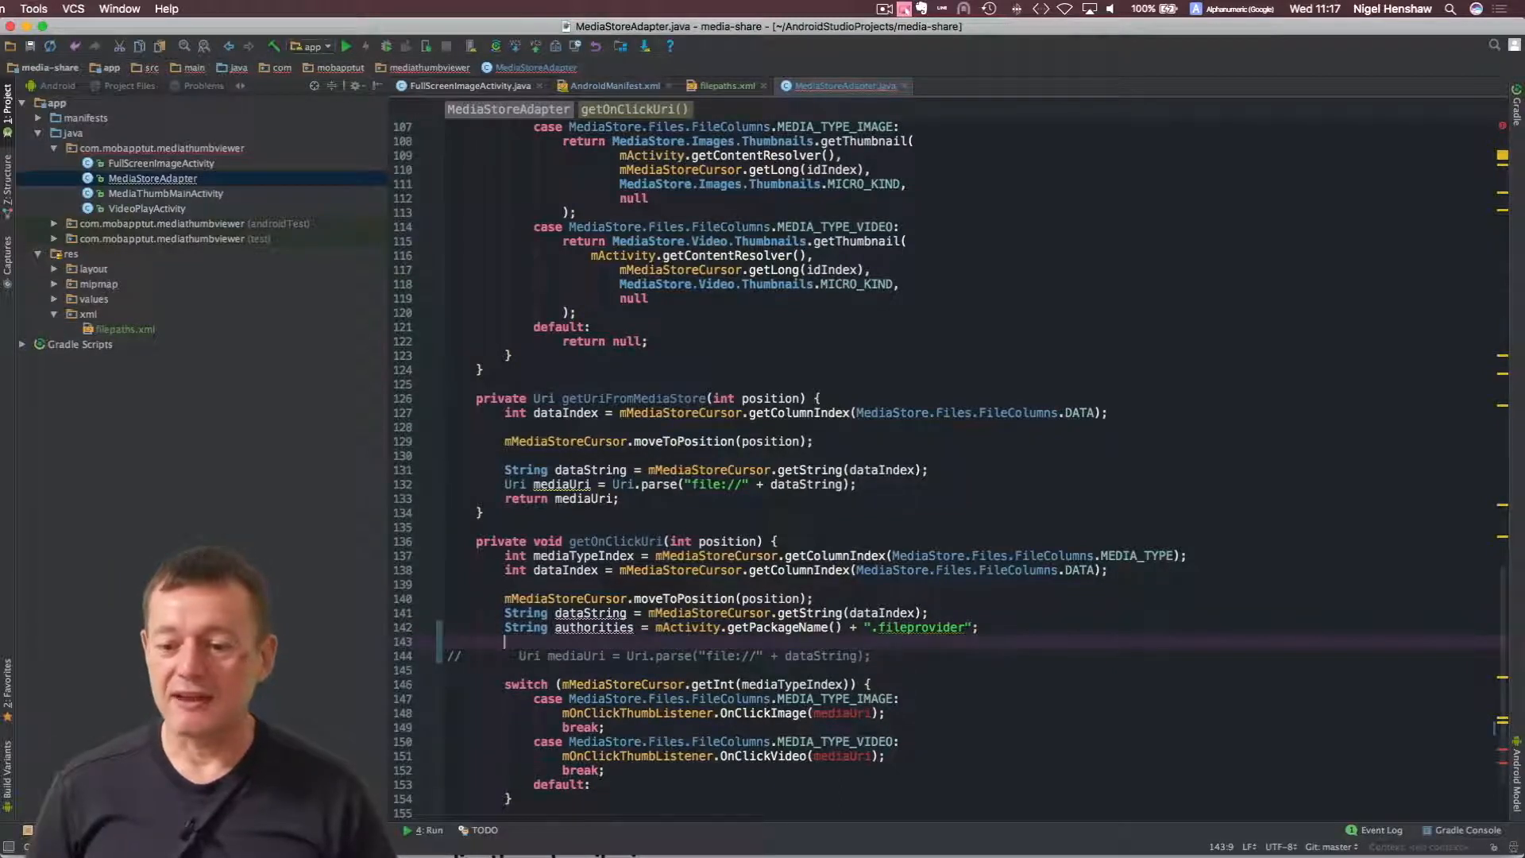
Assign Uri mediaUri = FileProvider.getUriForFile(mActivity, authorities, new File(dataString))
{"action": "type", "text": "Uri"}
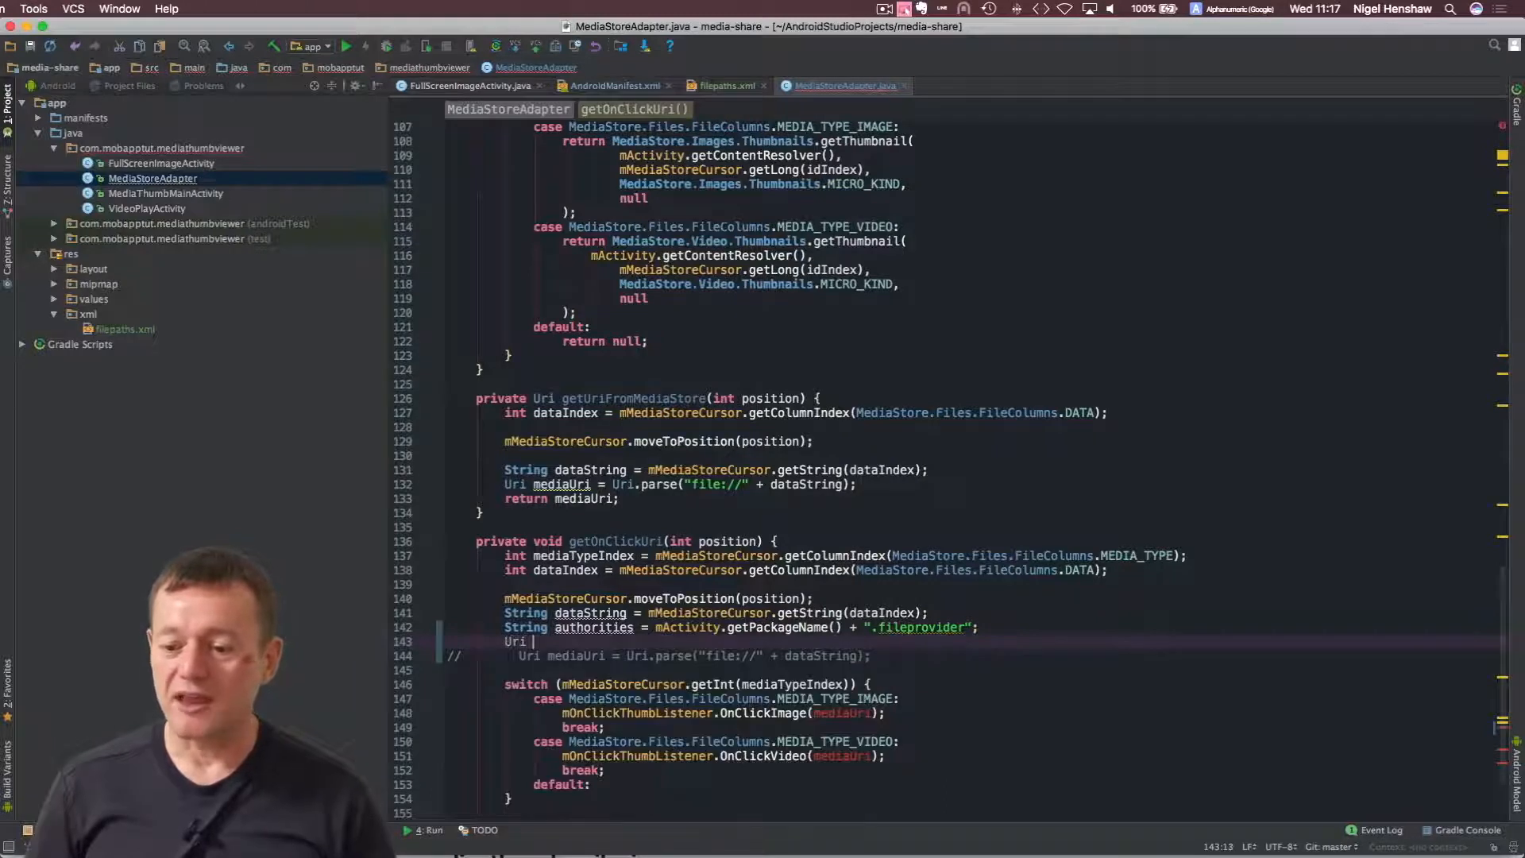
{"action": "type", "text": "mediaUri ="}
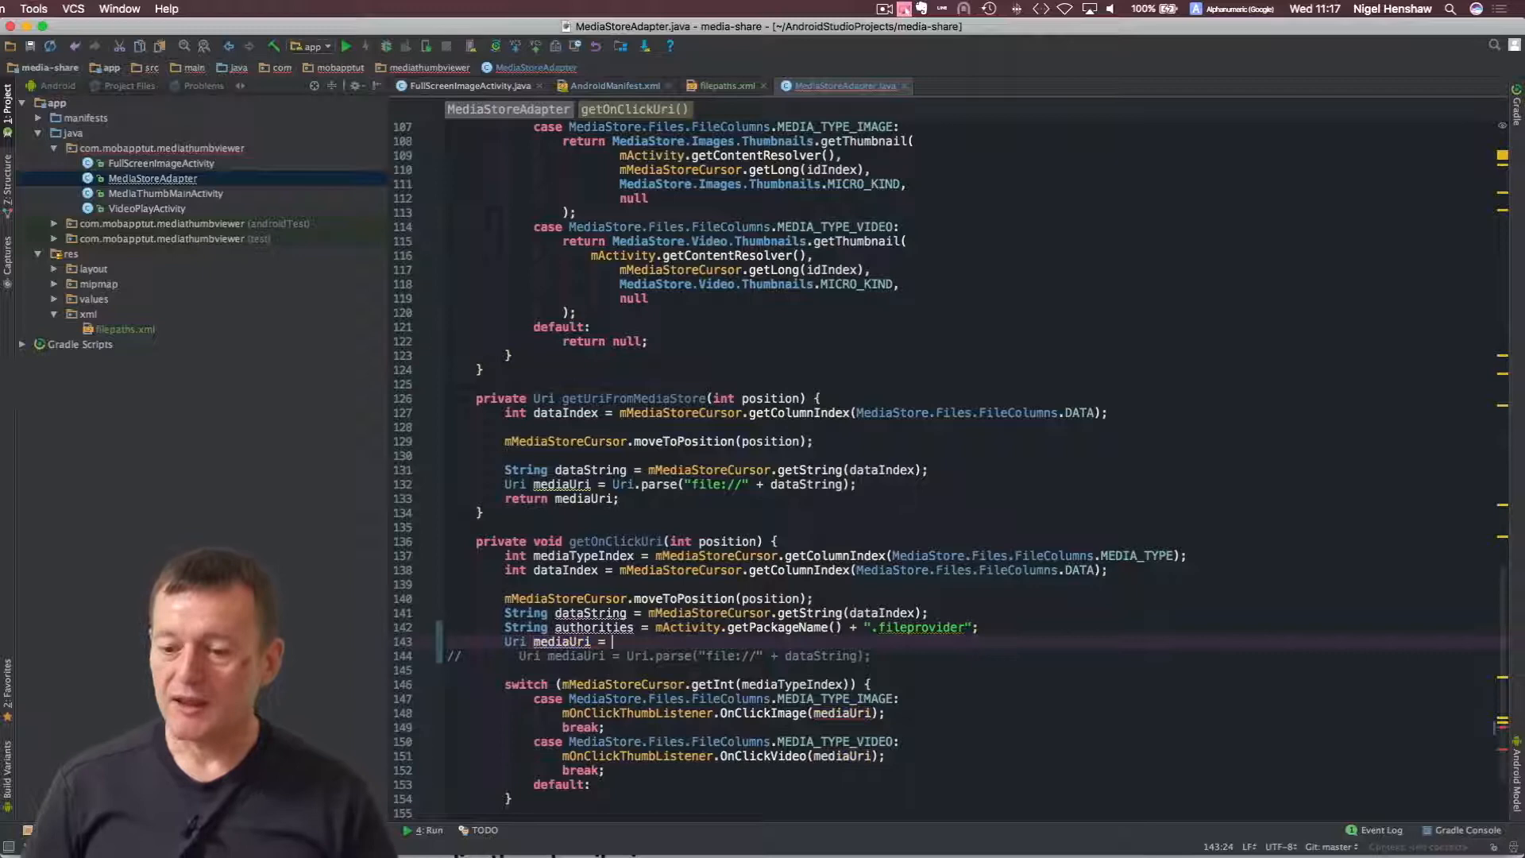
{"action": "type", "text": "FileProvider"}
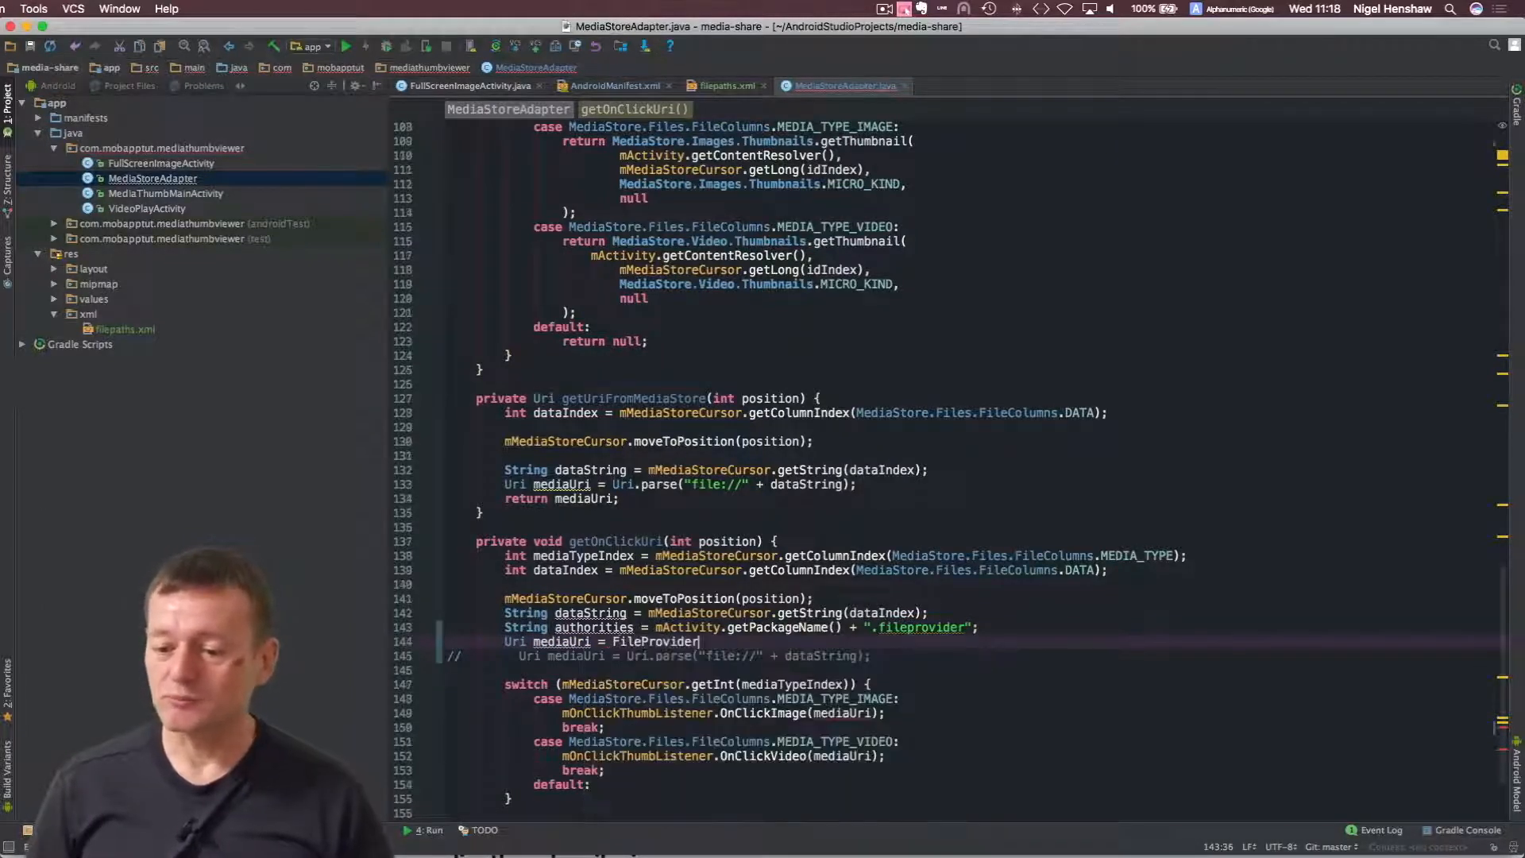
{"action": "type", "text": ".getUriForFile("}
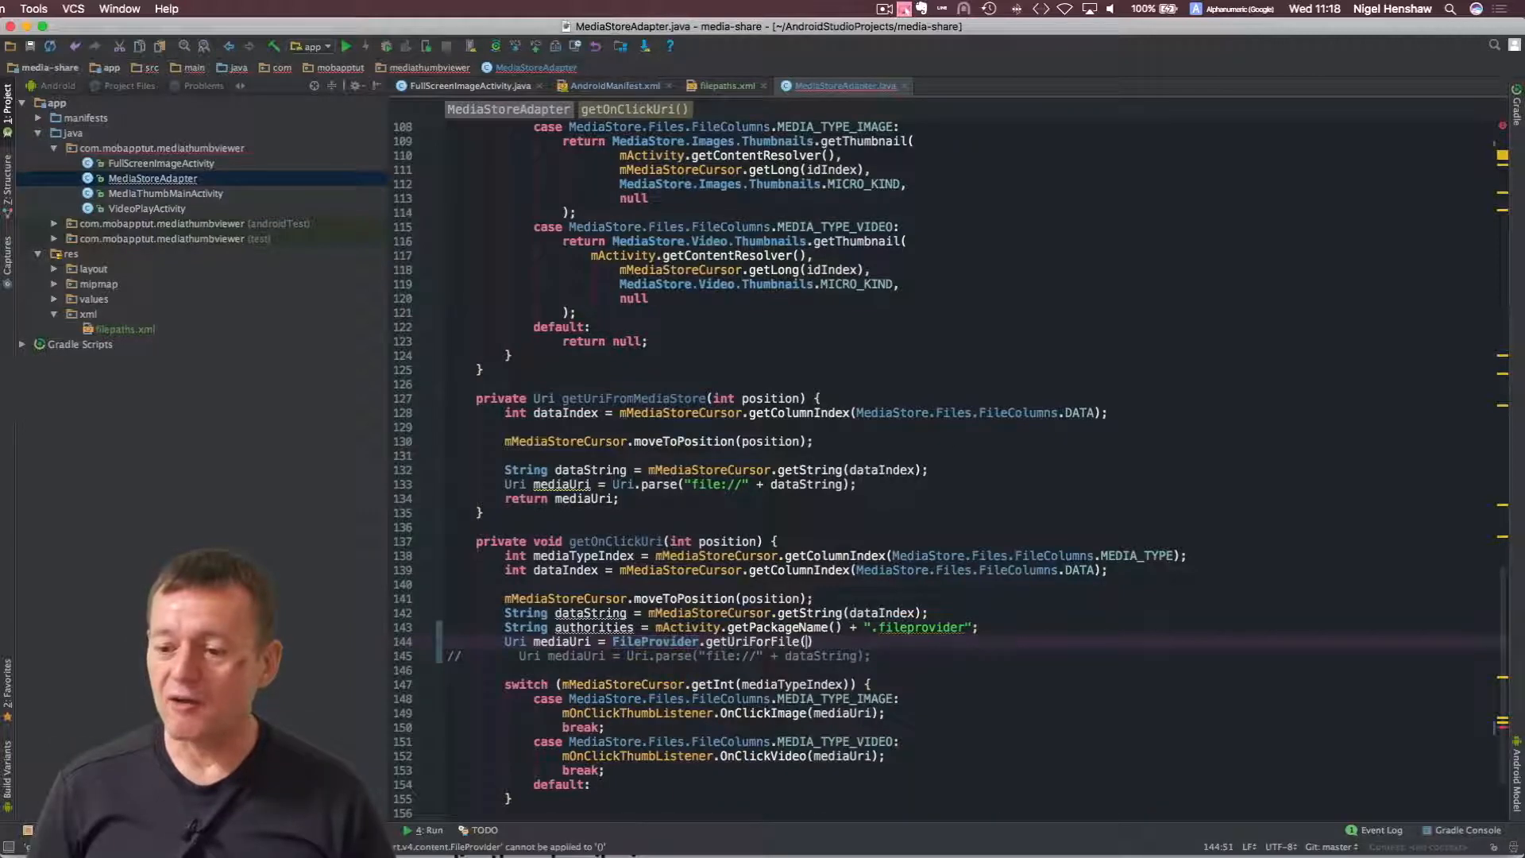
{"action": "type", "text": "mA"}
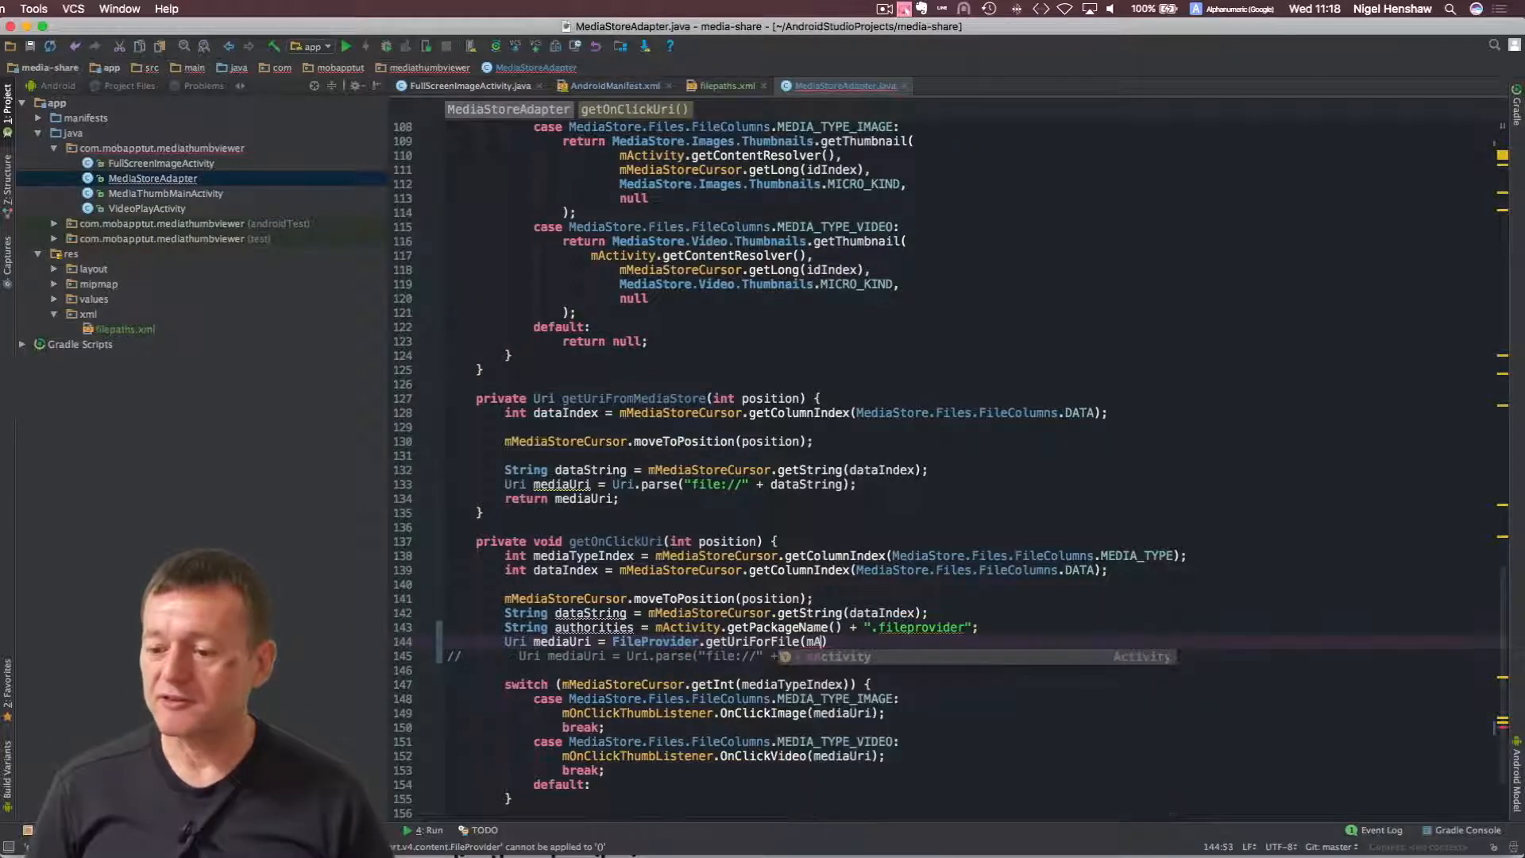
{"action": "type", "text": "mActivity,"}
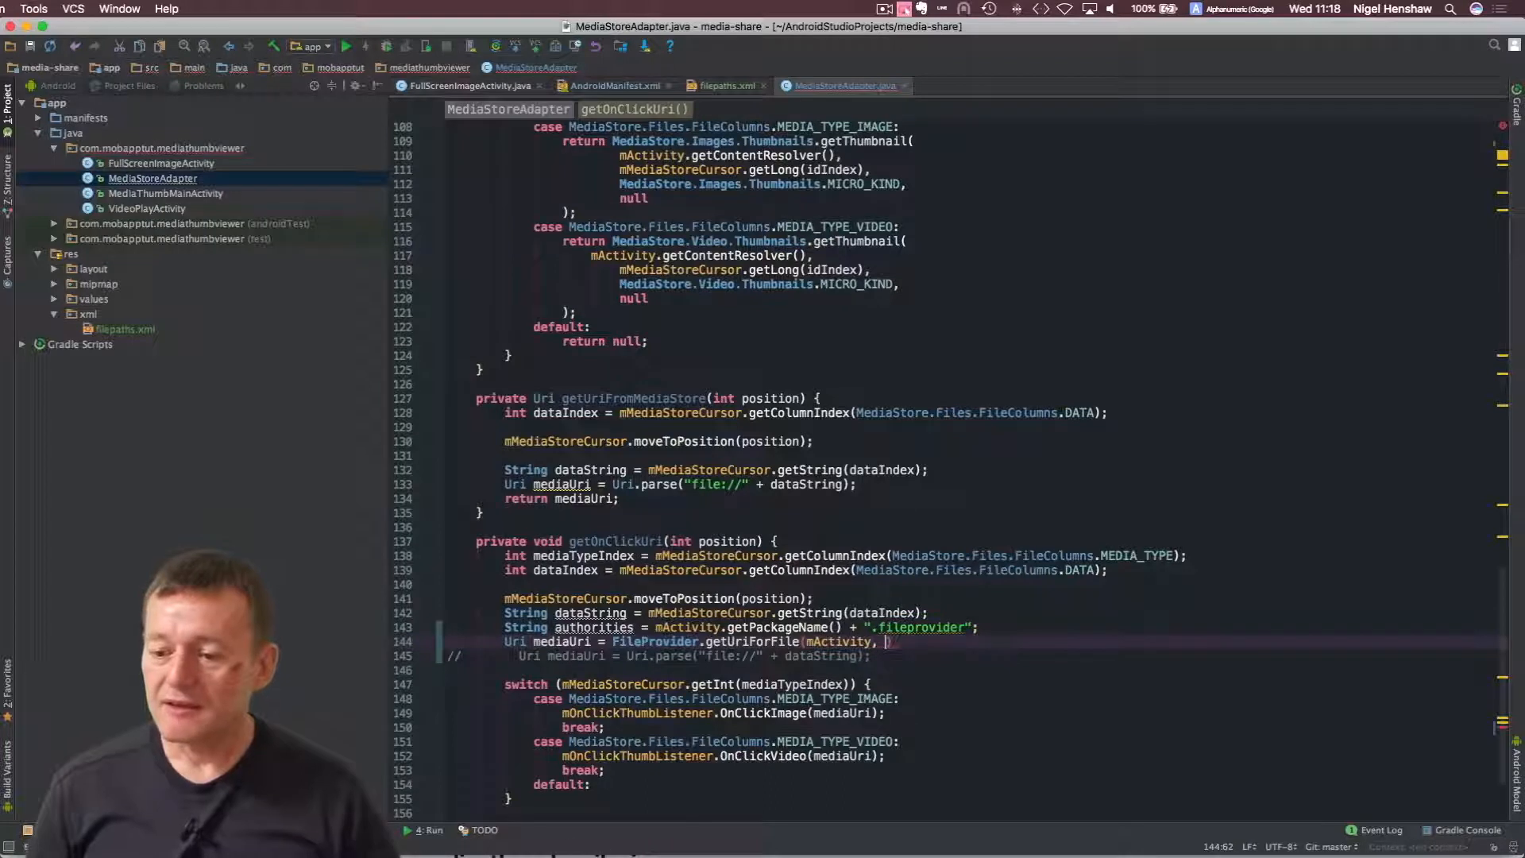
{"action": "type", "text": "authorities,"}
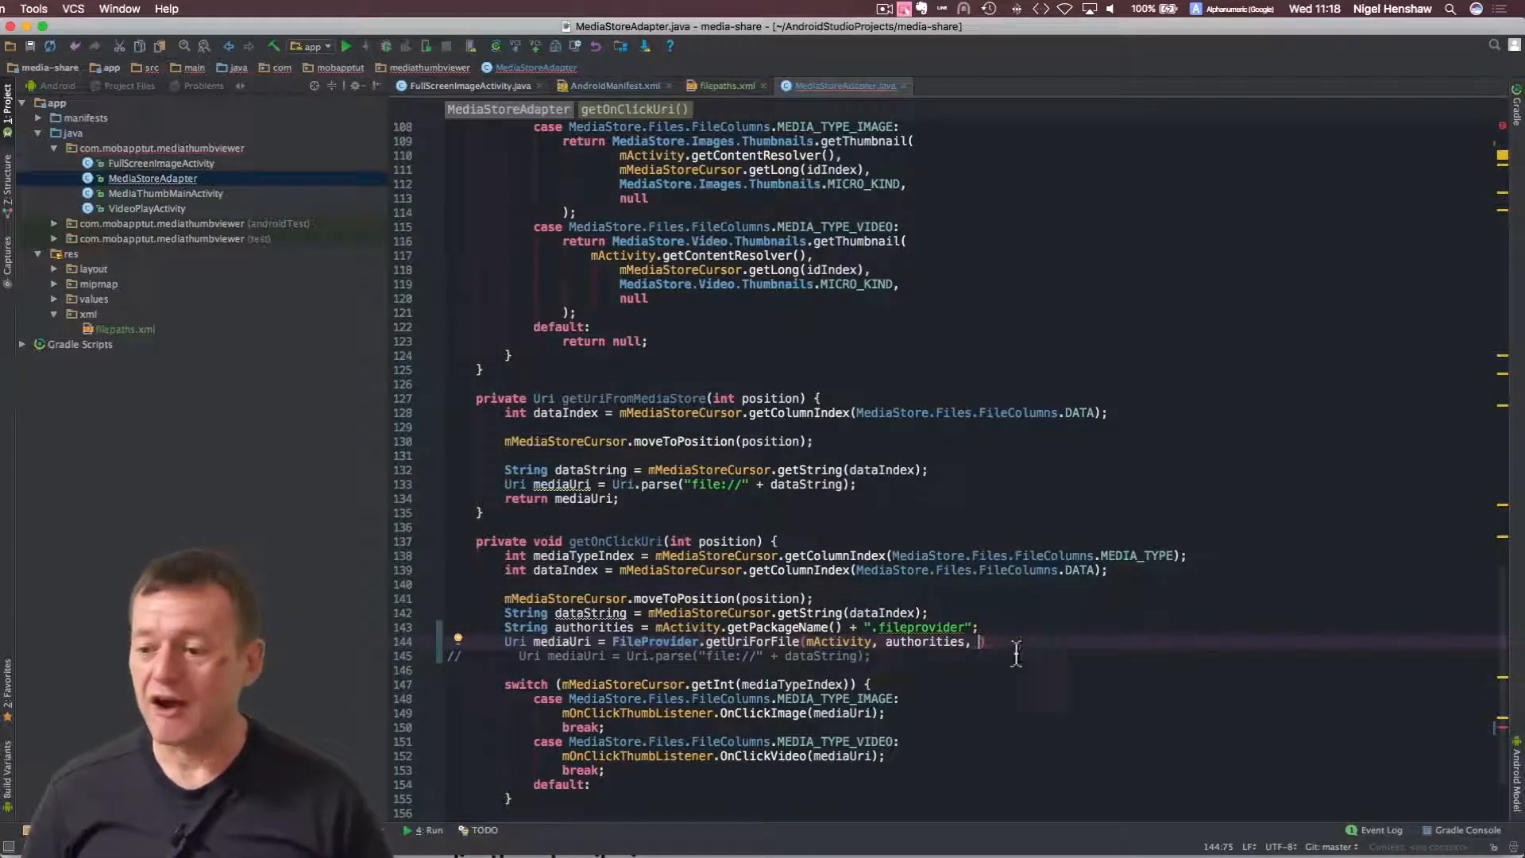
{"action": "type", "text": "new"}
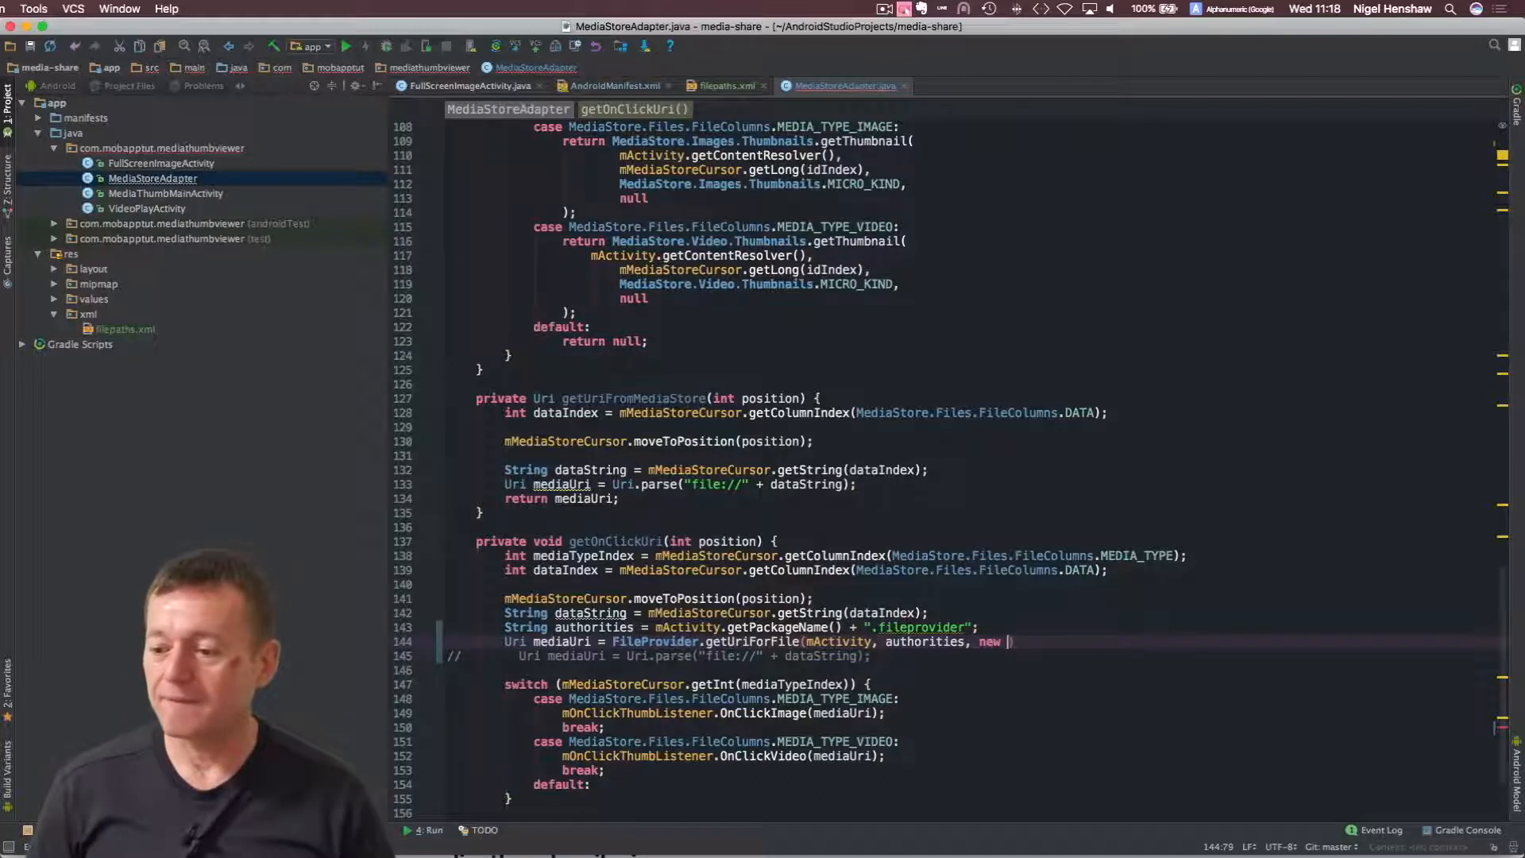
{"action": "type", "text": "File("}
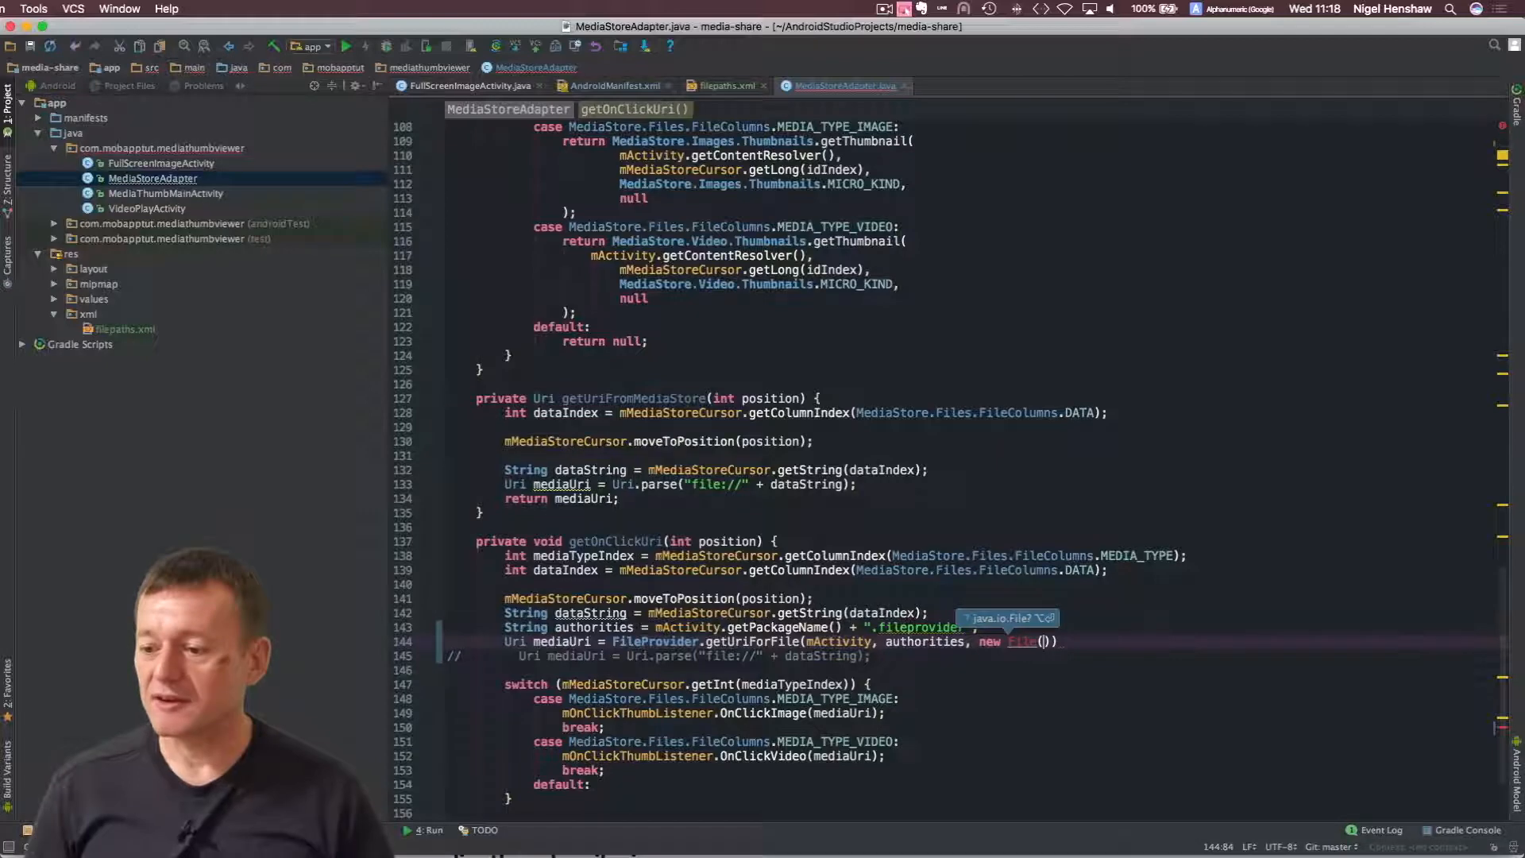
{"action": "type", "text": "dS"}
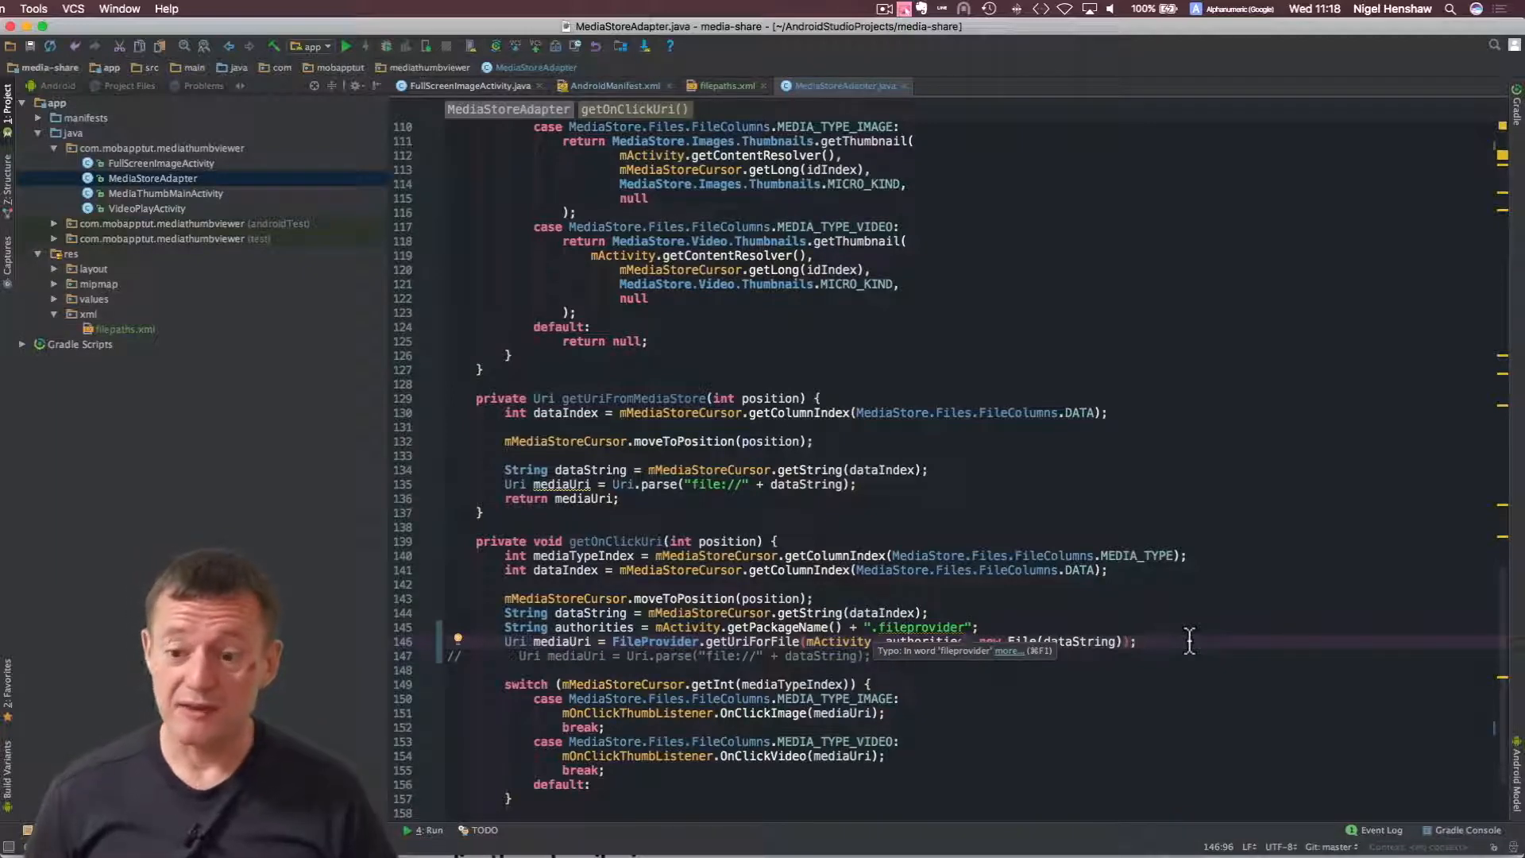
{"action": "mouse_move", "coordinate": [987, 719]}
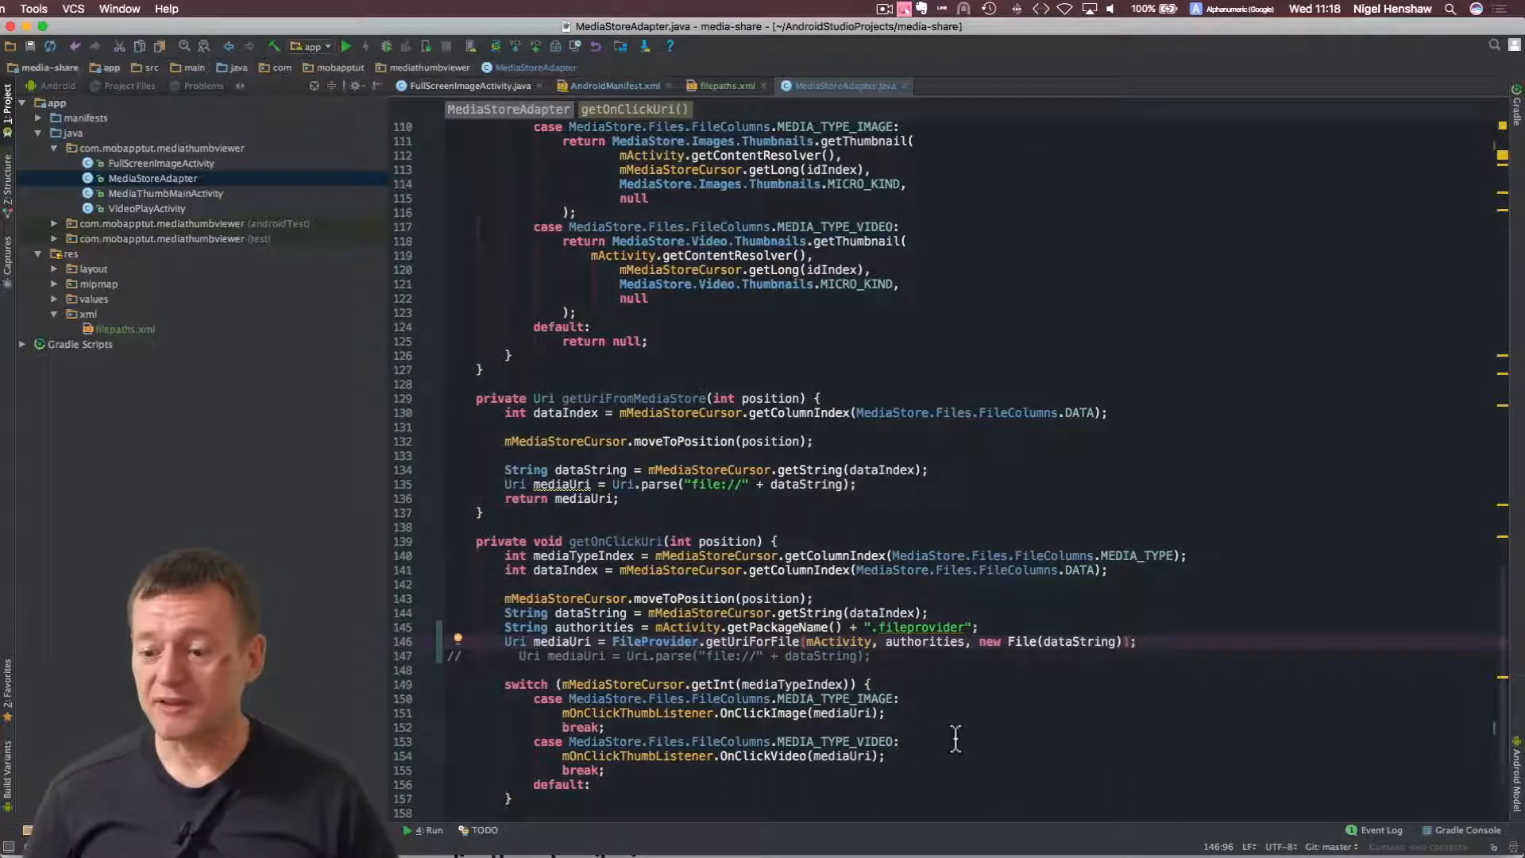
{"action": "scroll", "scroll_direction": "down", "scroll_amount": 3}
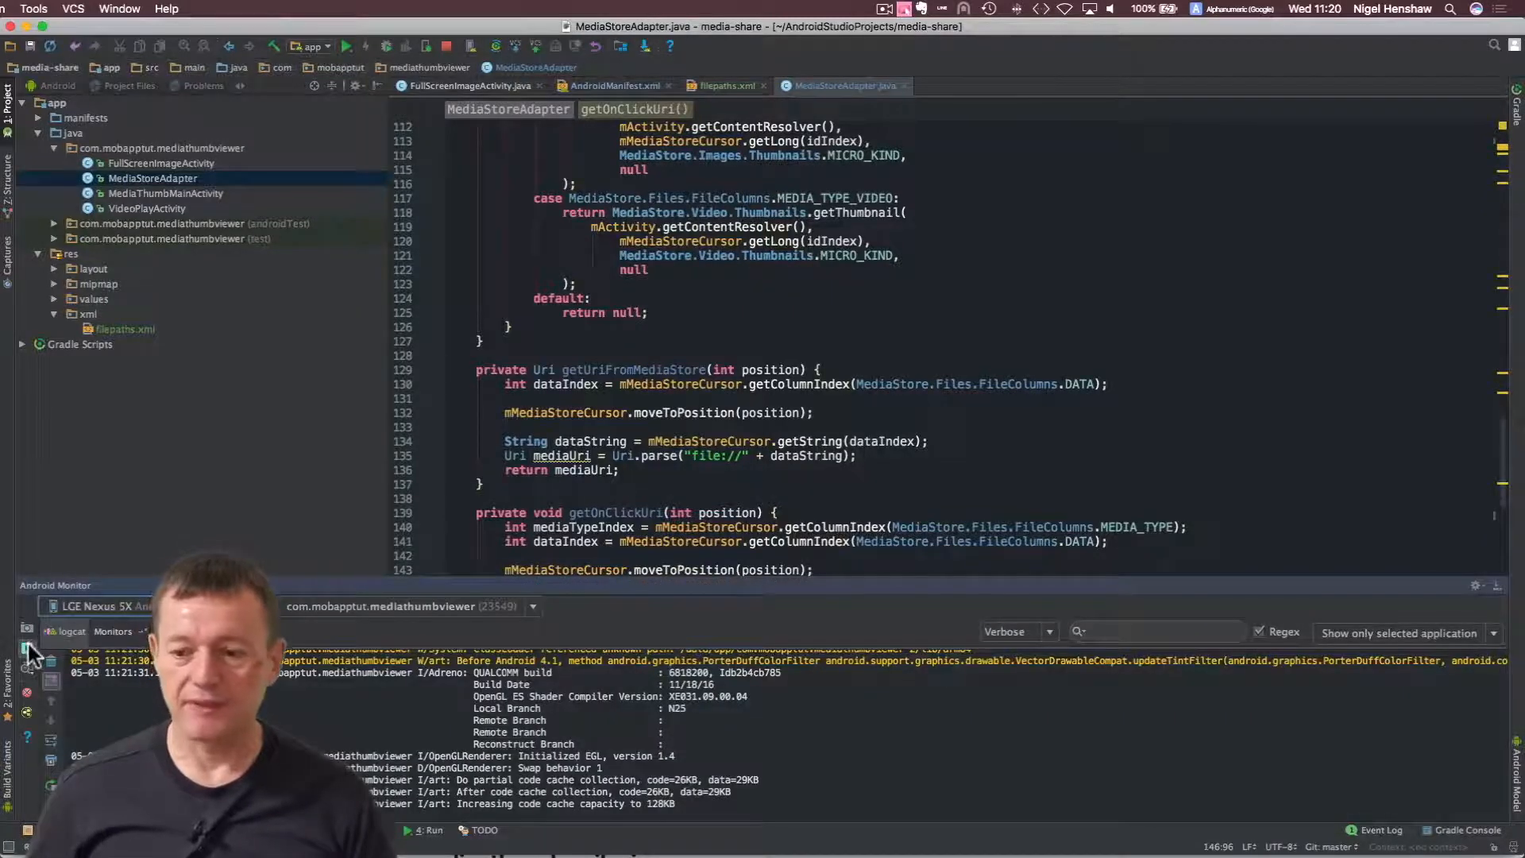
Tap the coffee cup thumbnail in Media Thumb Viewer to show it full screen
{"action": "left_click", "coordinate": [364, 47]}
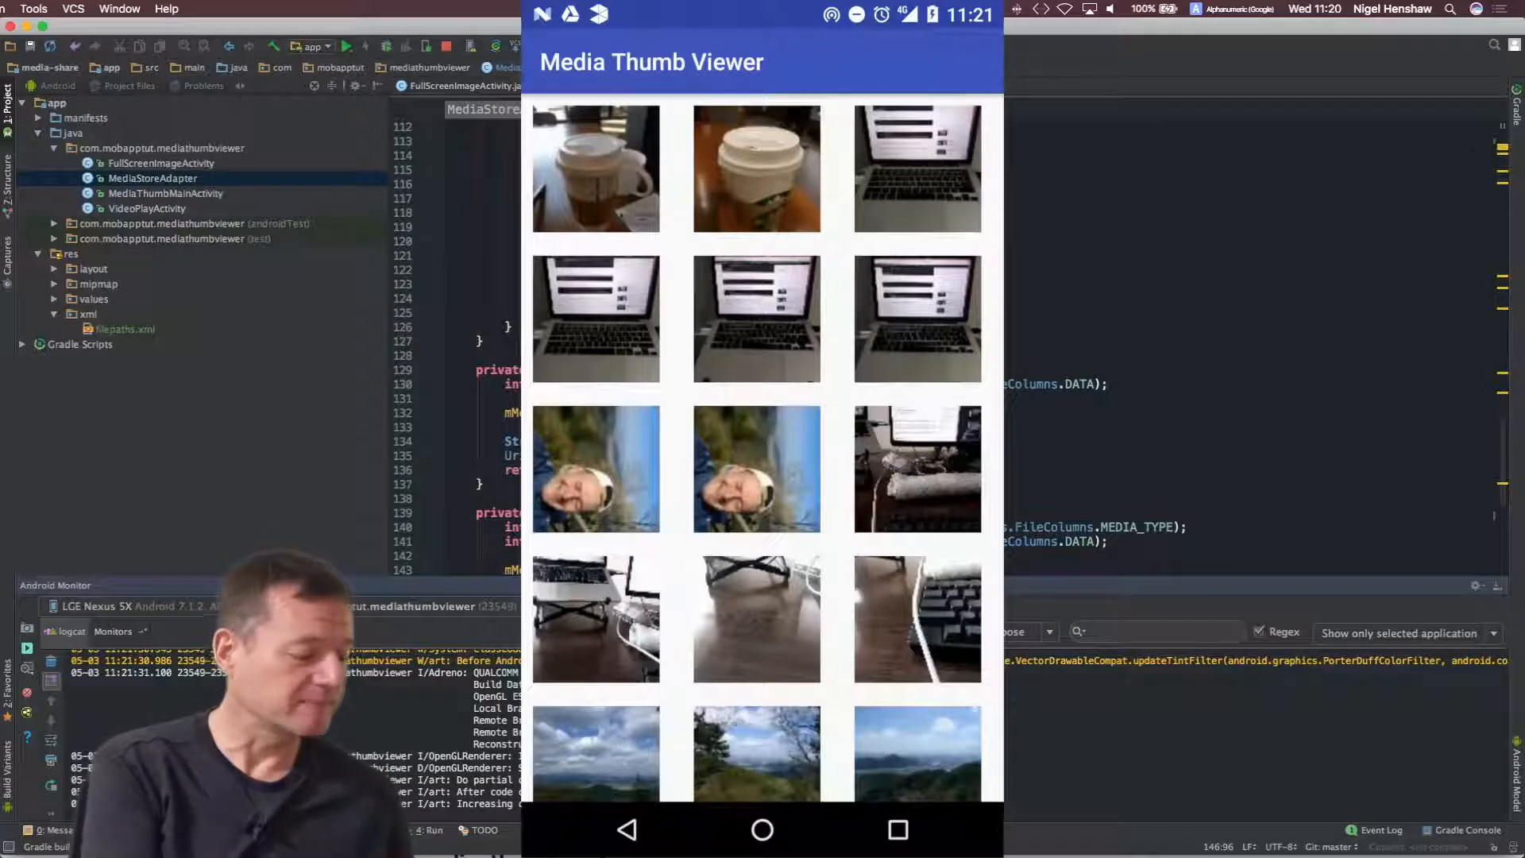
{"action": "left_click", "coordinate": [595, 168]}
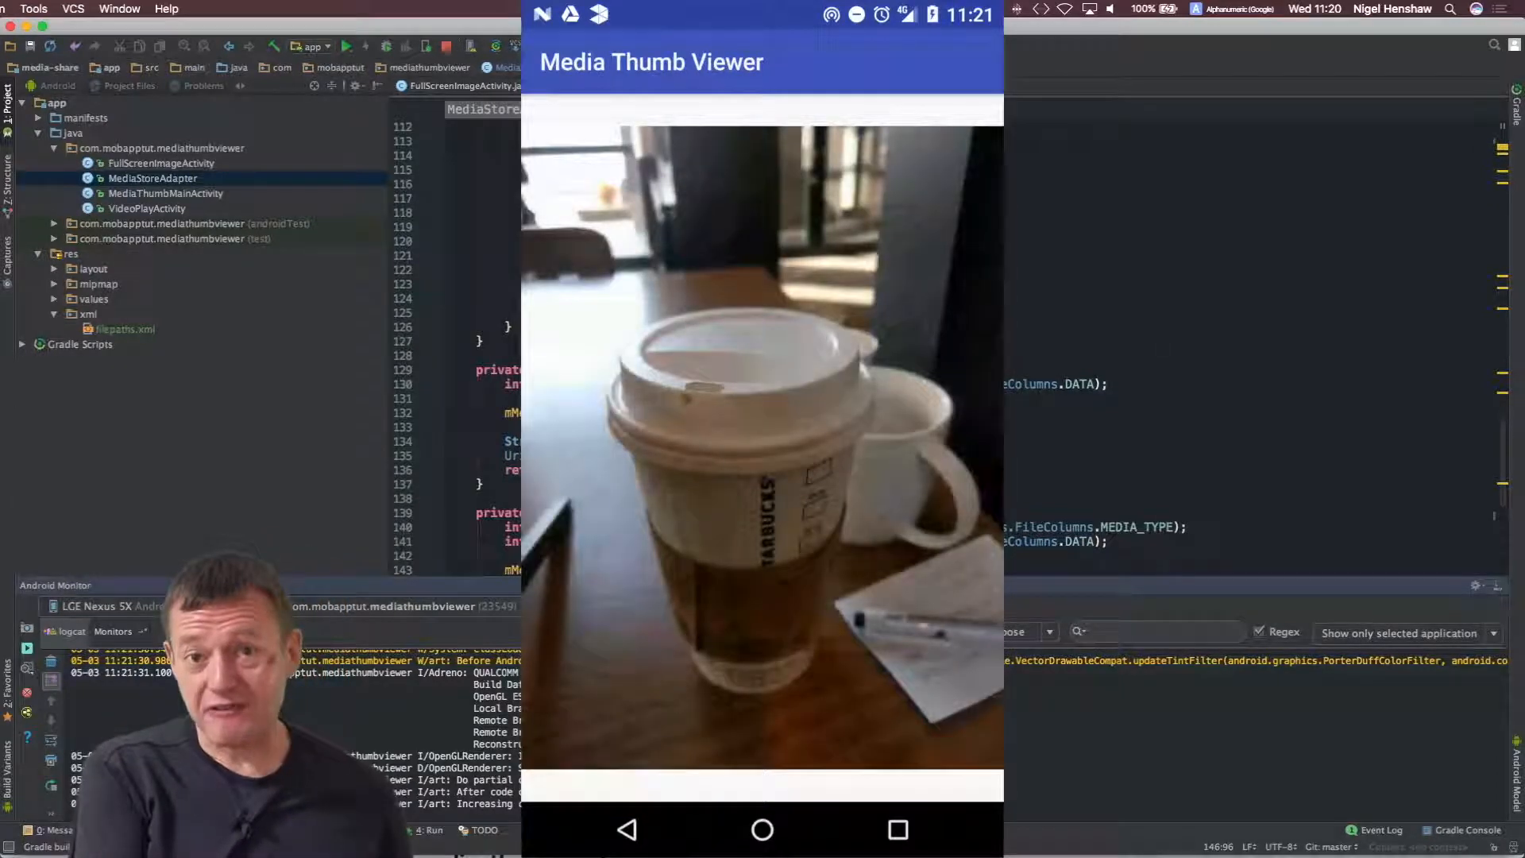